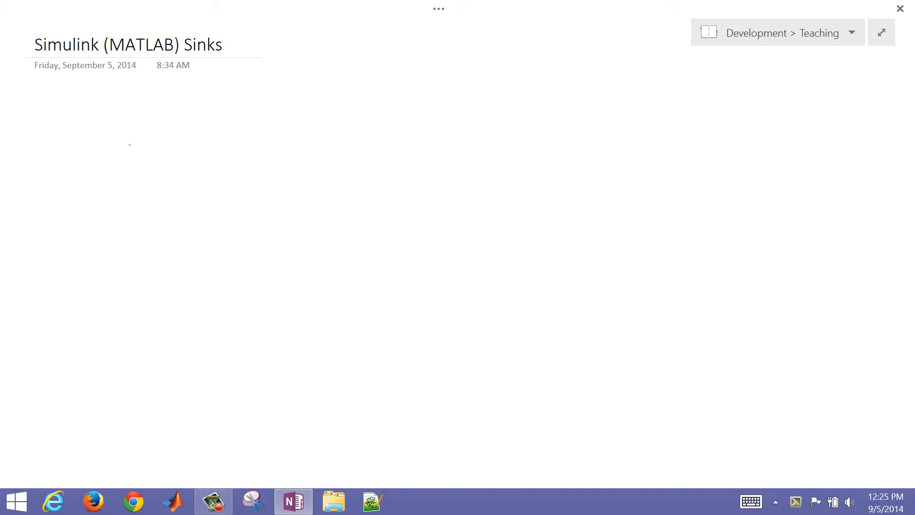
Launch MATLAB R2014a over the OneNote Simulink Sinks page.
{"action": "left_click_drag", "start_coordinate": [123, 131], "coordinate": [201, 184]}
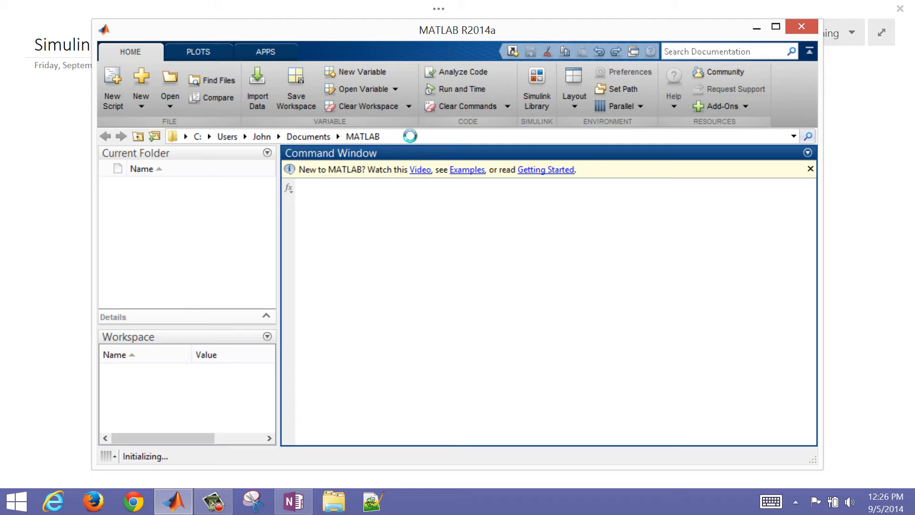
Make Desktop the current folder and start Simulink from the Command Window.
{"action": "left_click", "coordinate": [245, 136]}
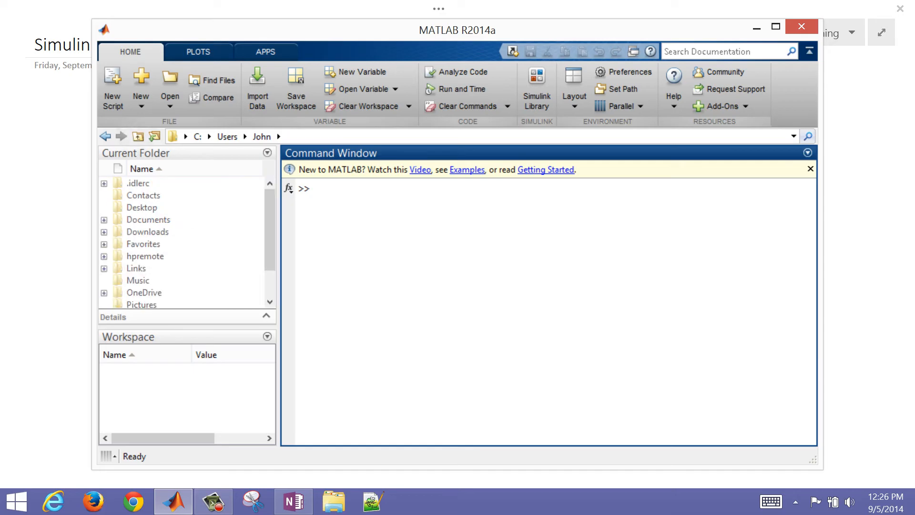
{"action": "left_click", "coordinate": [142, 207]}
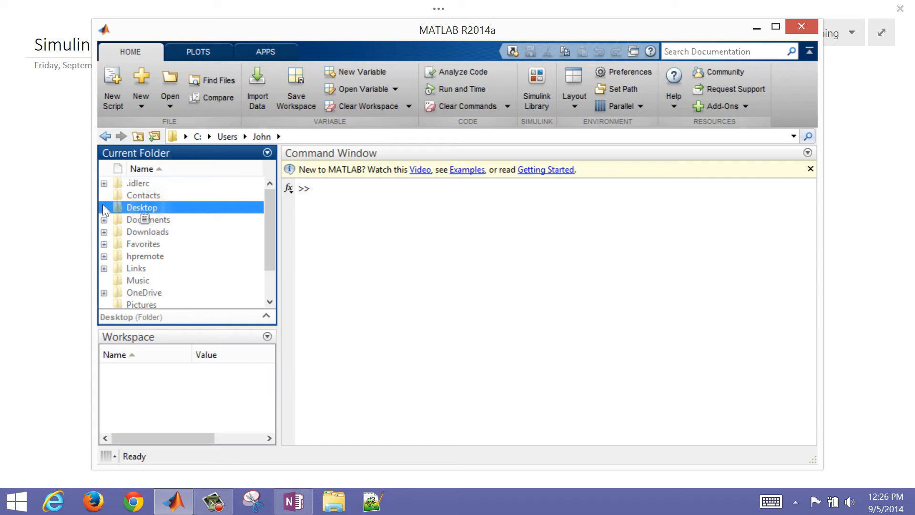
{"action": "double_click", "coordinate": [142, 207]}
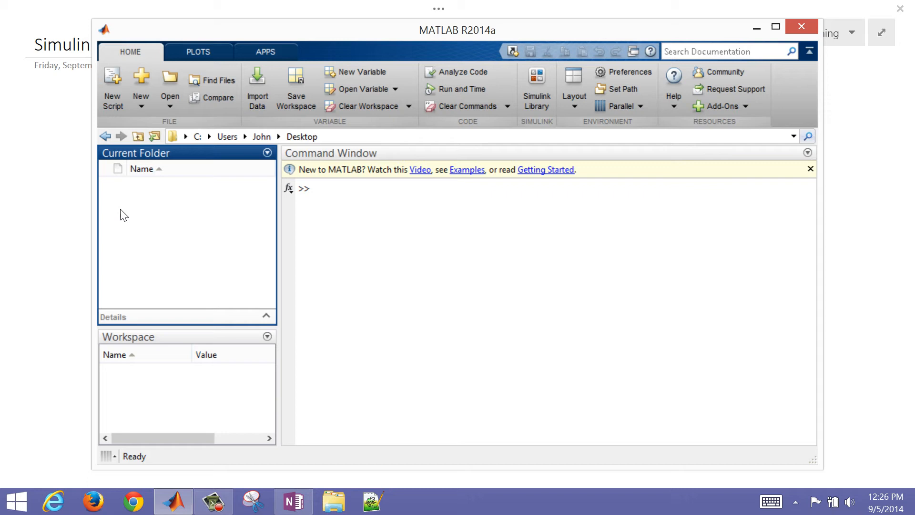
{"action": "mouse_move", "coordinate": [205, 210]}
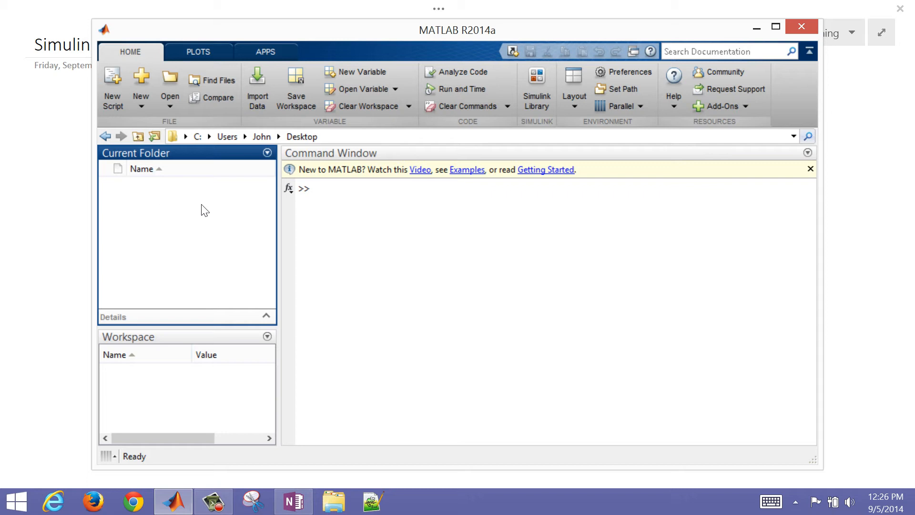
{"action": "left_click", "coordinate": [358, 210]}
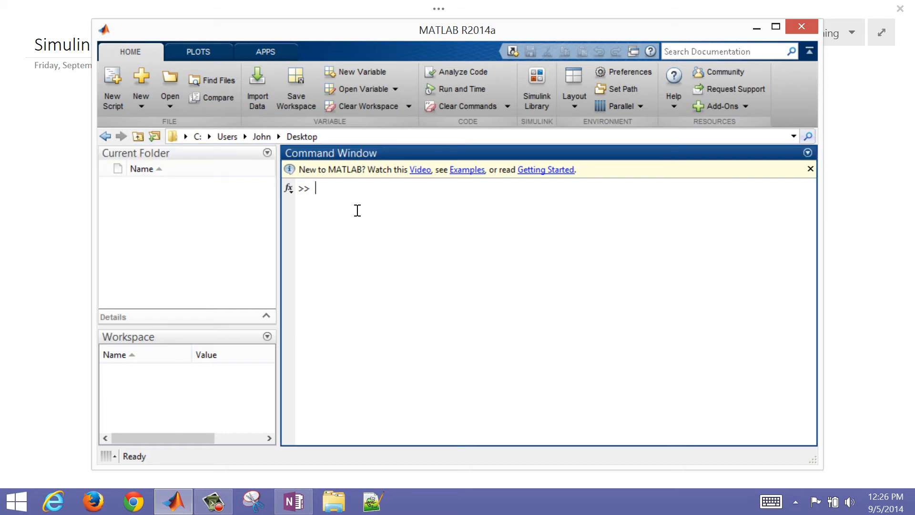
{"action": "type", "text": "simulink"}
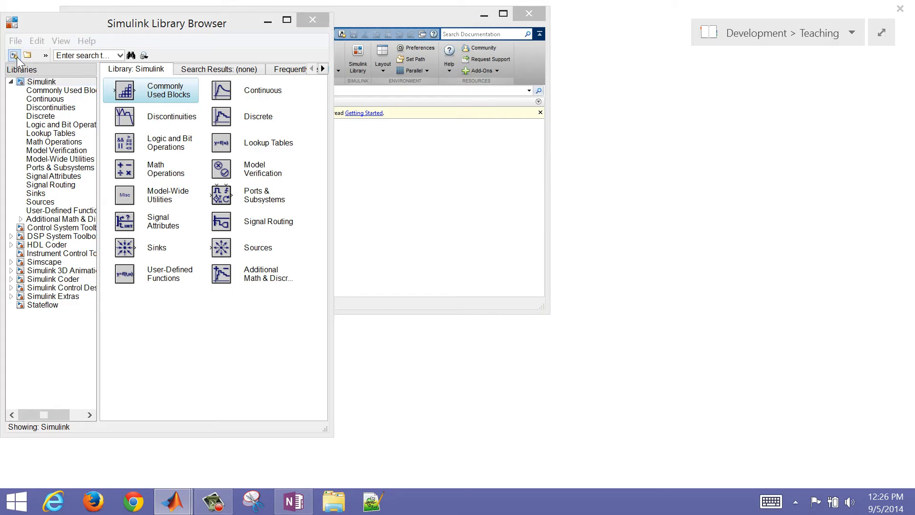
Create a new blank model and add a Step block from the Sources library.
{"action": "left_click", "coordinate": [14, 56]}
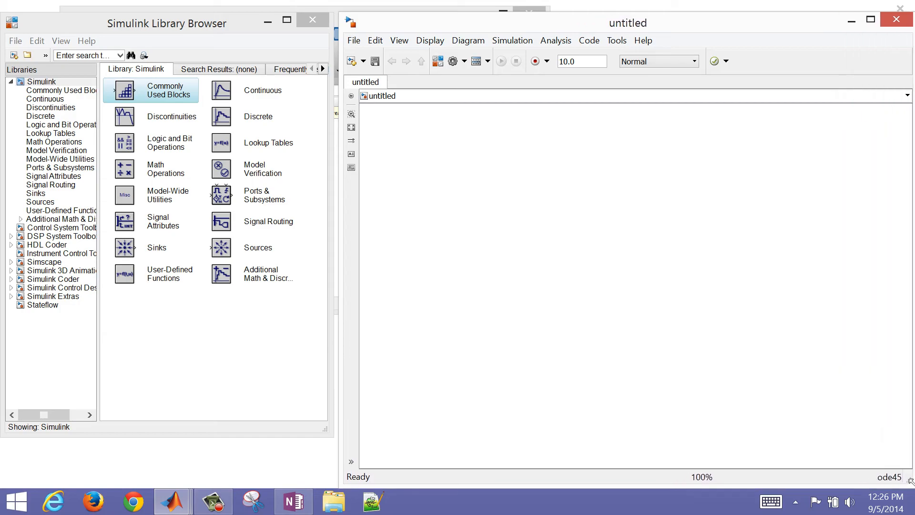
{"action": "mouse_move", "coordinate": [120, 133]}
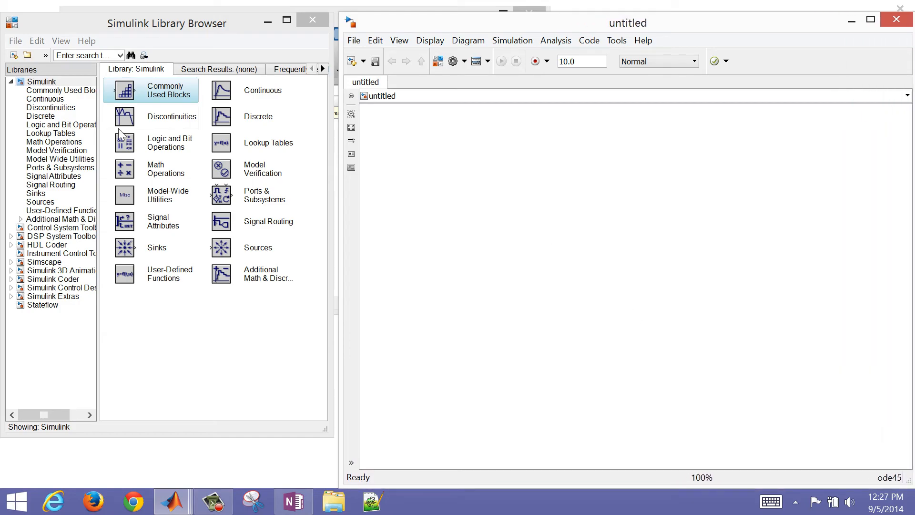
{"action": "mouse_move", "coordinate": [41, 213]}
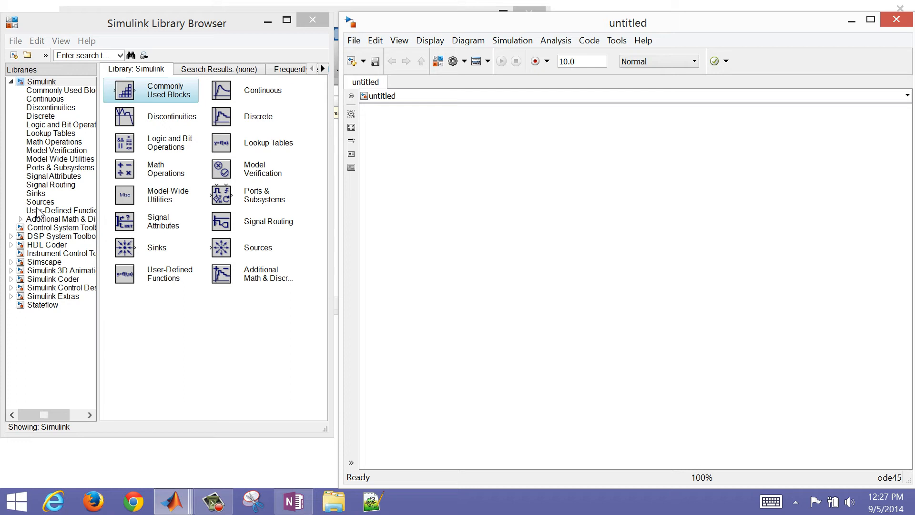
{"action": "left_click", "coordinate": [40, 202]}
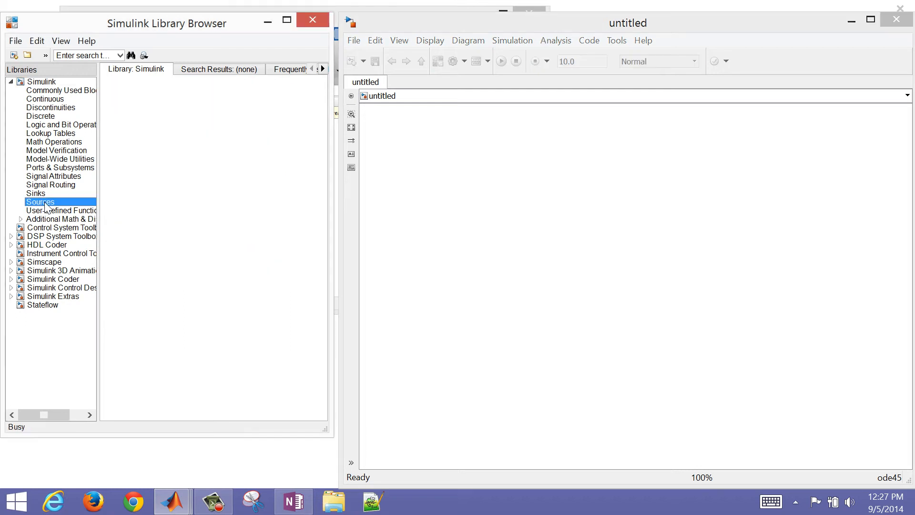
{"action": "left_click", "coordinate": [40, 201]}
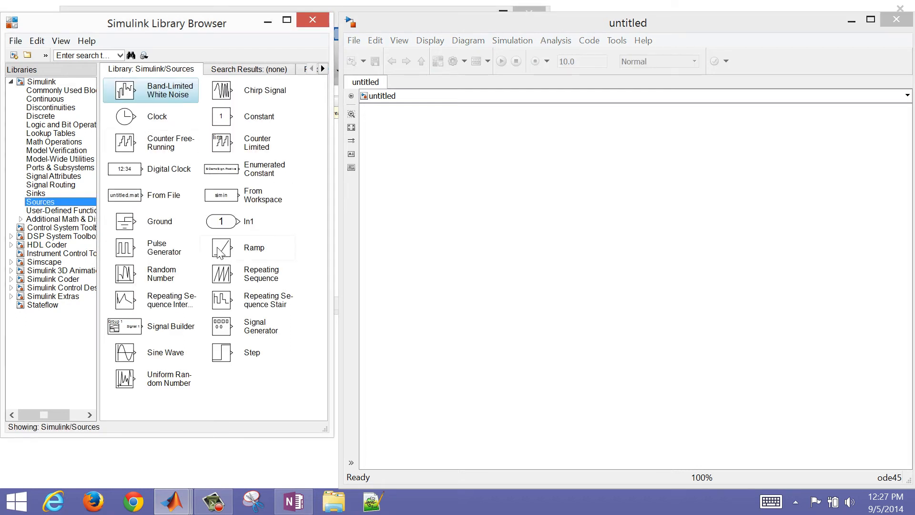
{"action": "mouse_move", "coordinate": [217, 366]}
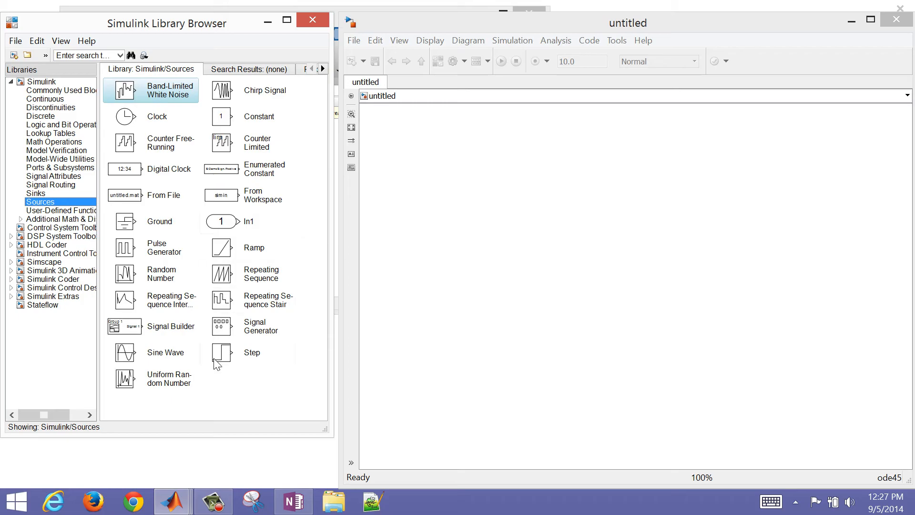
{"action": "left_click", "coordinate": [222, 351]}
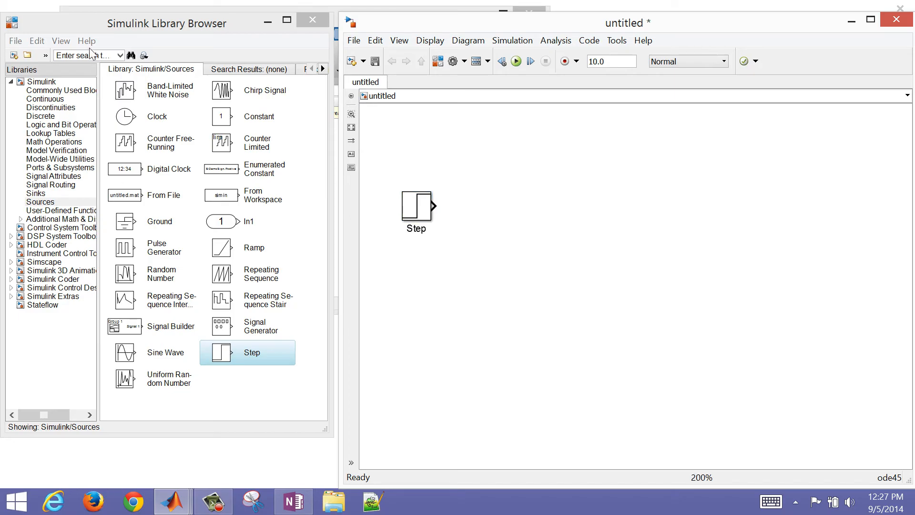
Add a Transfer Fcn block beside Step with numerator [2] and denominator [5 1].
{"action": "type", "text": "transfer"}
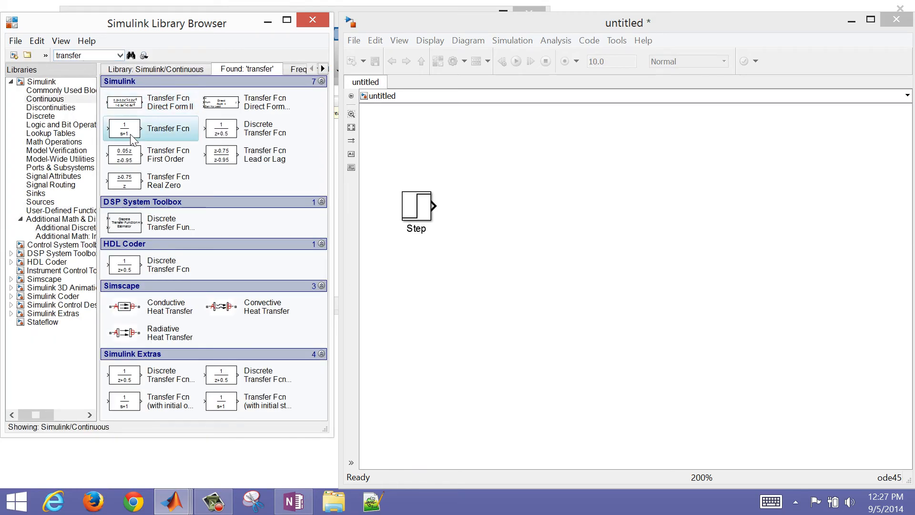
{"action": "left_click_drag", "start_coordinate": [123, 128], "coordinate": [511, 201]}
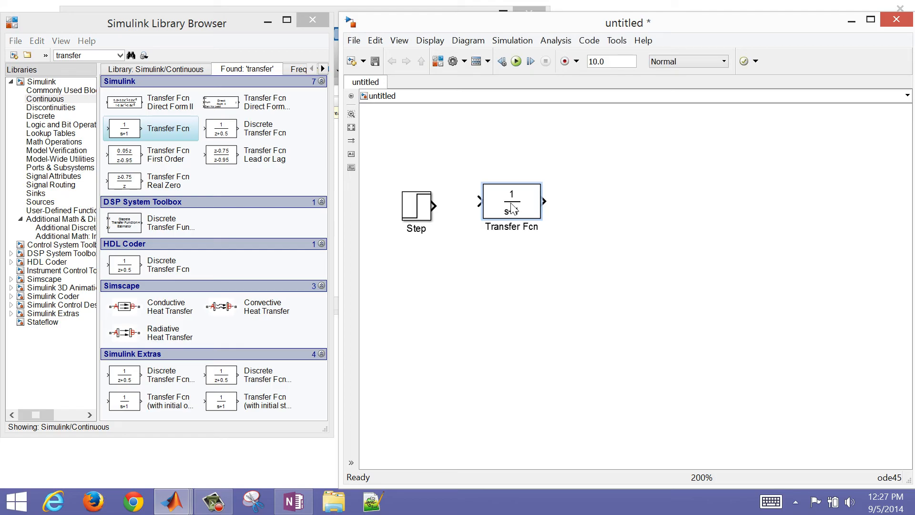
{"action": "left_click_drag", "start_coordinate": [511, 204], "coordinate": [521, 210]}
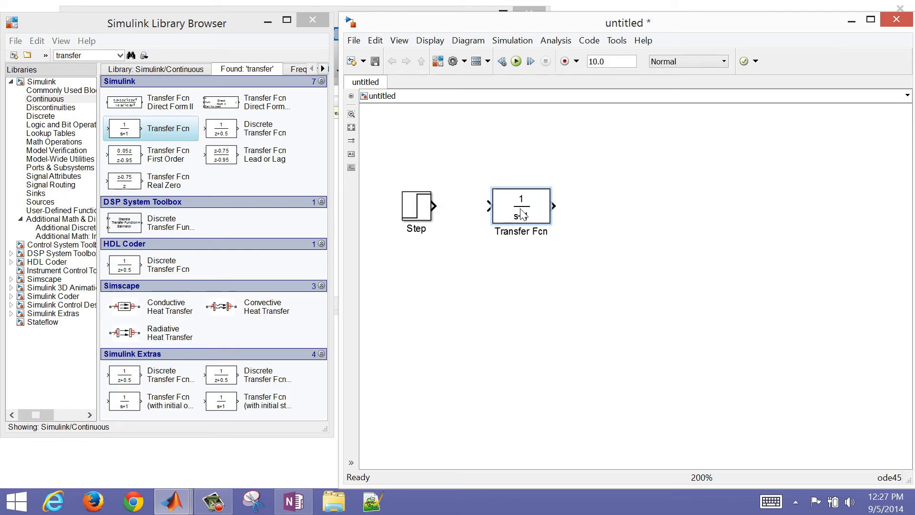
{"action": "double_click", "coordinate": [521, 206]}
{"action": "type", "text": "[2]"}
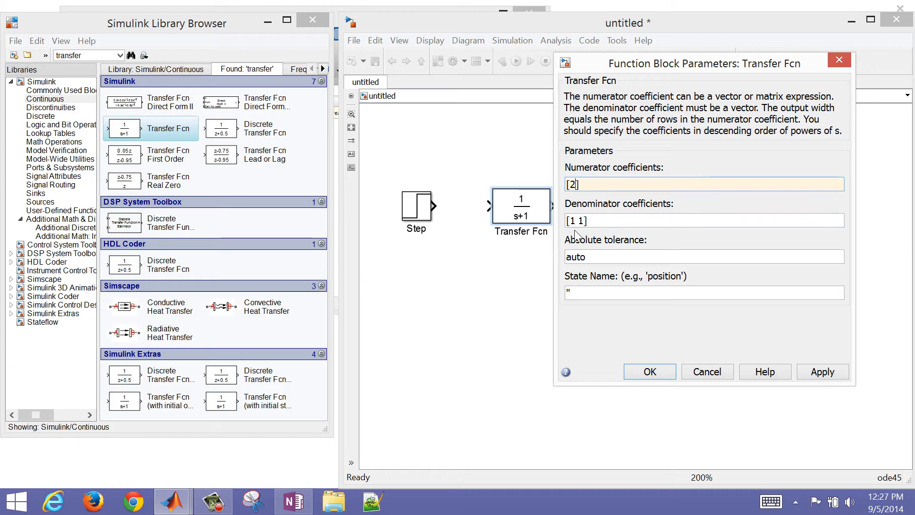
{"action": "left_click", "coordinate": [575, 220]}
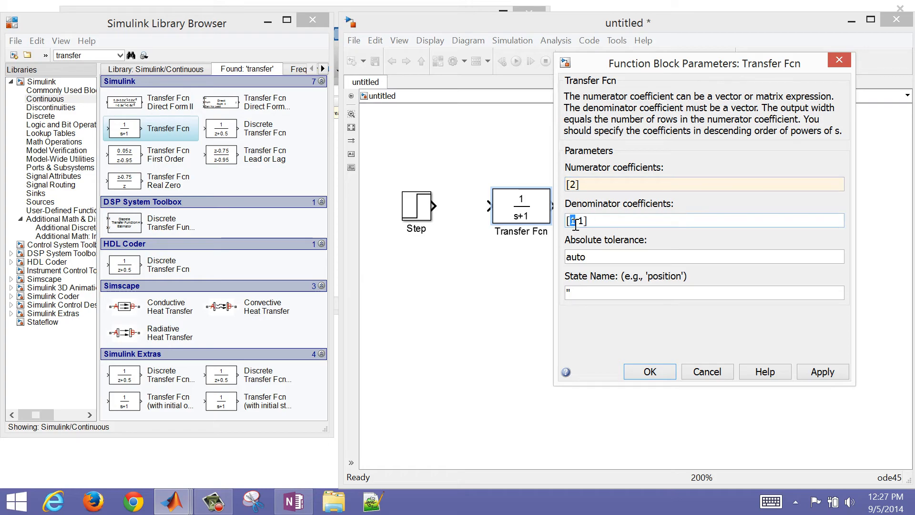
{"action": "left_click", "coordinate": [823, 372]}
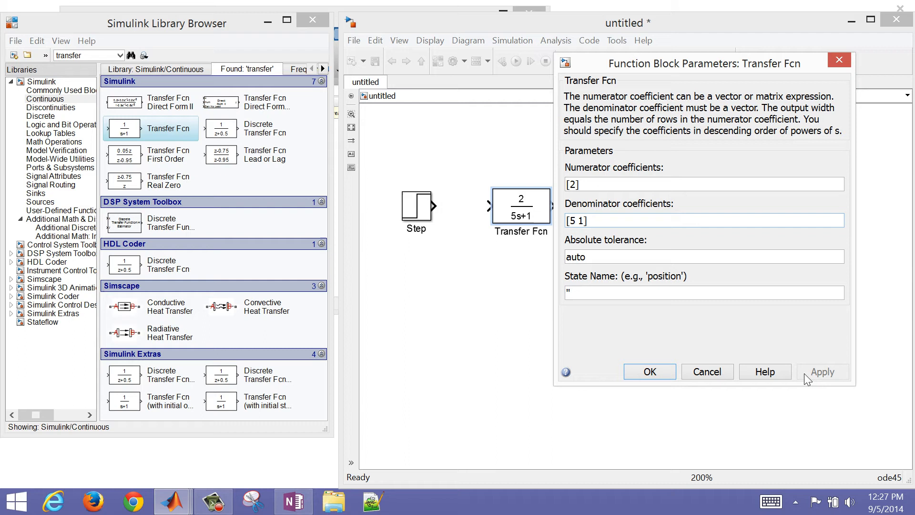
{"action": "left_click", "coordinate": [649, 372]}
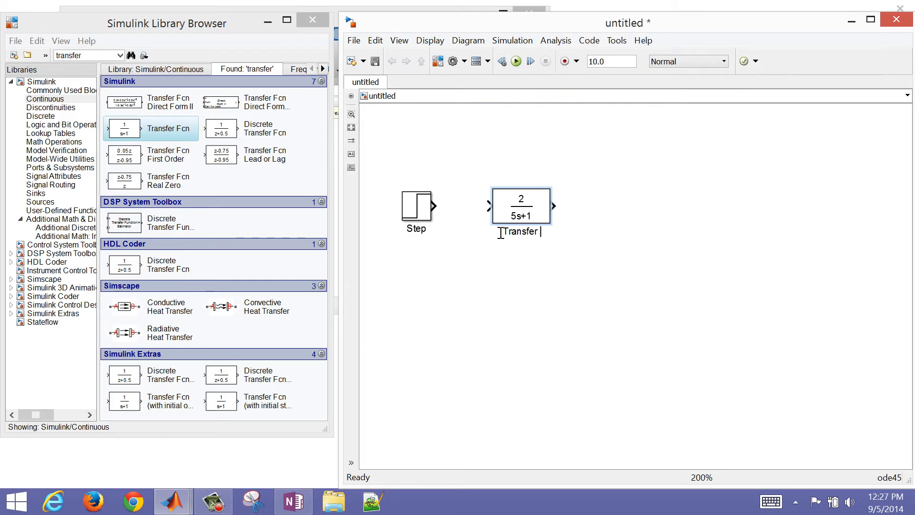
Rename the transfer function block to System.
{"action": "type", "text": "System"}
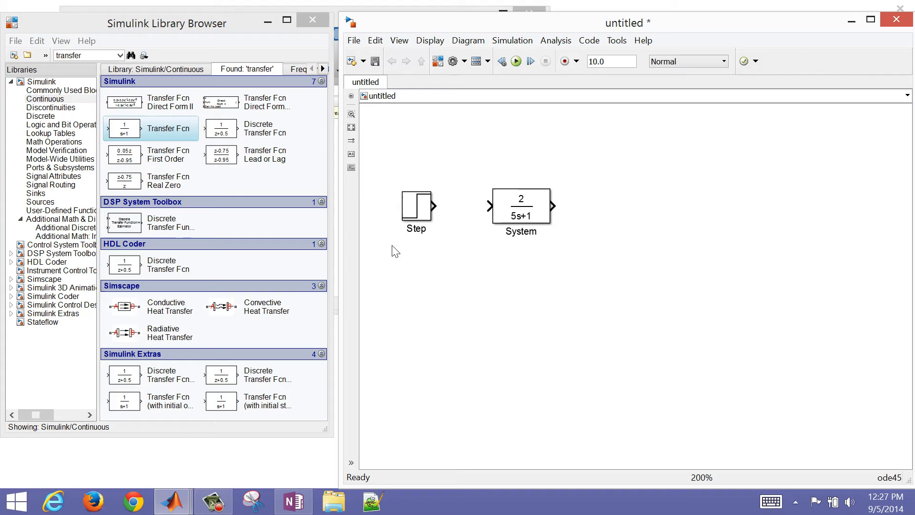
{"action": "left_click", "coordinate": [70, 55]}
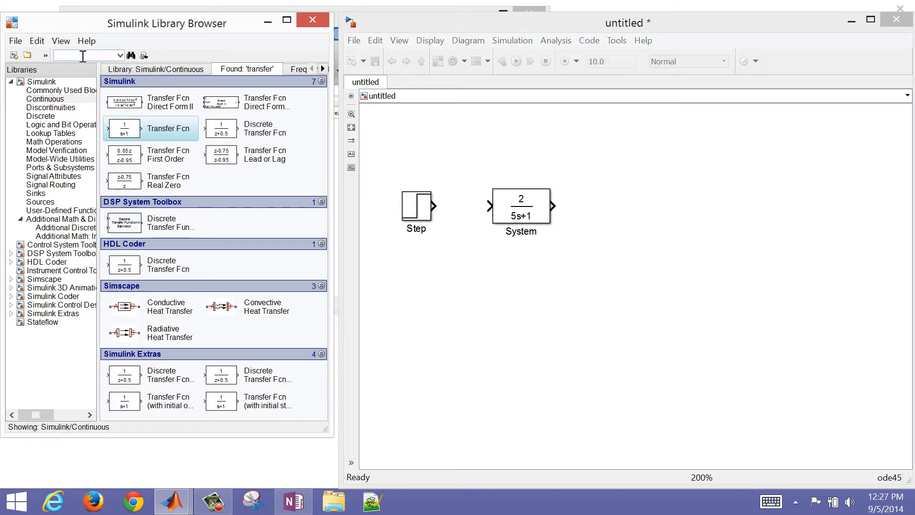
Add a Transport Delay block after System with a 5-second delay.
{"action": "type", "text": "dea"}
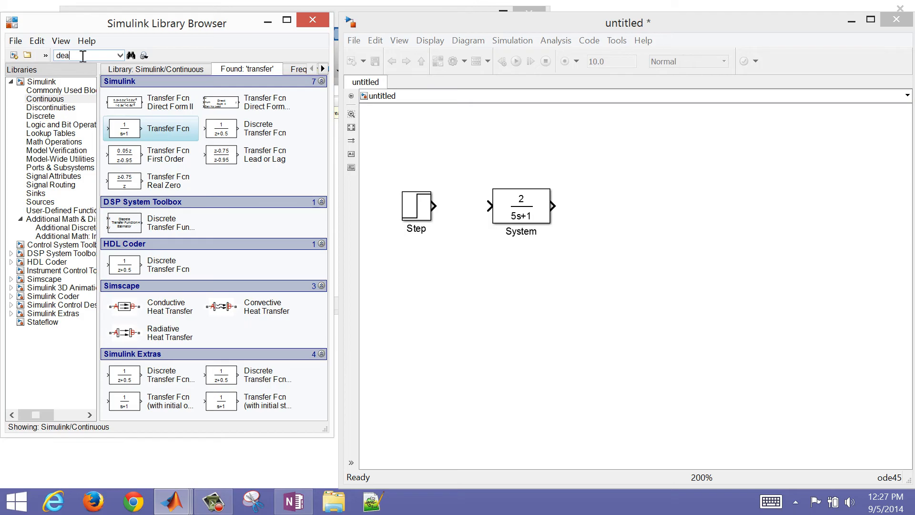
{"action": "type", "text": "delay"}
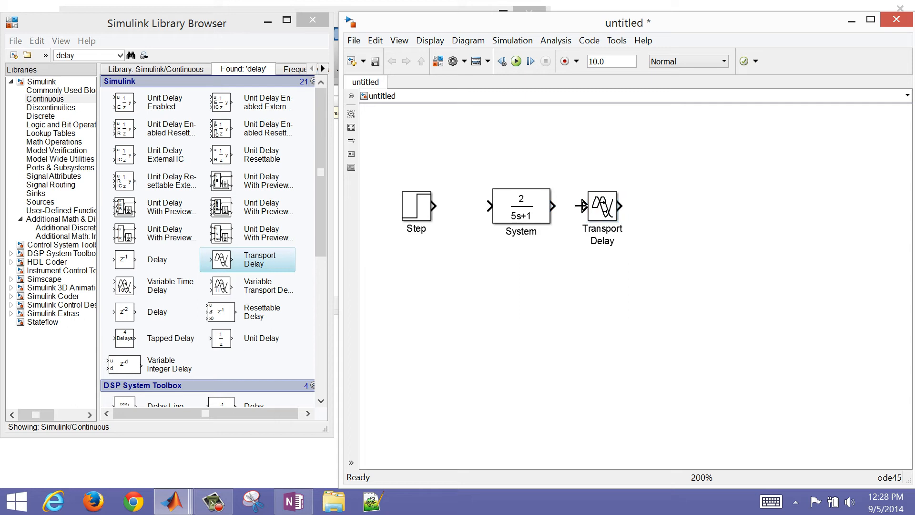
{"action": "double_click", "coordinate": [601, 206]}
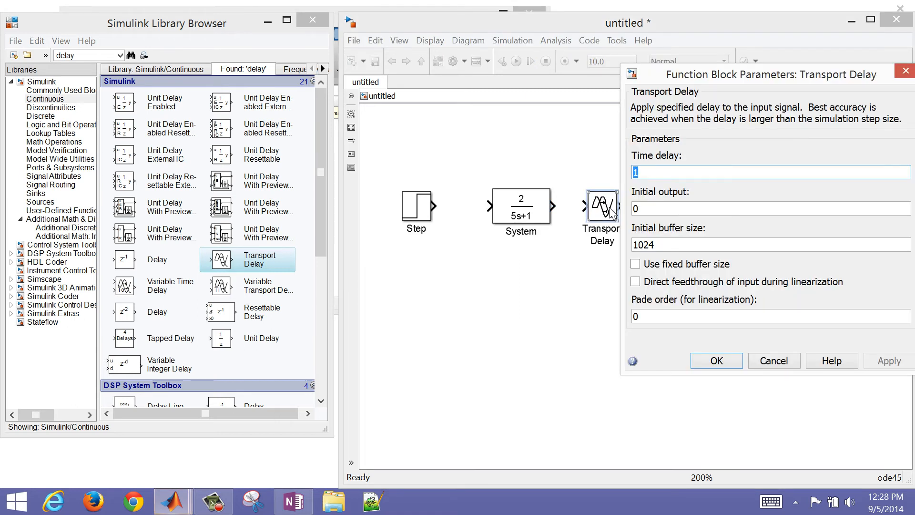
{"action": "type", "text": "5"}
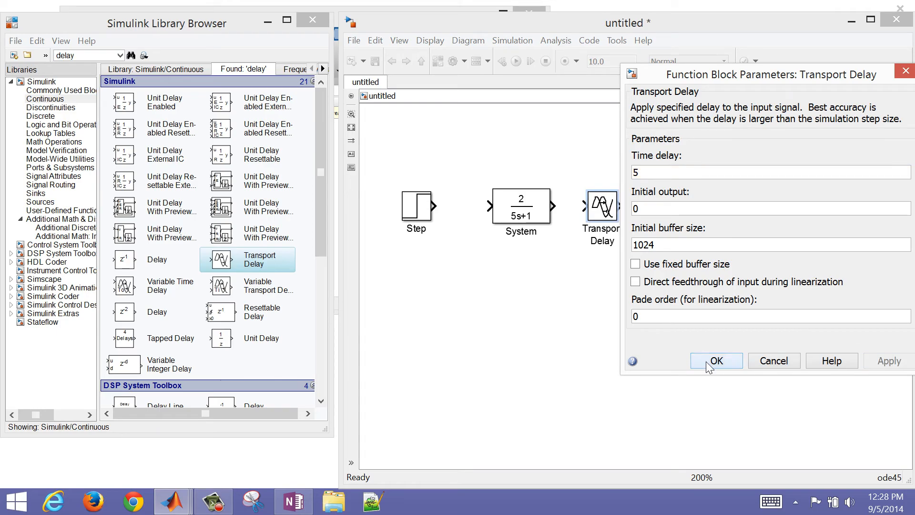
{"action": "left_click", "coordinate": [716, 360]}
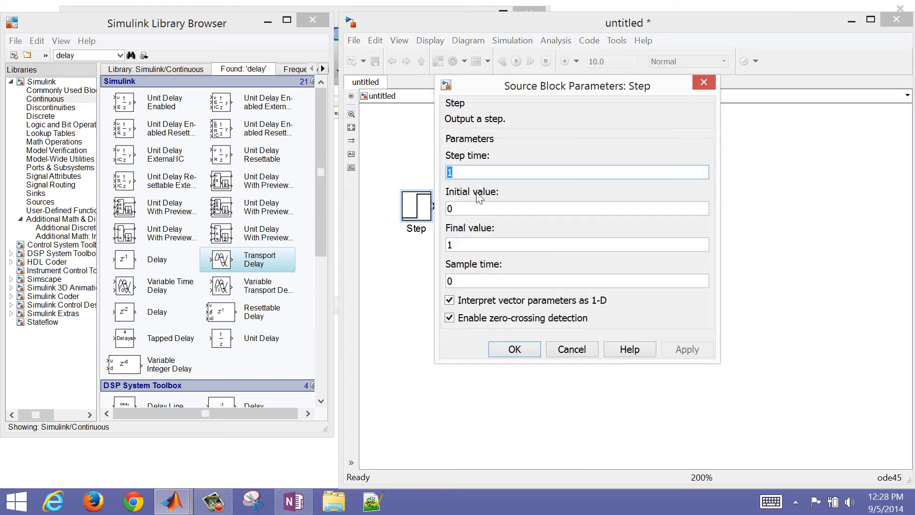
Set the Step block's step time to 5 and final value to 2.
{"action": "type", "text": "5"}
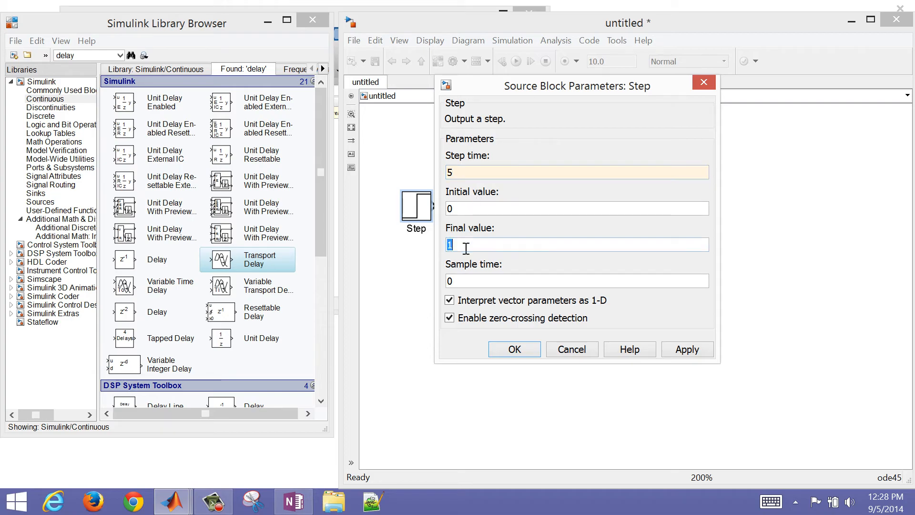
{"action": "type", "text": "2"}
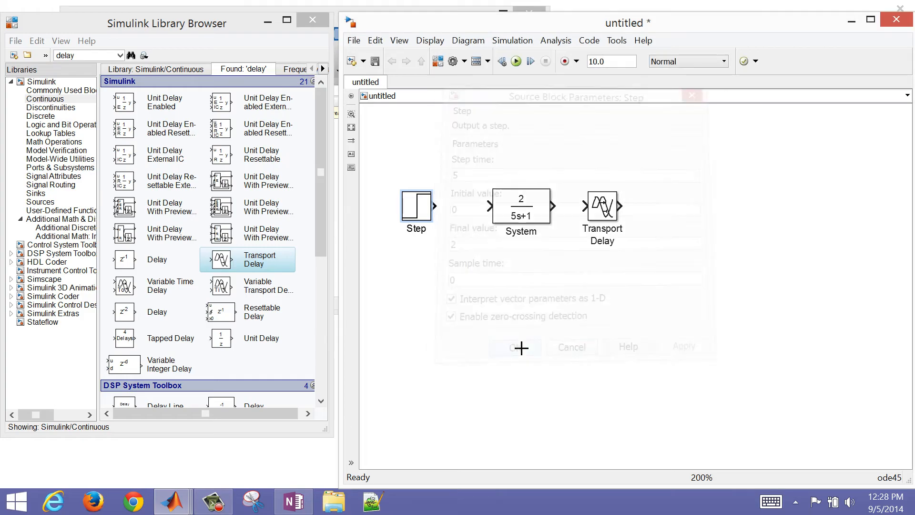
{"action": "left_click", "coordinate": [514, 347]}
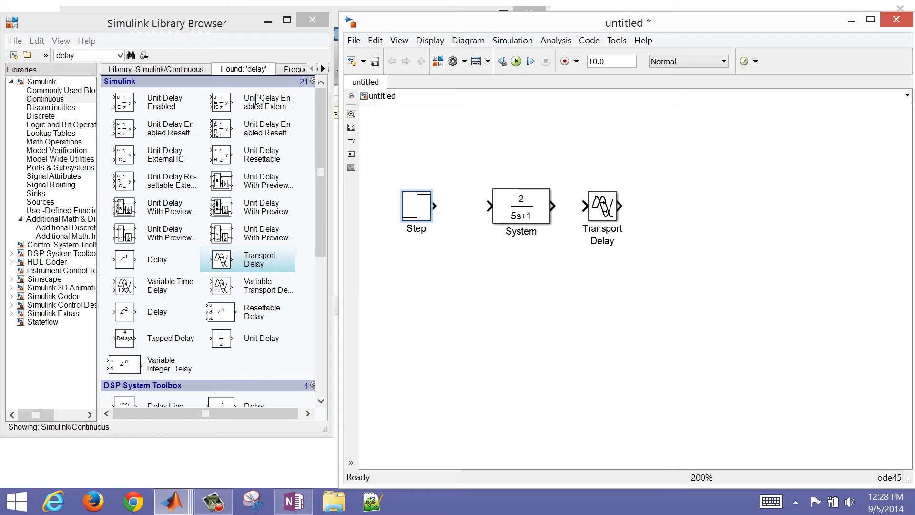
{"action": "mouse_move", "coordinate": [45, 202]}
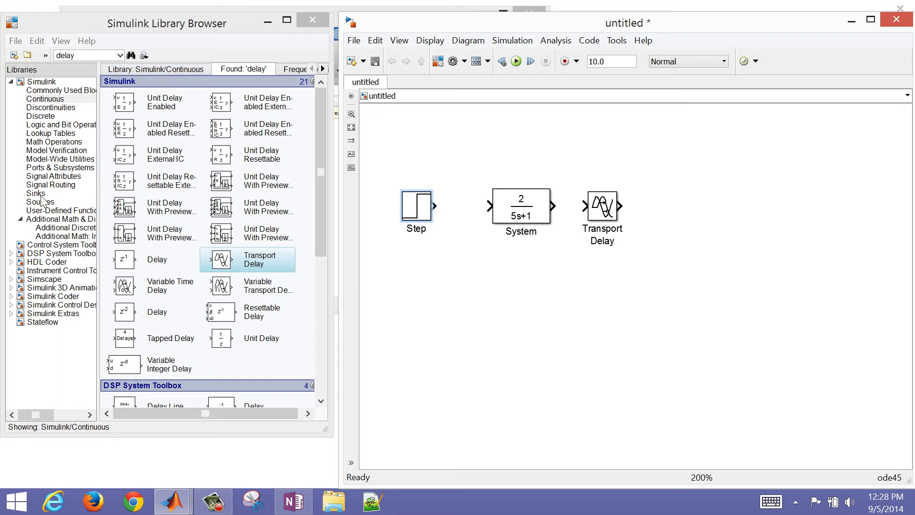
Add a Scope sink and wire Step, System, Transport Delay and Scope in series.
{"action": "left_click", "coordinate": [51, 184]}
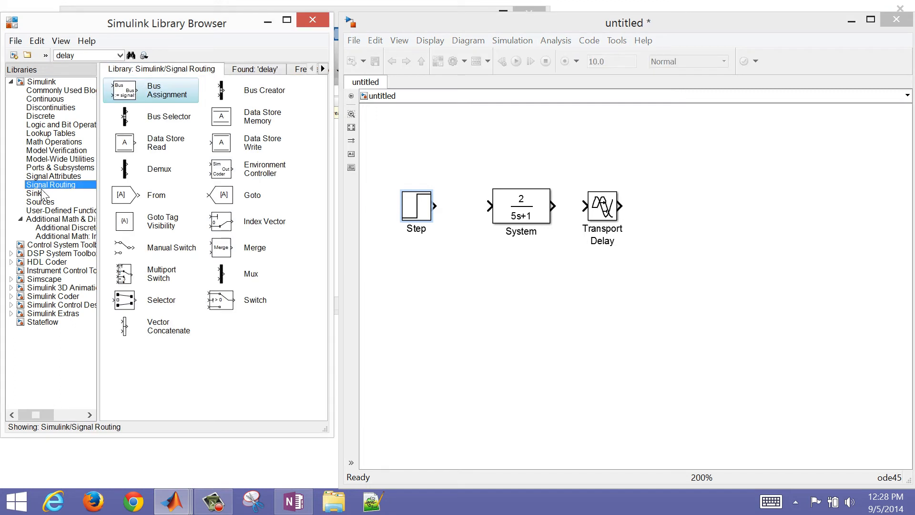
{"action": "left_click", "coordinate": [39, 194]}
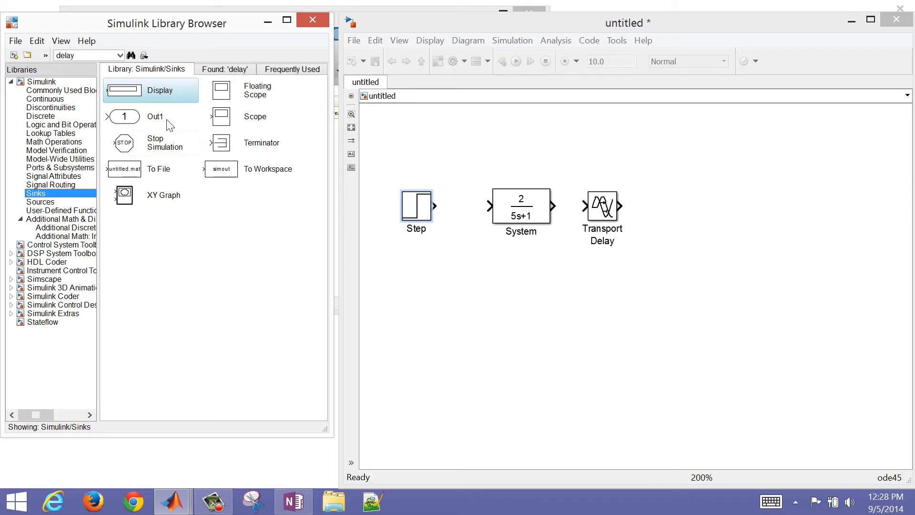
{"action": "mouse_move", "coordinate": [222, 128]}
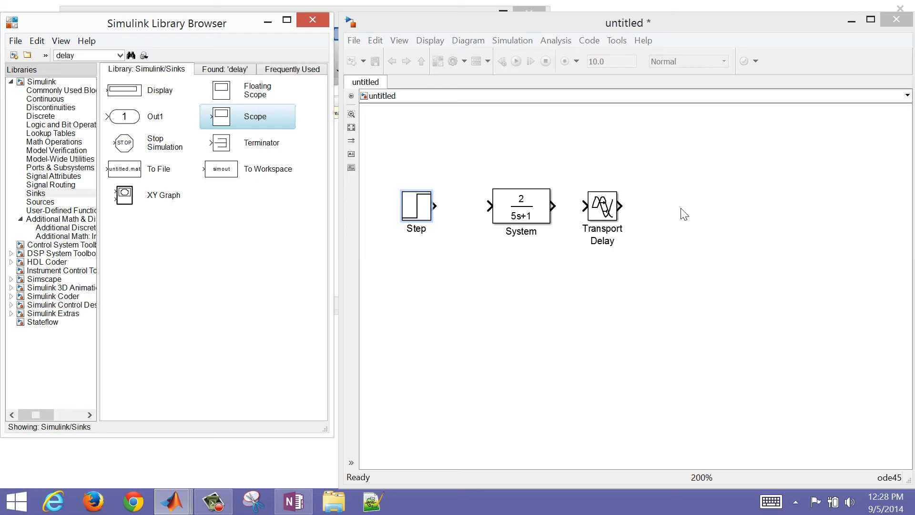
{"action": "mouse_move", "coordinate": [235, 110]}
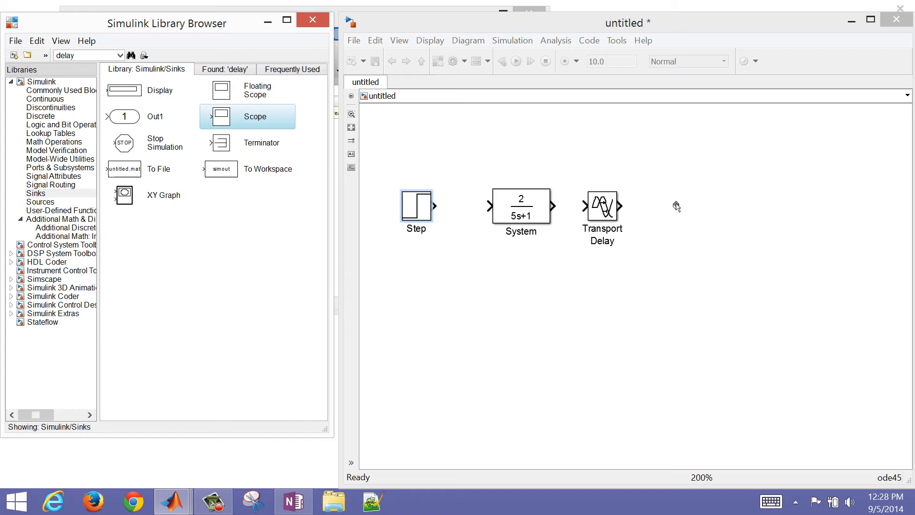
{"action": "left_click_drag", "start_coordinate": [254, 117], "coordinate": [671, 210]}
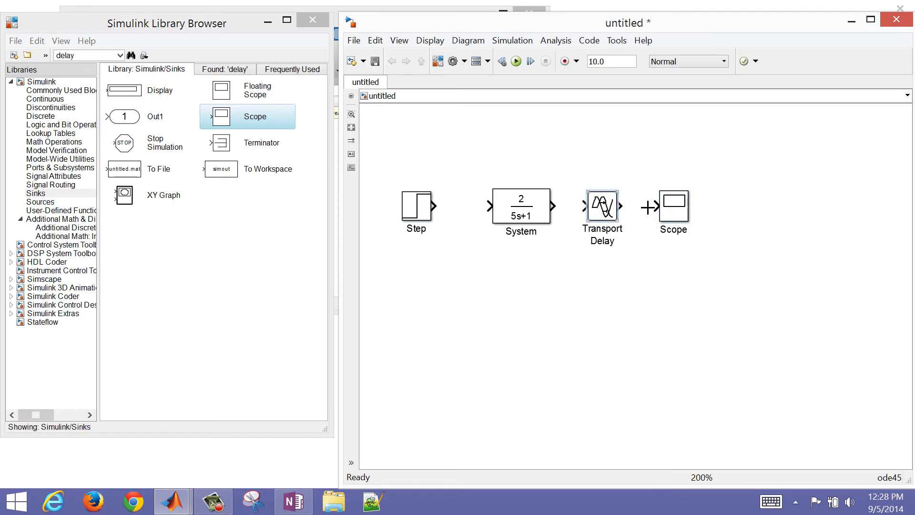
{"action": "left_click_drag", "start_coordinate": [619, 206], "coordinate": [650, 206]}
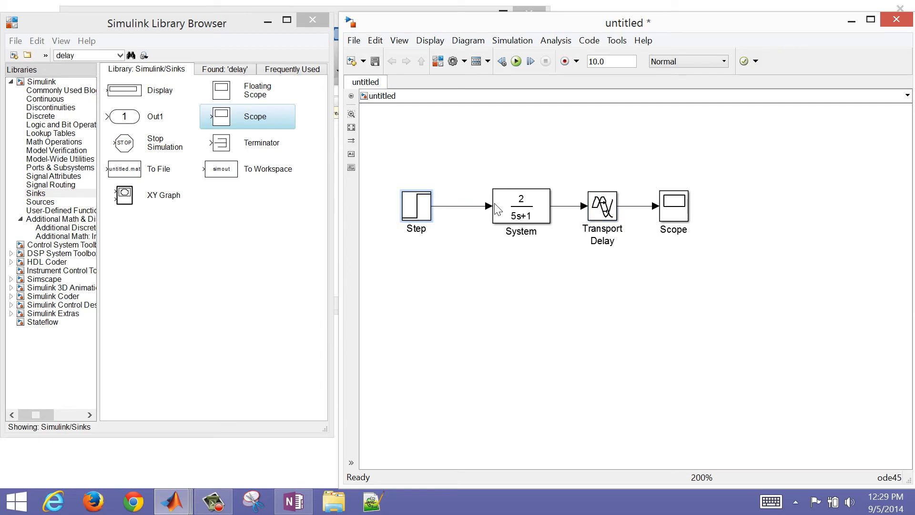
{"action": "mouse_move", "coordinate": [580, 69]}
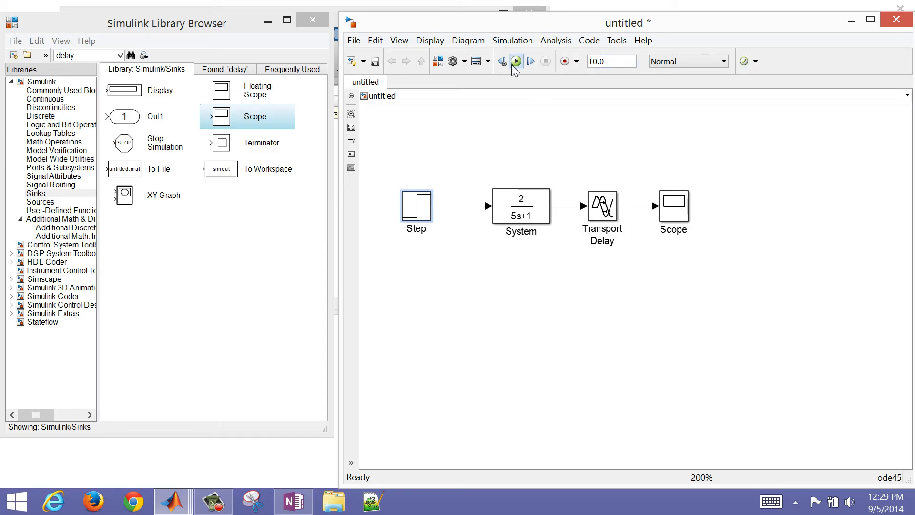
Run the simulation and view the Scope plot maximized.
{"action": "left_click", "coordinate": [515, 61]}
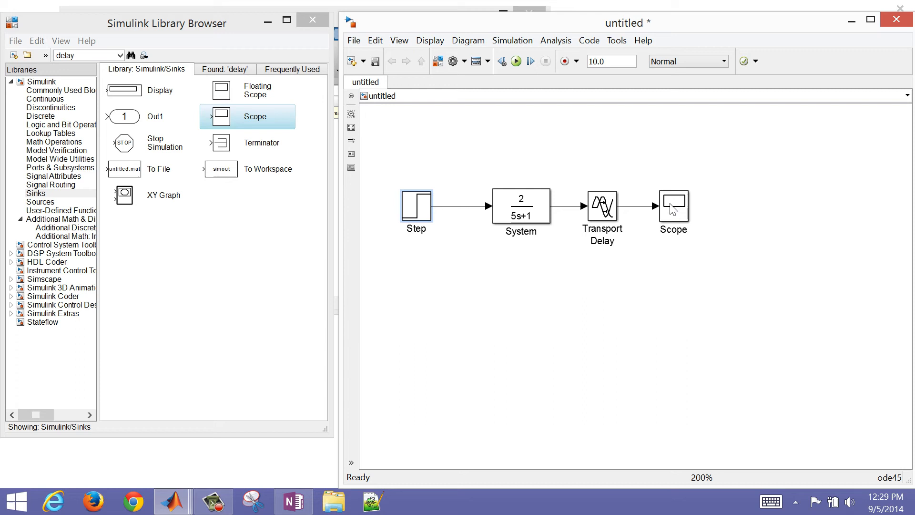
{"action": "left_click", "coordinate": [672, 208]}
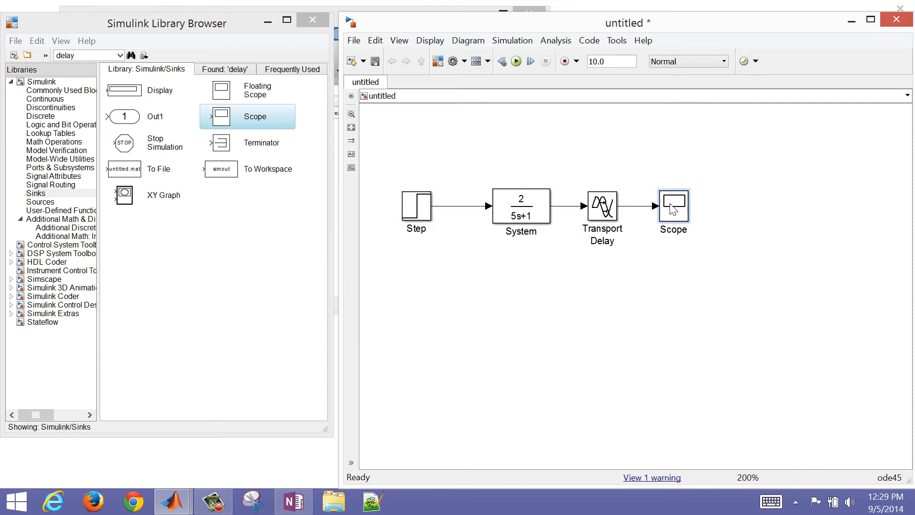
{"action": "double_click", "coordinate": [672, 209]}
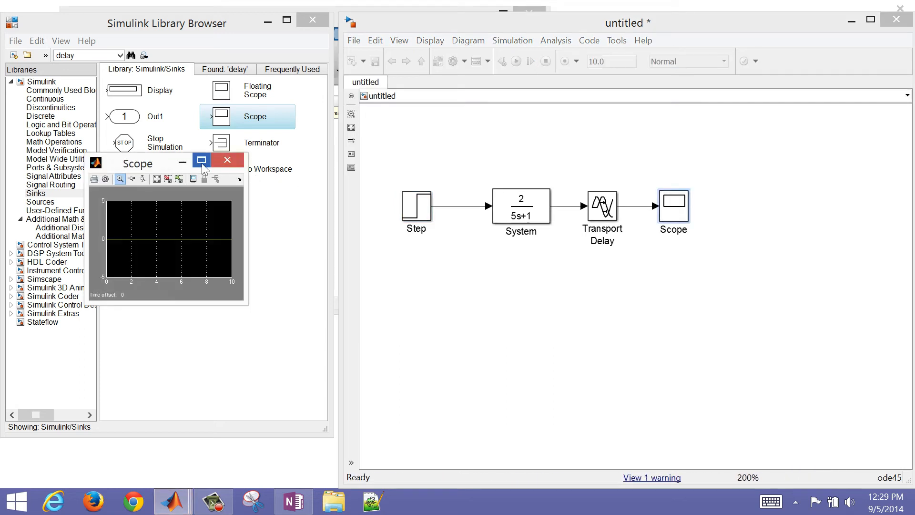
{"action": "left_click", "coordinate": [201, 162]}
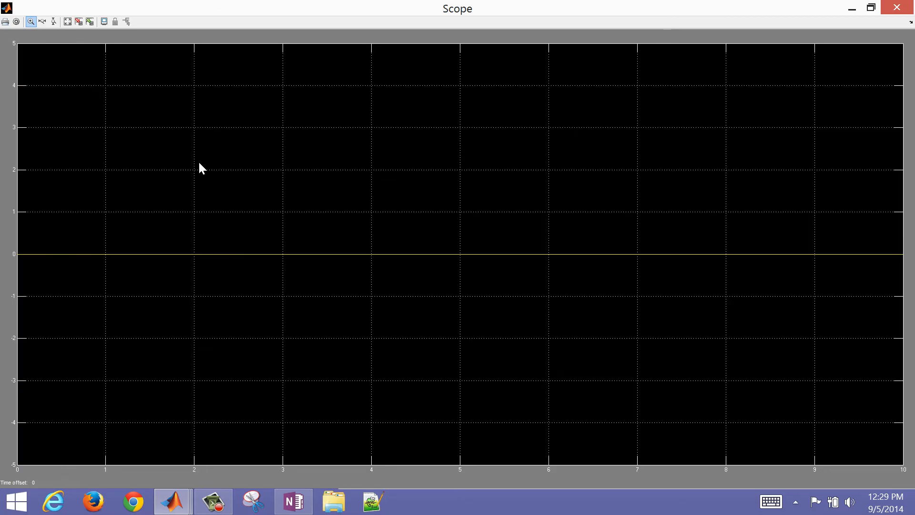
{"action": "mouse_move", "coordinate": [582, 270]}
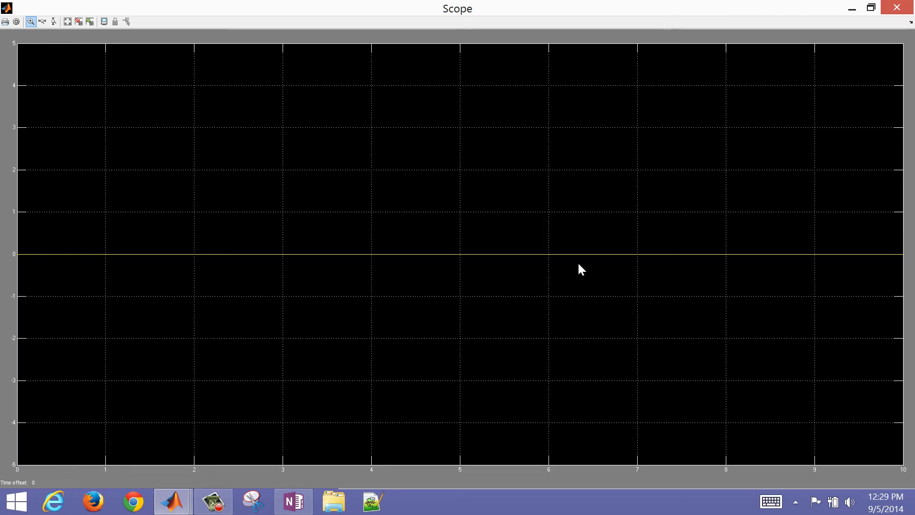
{"action": "mouse_move", "coordinate": [897, 8]}
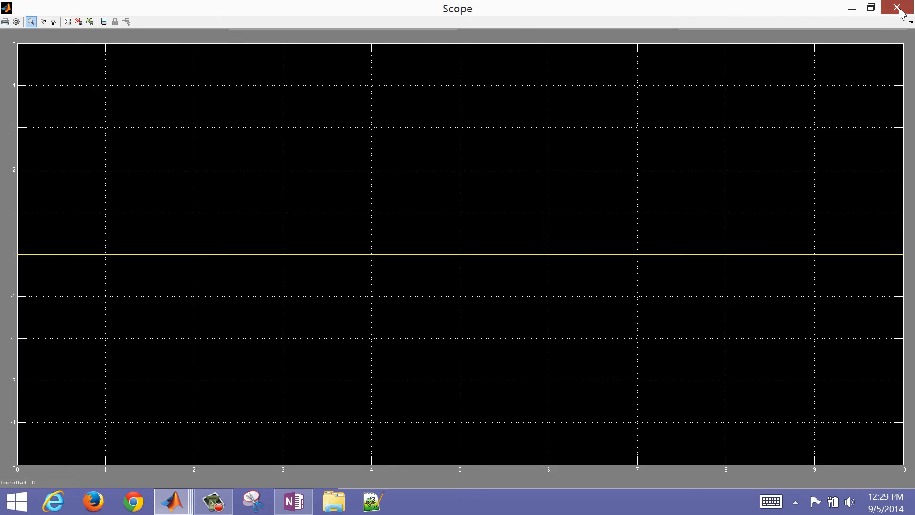
Set the stop time to 30, rerun the simulation and autoscale the Scope plot.
{"action": "left_click", "coordinate": [898, 8]}
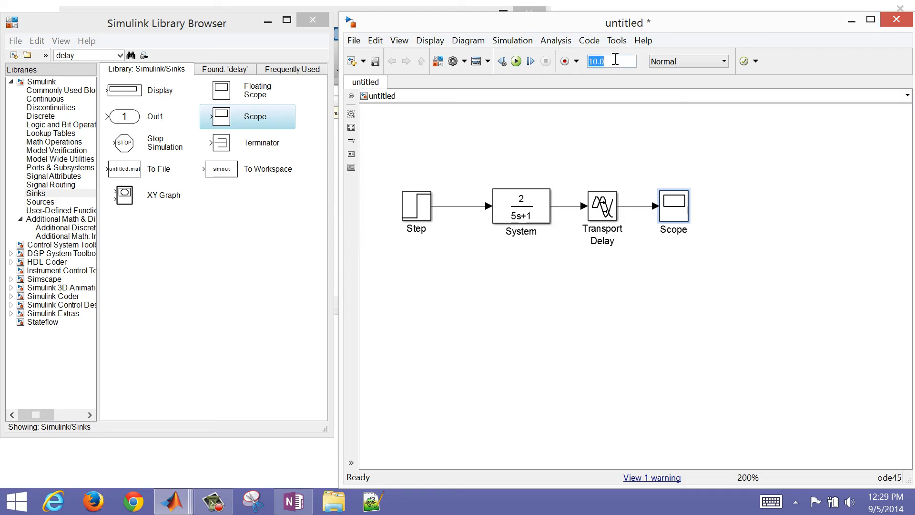
{"action": "type", "text": "30"}
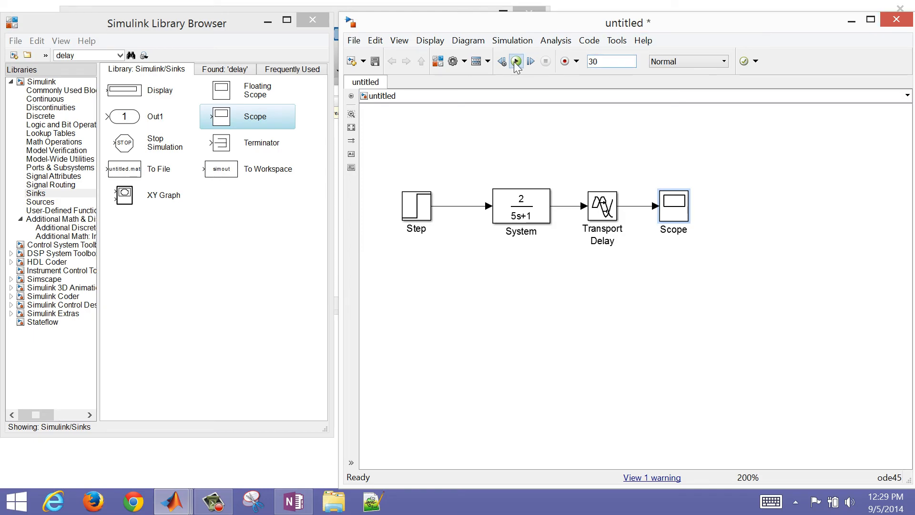
{"action": "left_click", "coordinate": [516, 61]}
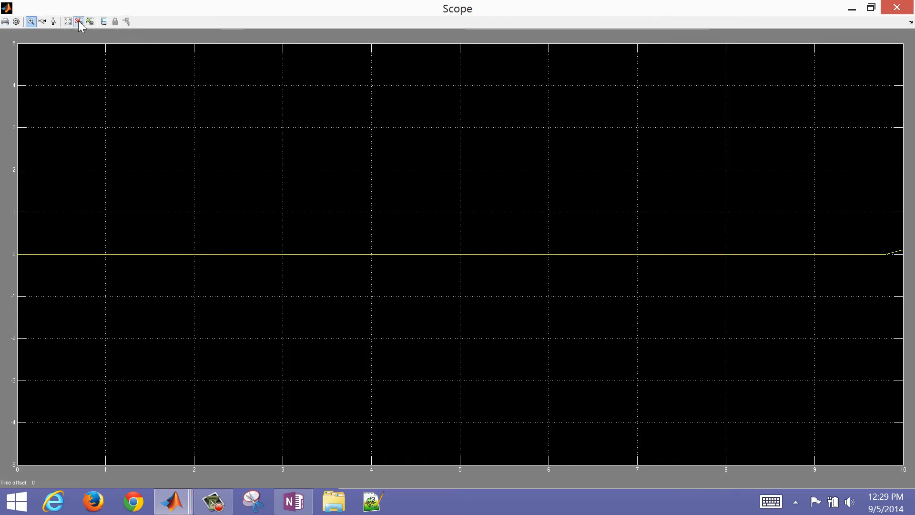
{"action": "left_click", "coordinate": [79, 22]}
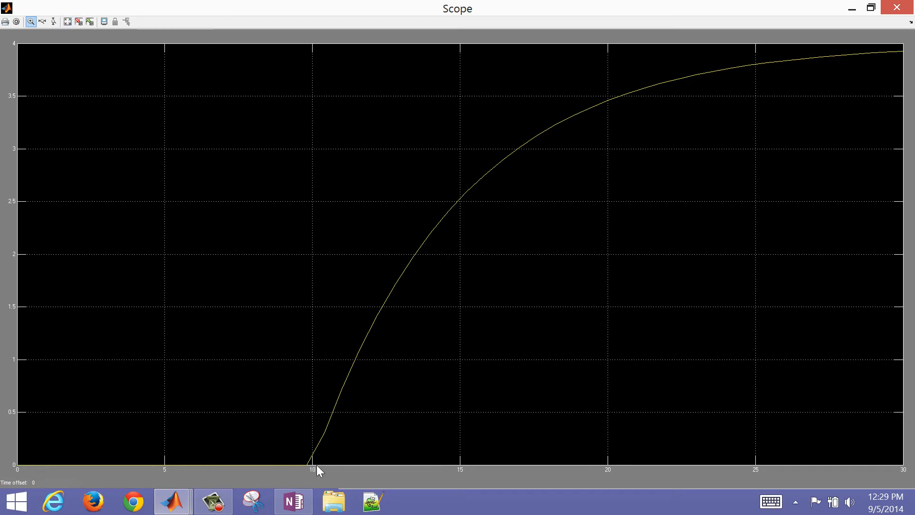
{"action": "mouse_move", "coordinate": [684, 113]}
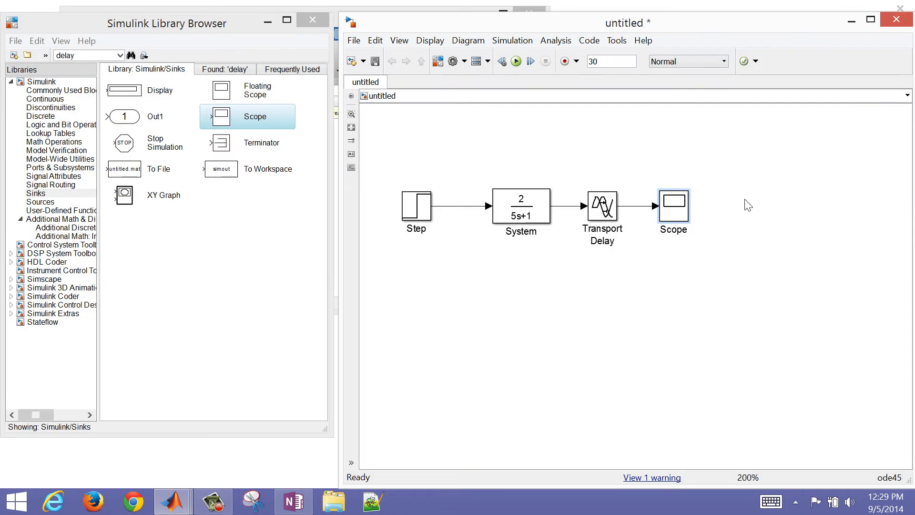
Move the Scope further right and pick the Display sink block.
{"action": "left_click", "coordinate": [672, 209]}
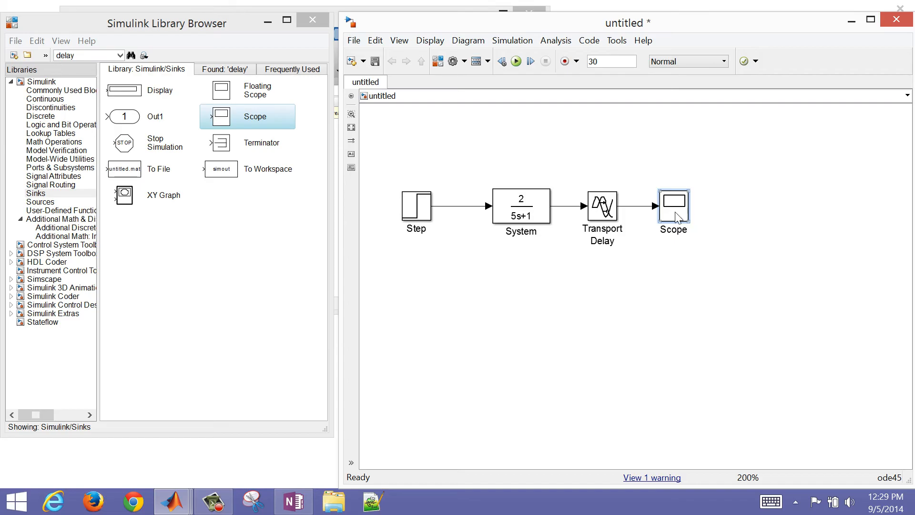
{"action": "left_click_drag", "start_coordinate": [673, 210], "coordinate": [764, 207]}
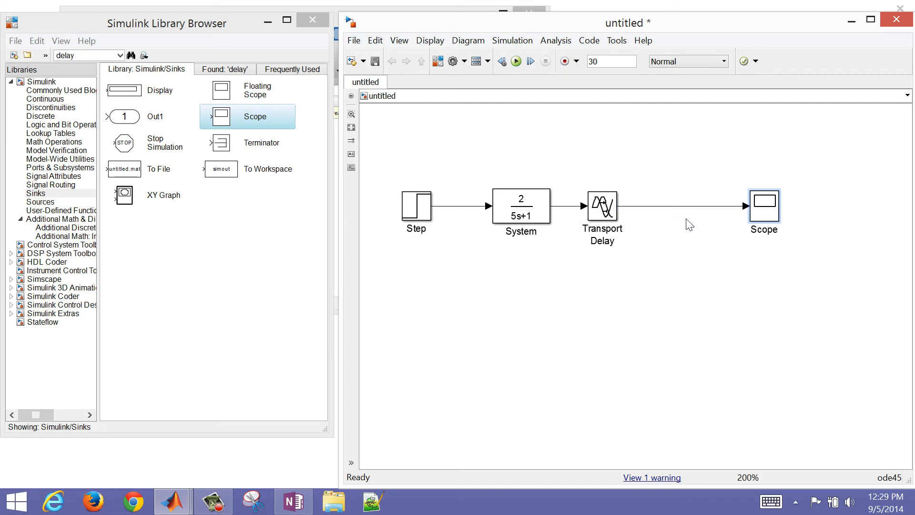
{"action": "mouse_move", "coordinate": [123, 103]}
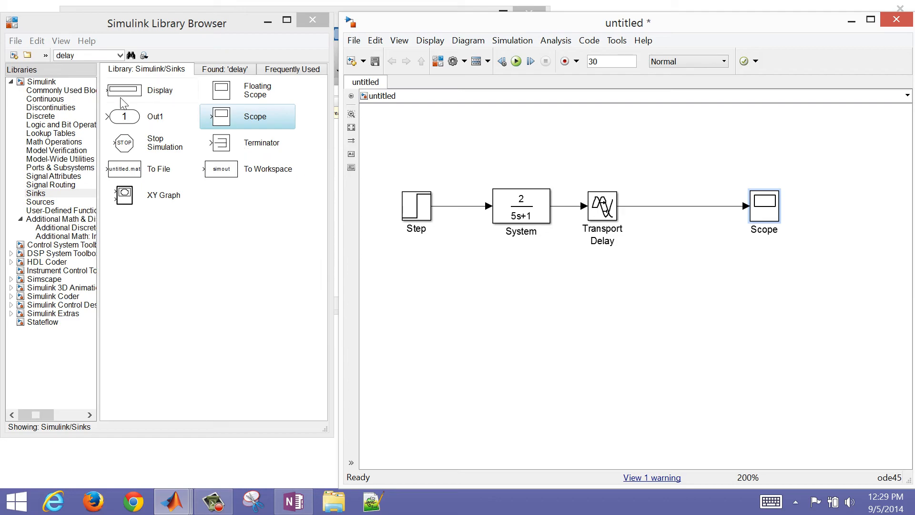
{"action": "left_click", "coordinate": [151, 91]}
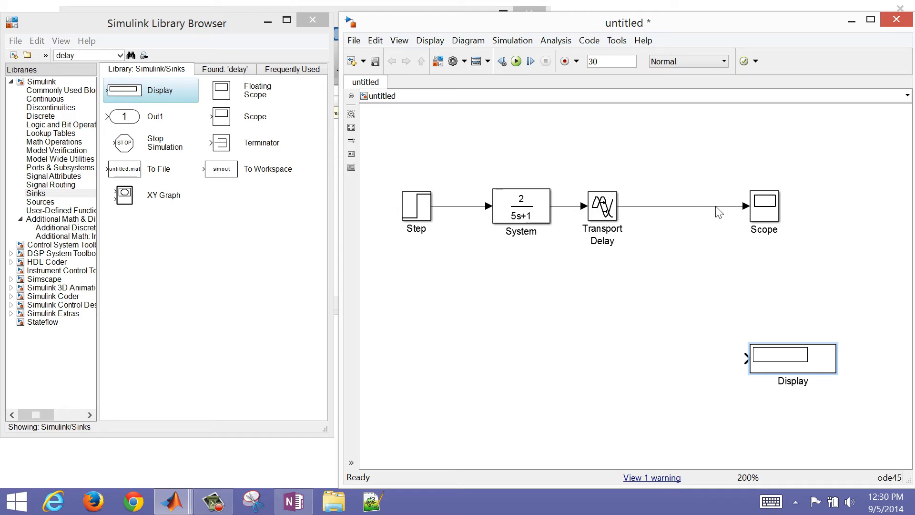
{"action": "mouse_move", "coordinate": [250, 131]}
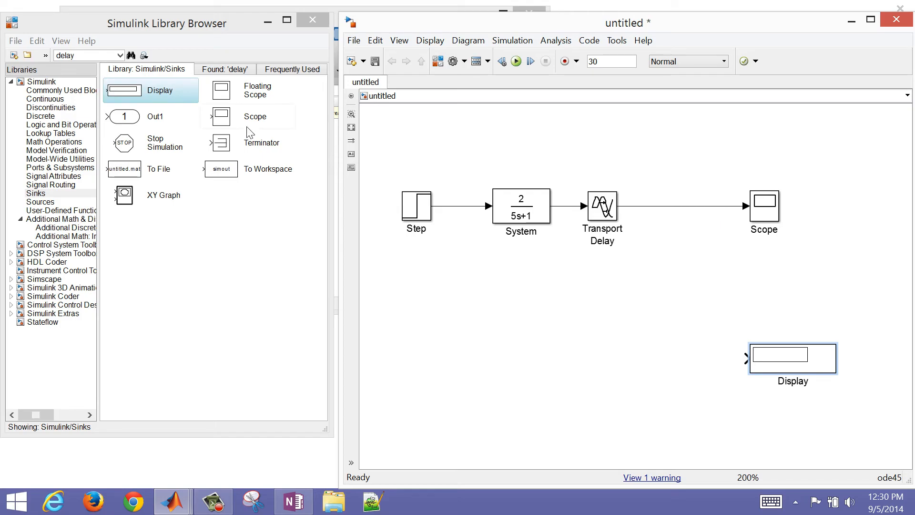
{"action": "mouse_move", "coordinate": [217, 181]}
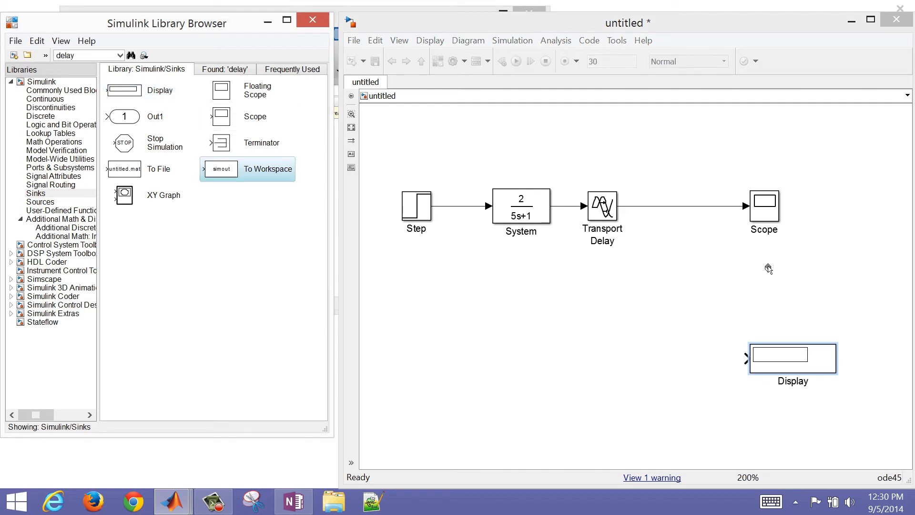
Place To Workspace and To File sink blocks below the Scope.
{"action": "left_click_drag", "start_coordinate": [221, 168], "coordinate": [792, 262]}
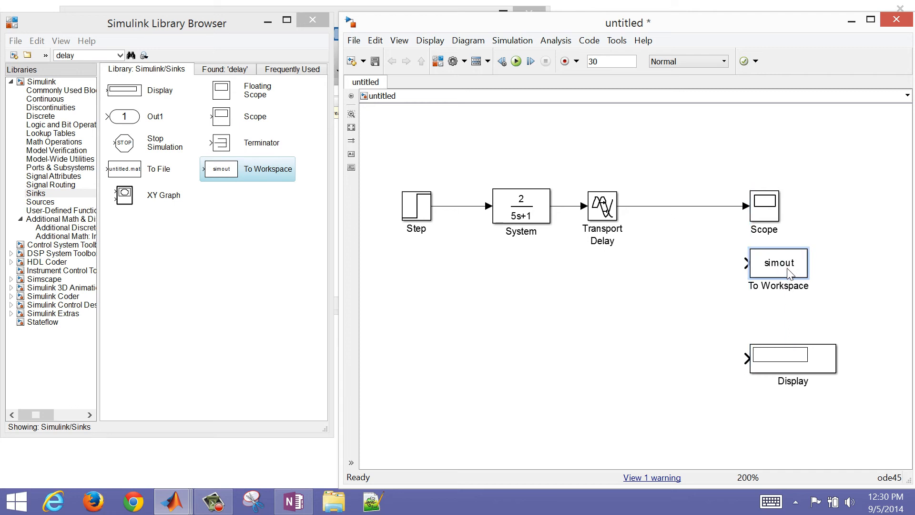
{"action": "left_click", "coordinate": [123, 169]}
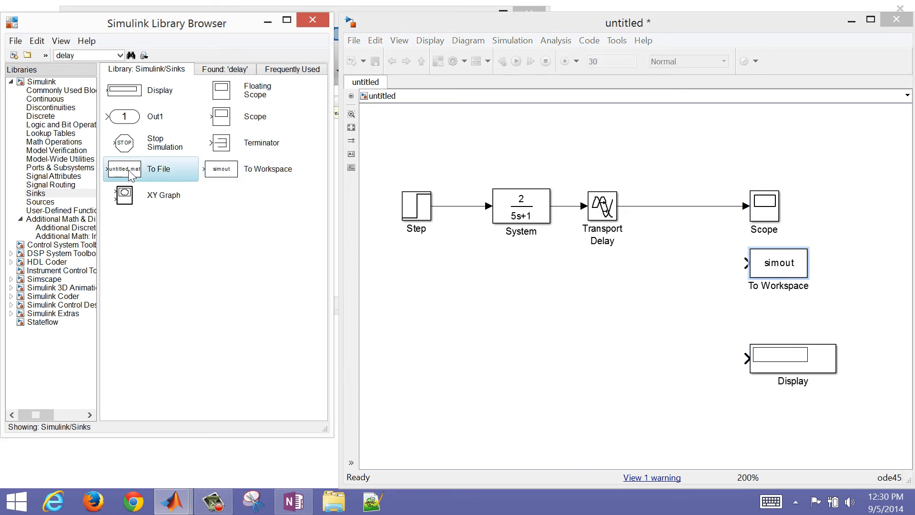
{"action": "left_click_drag", "start_coordinate": [123, 169], "coordinate": [759, 320]}
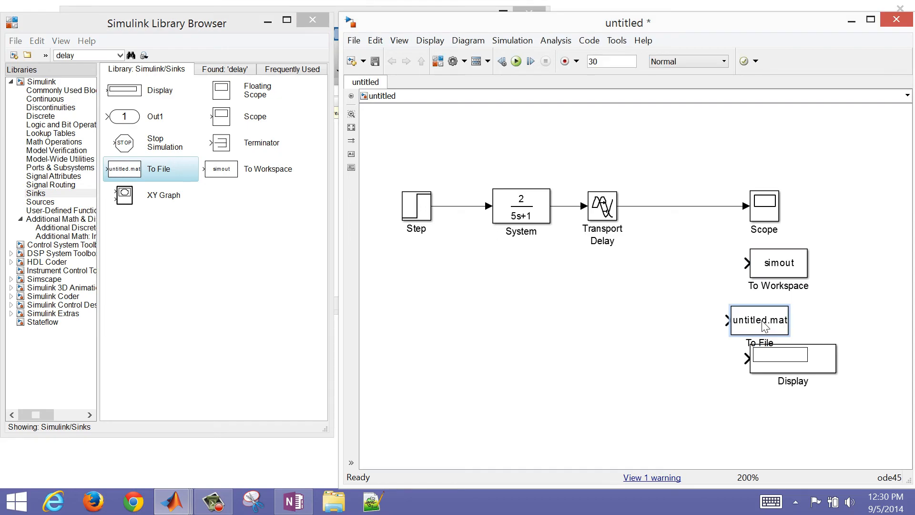
{"action": "left_click_drag", "start_coordinate": [760, 321], "coordinate": [778, 316]}
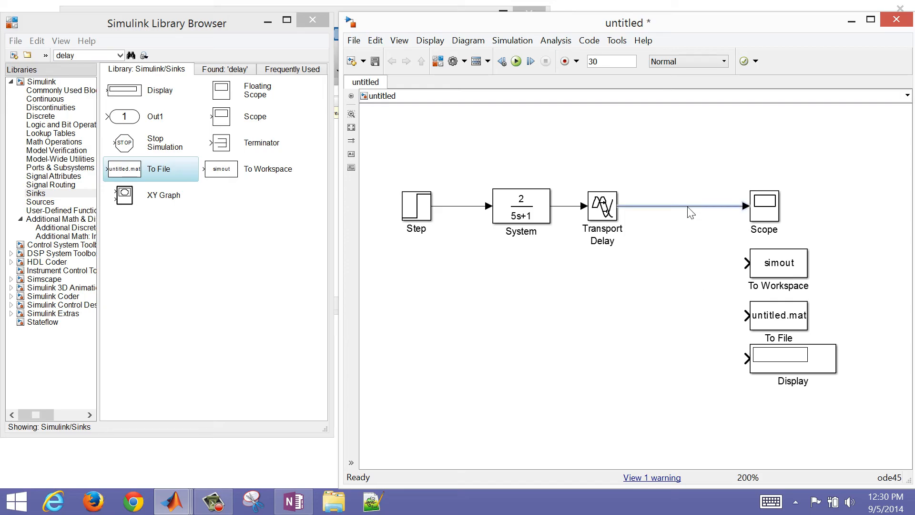
Add a Mux block after Transport Delay taking the Step output as a second input.
{"action": "left_click", "coordinate": [689, 206]}
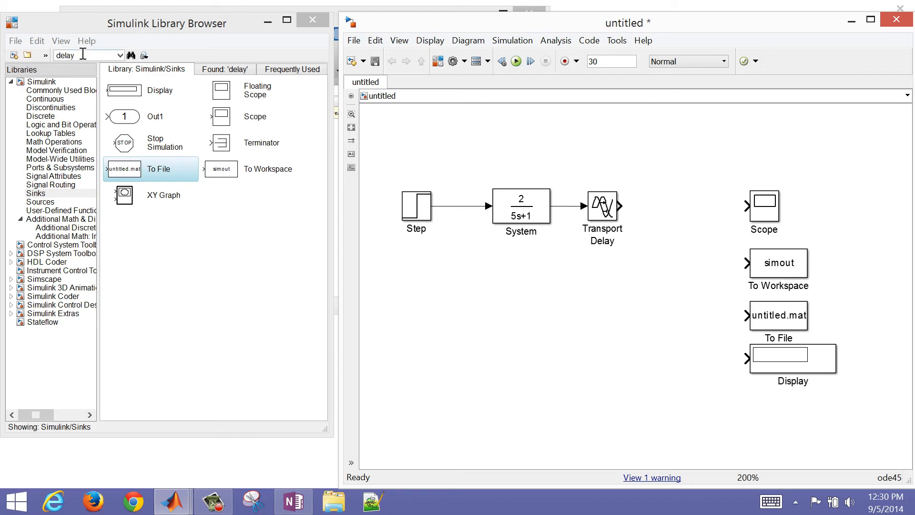
{"action": "type", "text": "mux"}
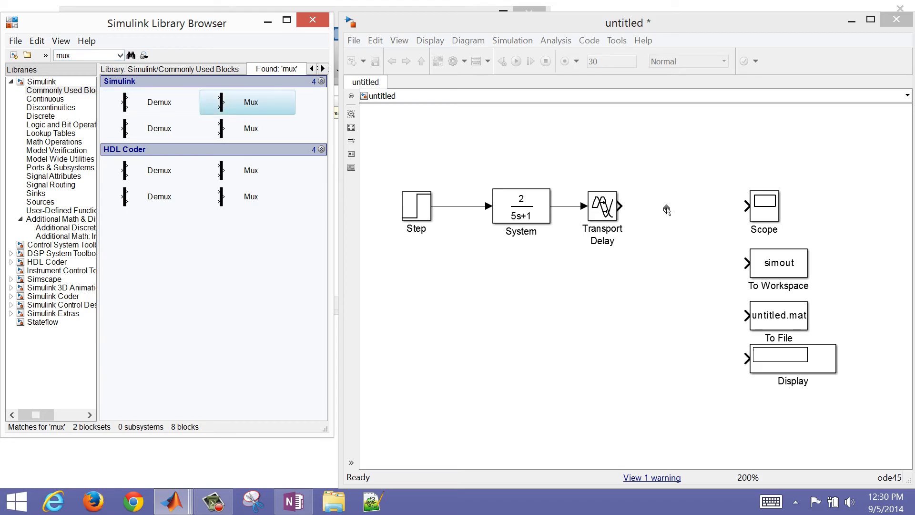
{"action": "left_click_drag", "start_coordinate": [251, 102], "coordinate": [660, 196]}
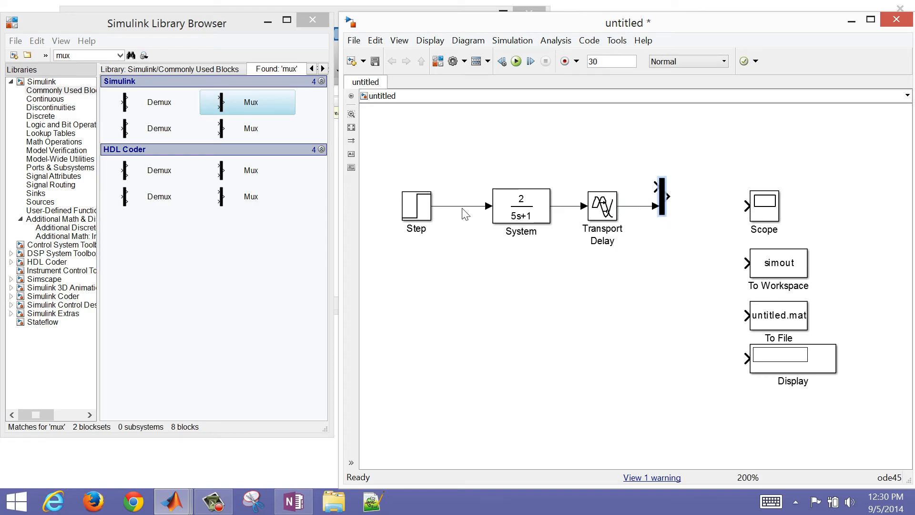
{"action": "left_click", "coordinate": [458, 207]}
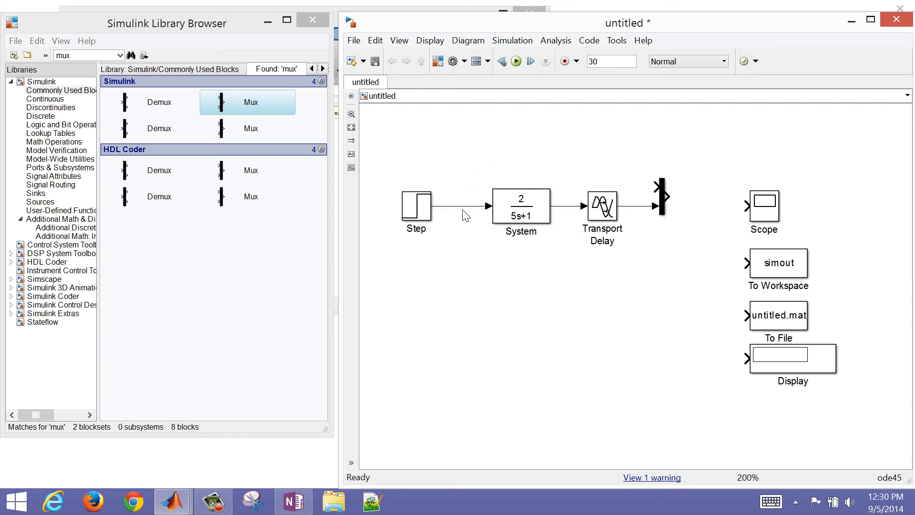
{"action": "left_click", "coordinate": [459, 207]}
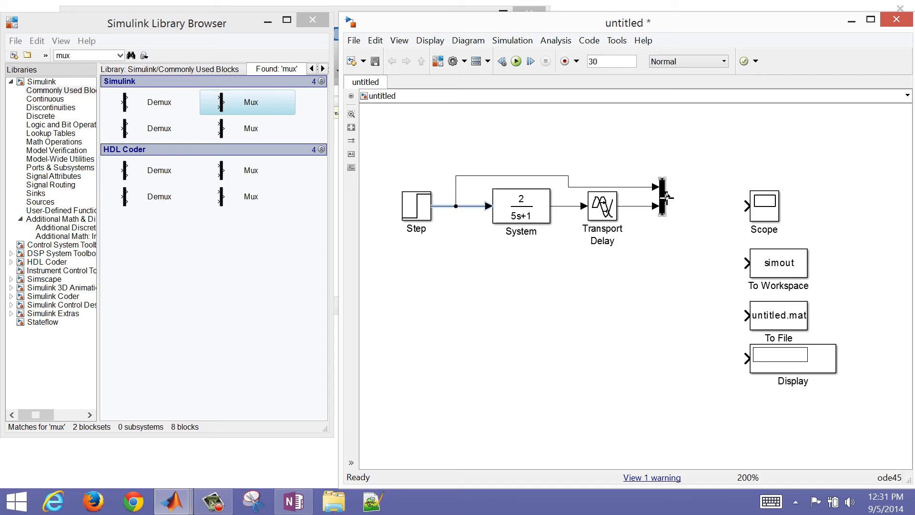
Connect the Mux output to the Scope and branch it to To Workspace.
{"action": "left_click_drag", "start_coordinate": [662, 198], "coordinate": [715, 198]}
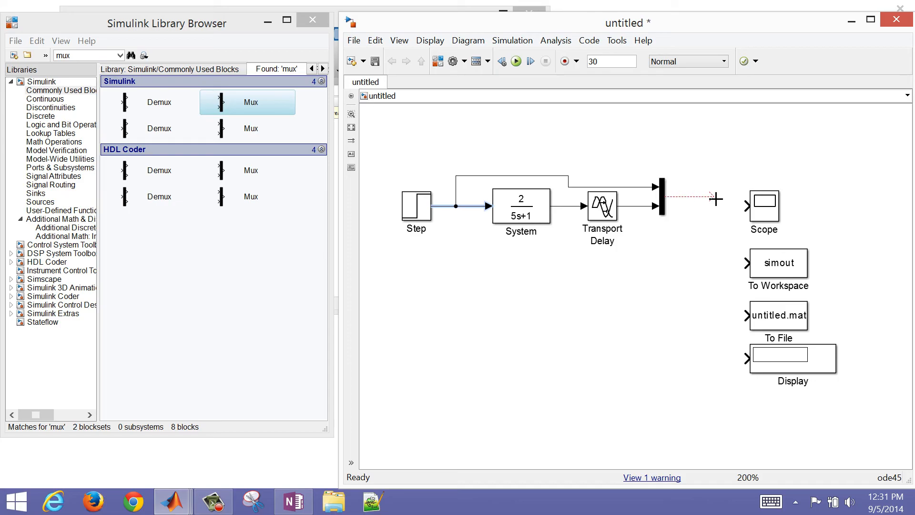
{"action": "left_click_drag", "start_coordinate": [666, 198], "coordinate": [748, 206]}
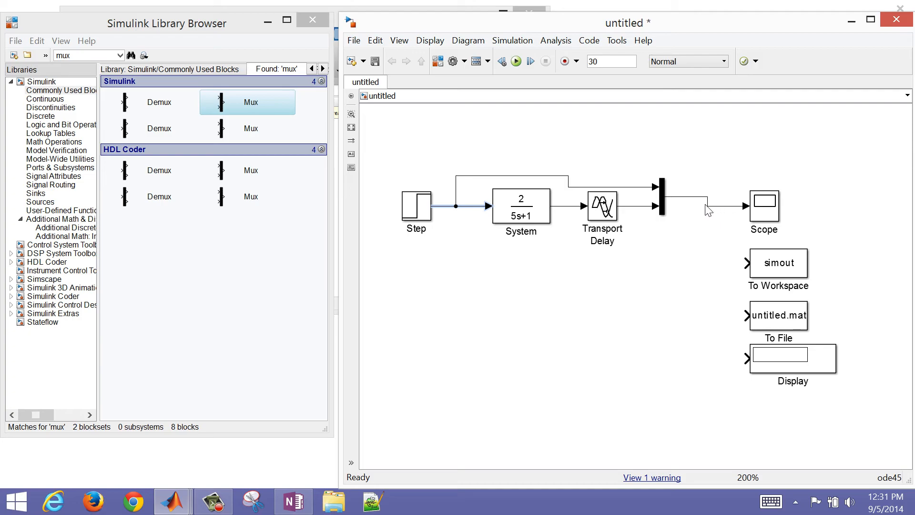
{"action": "mouse_move", "coordinate": [709, 209]}
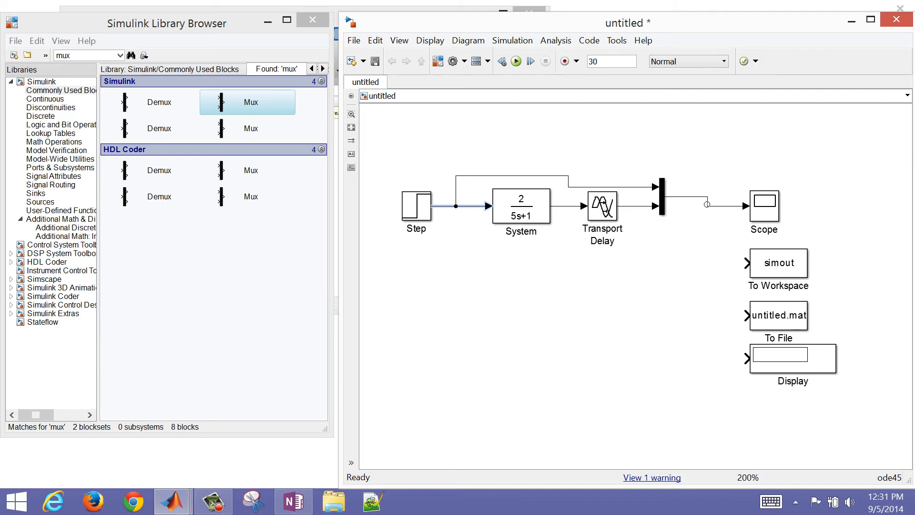
{"action": "left_click_drag", "start_coordinate": [708, 206], "coordinate": [745, 263]}
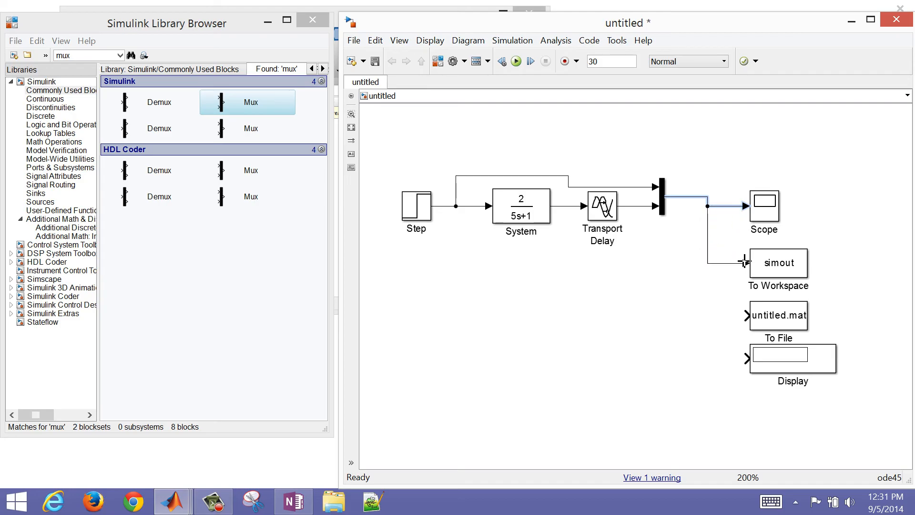
{"action": "mouse_move", "coordinate": [717, 269]}
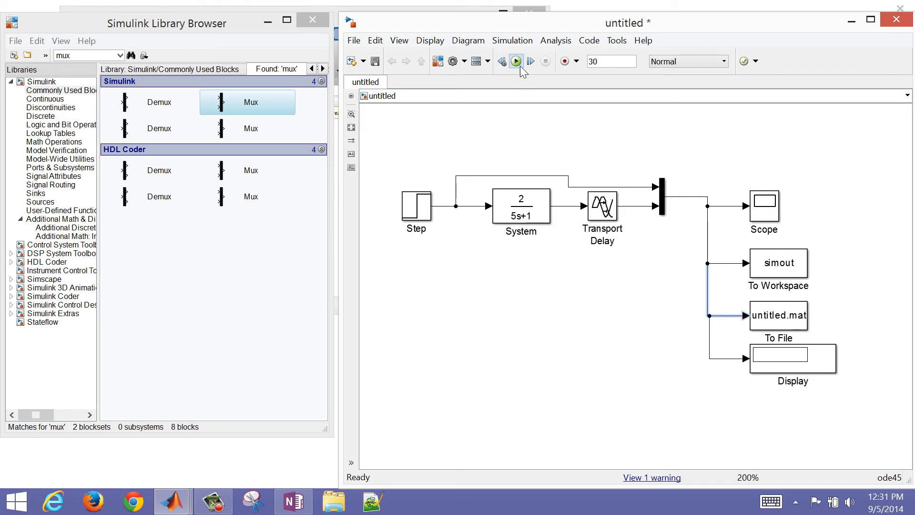
Run the simulation and view the Scope response, giving Display readings of 2 and 3.927.
{"action": "left_click", "coordinate": [516, 61]}
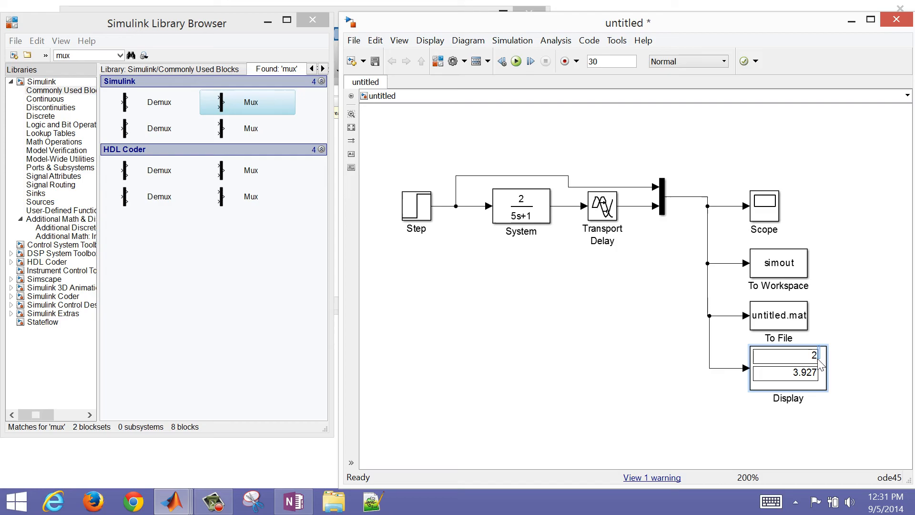
{"action": "left_click", "coordinate": [522, 206]}
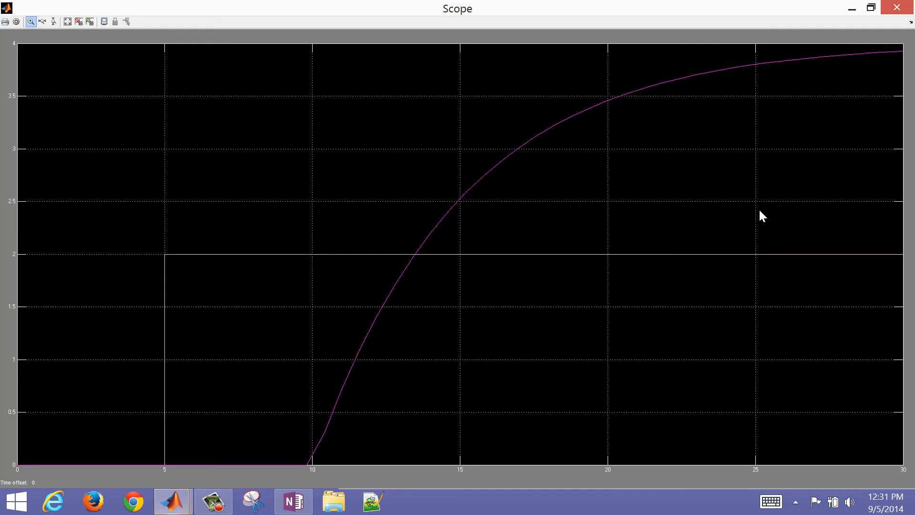
{"action": "mouse_move", "coordinate": [180, 266]}
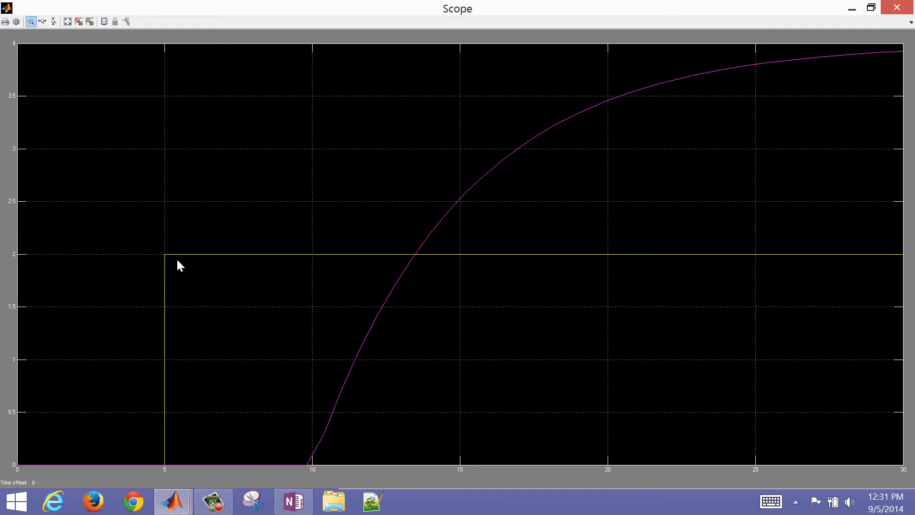
{"action": "mouse_move", "coordinate": [490, 201]}
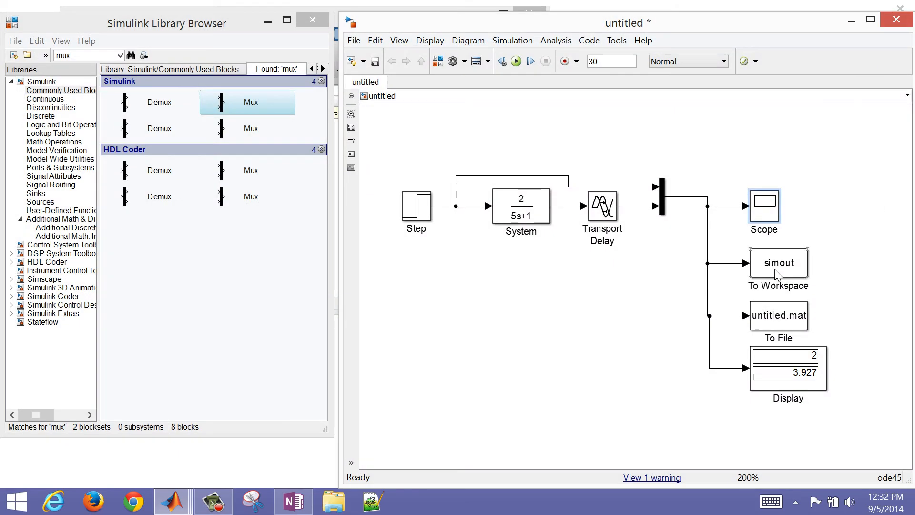
{"action": "left_click", "coordinate": [778, 315]}
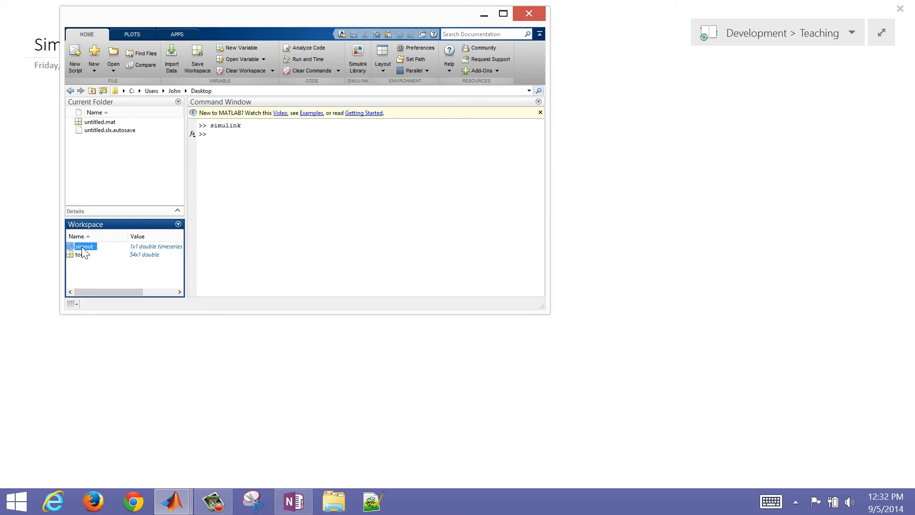
Inspect the simout timeseries in the Variables editor, scrolling through its time and data rows.
{"action": "double_click", "coordinate": [85, 246]}
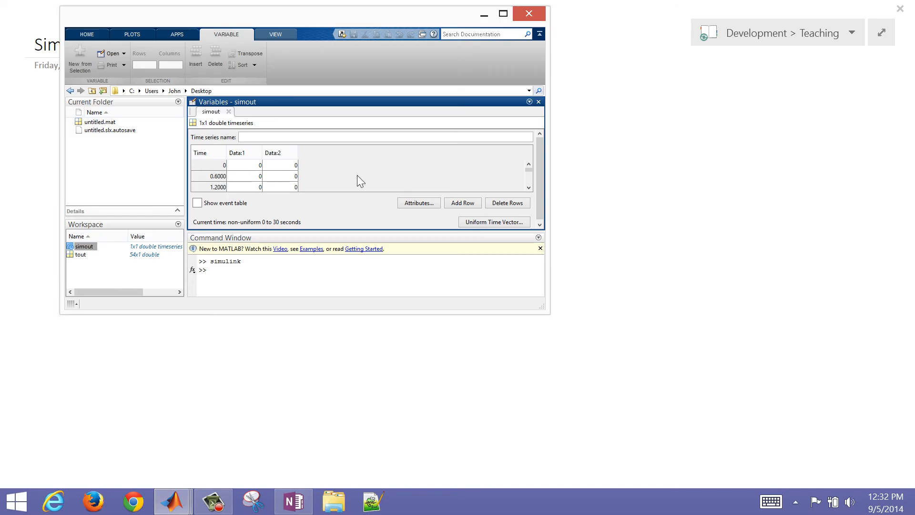
{"action": "left_click", "coordinate": [528, 188]}
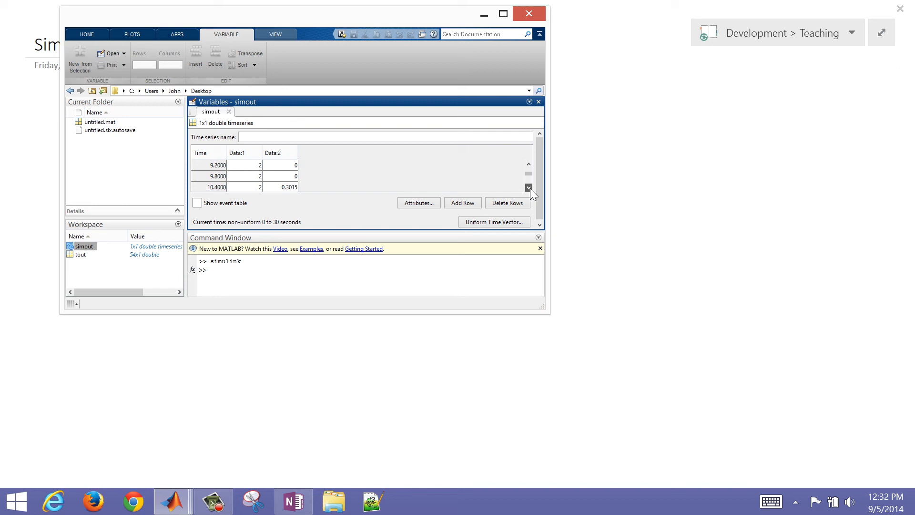
{"action": "left_click", "coordinate": [528, 188]}
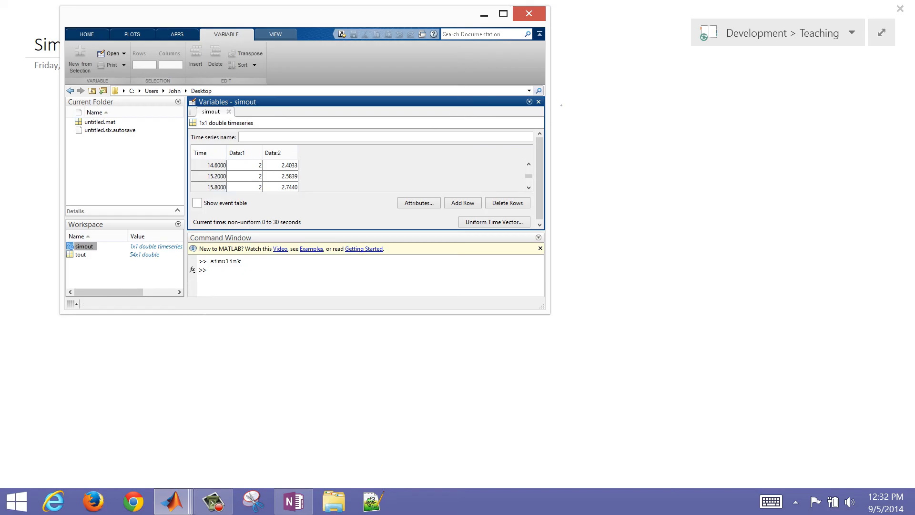
Print simout's summary, its Time vector and both Data columns in the Command Window.
{"action": "left_click", "coordinate": [537, 102]}
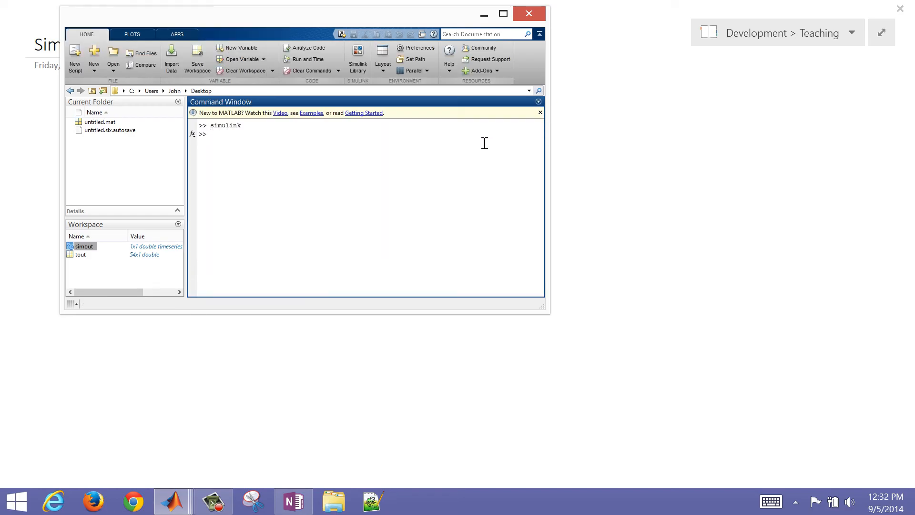
{"action": "type", "text": "simou"}
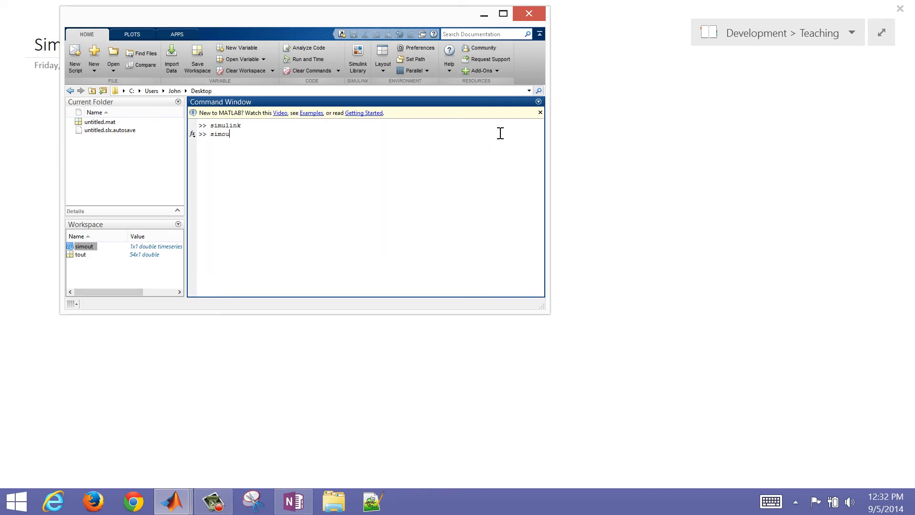
{"action": "key", "text": "enter"}
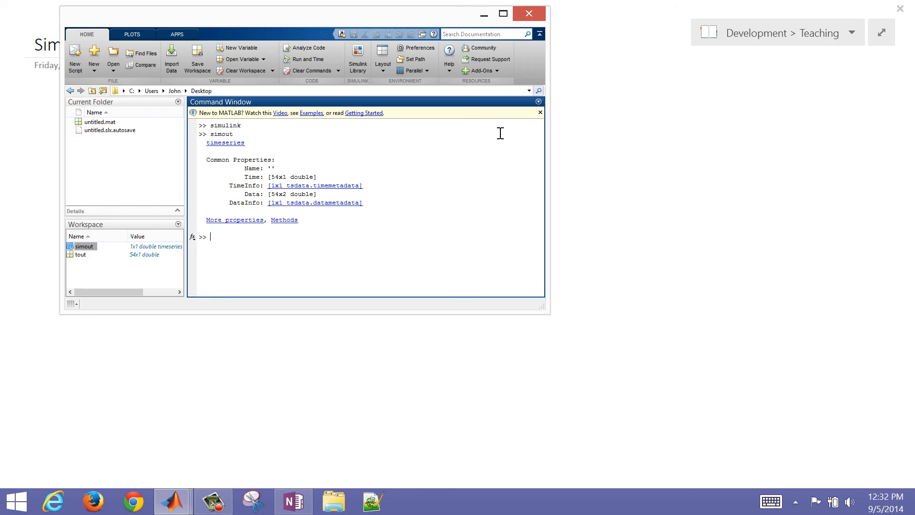
{"action": "type", "text": "simout.Ti"}
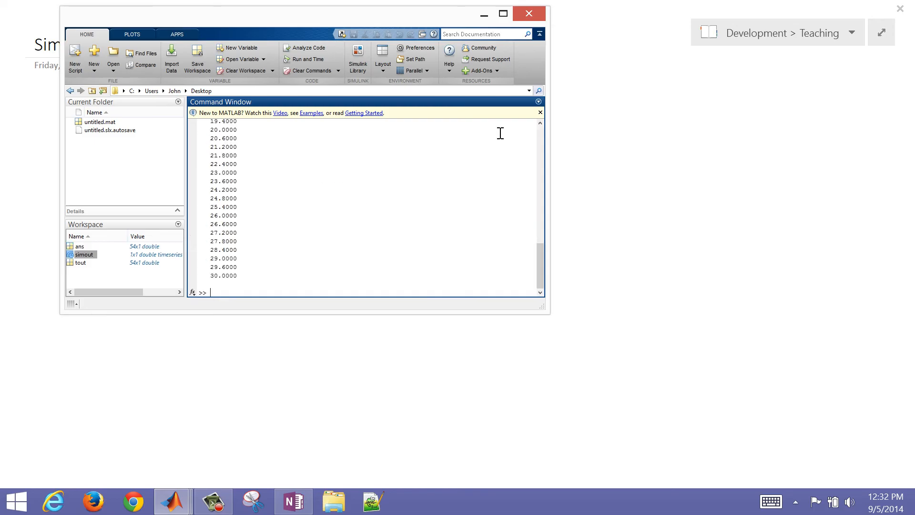
{"action": "type", "text": "sim"}
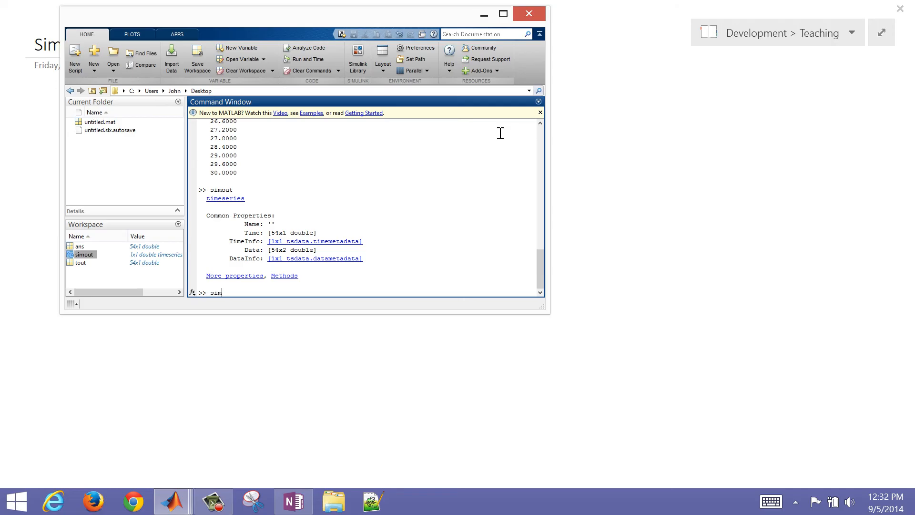
{"action": "type", "text": "out.Data"}
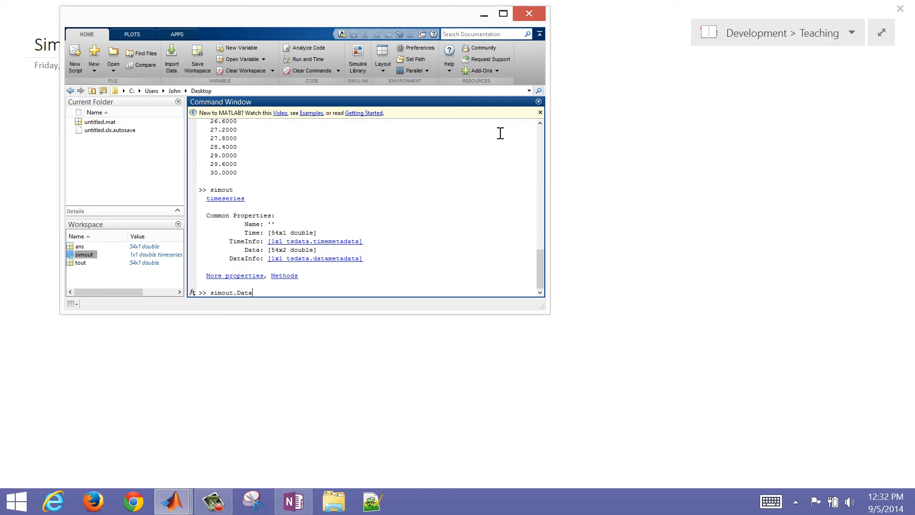
{"action": "key", "text": "enter"}
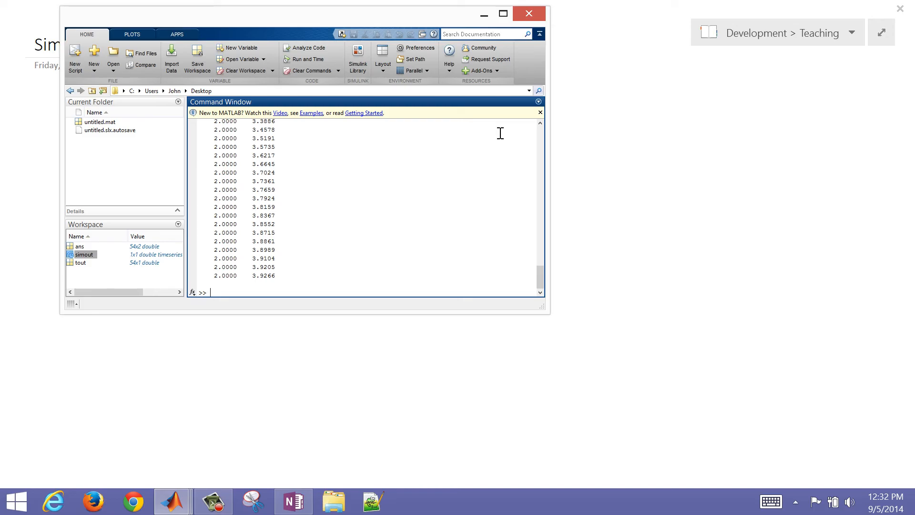
Print the individual columns simout.Data(:,1) and simout.Data(:,2).
{"action": "type", "text": "simout."}
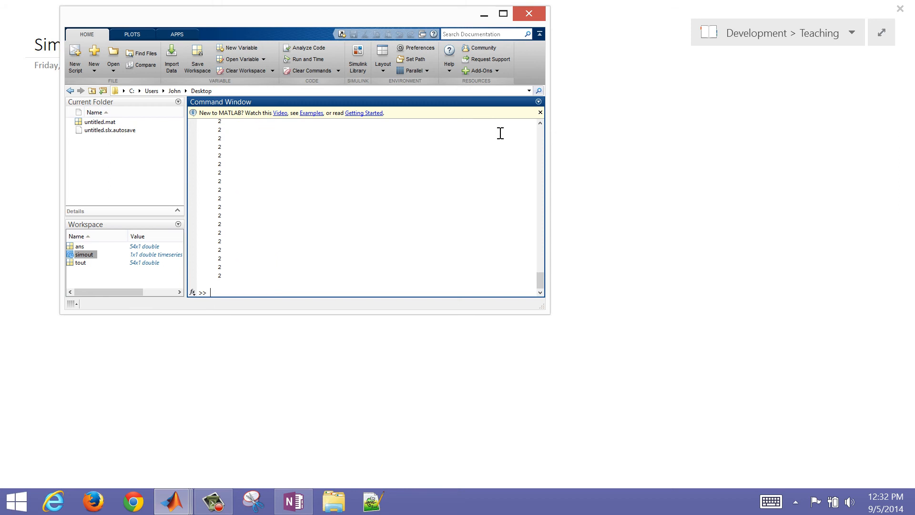
{"action": "type", "text": "simout.Data(:,1)"}
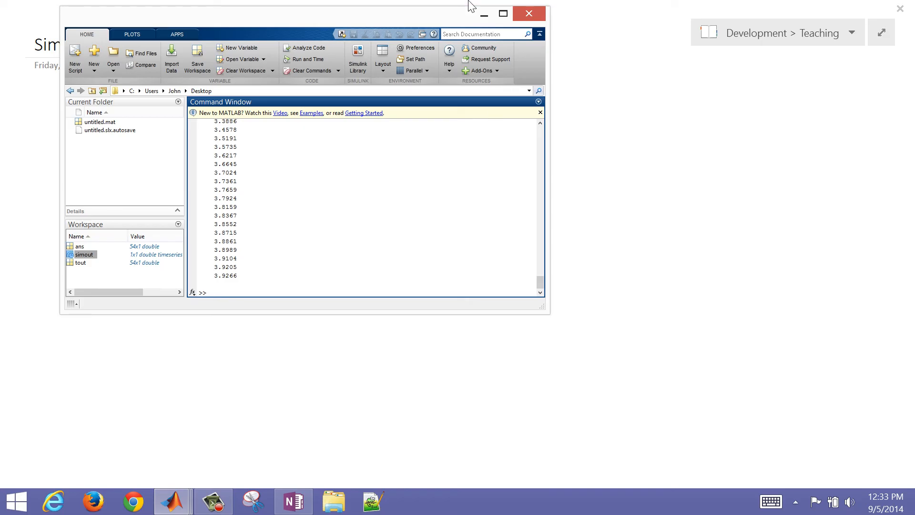
{"action": "mouse_move", "coordinate": [304, 148]}
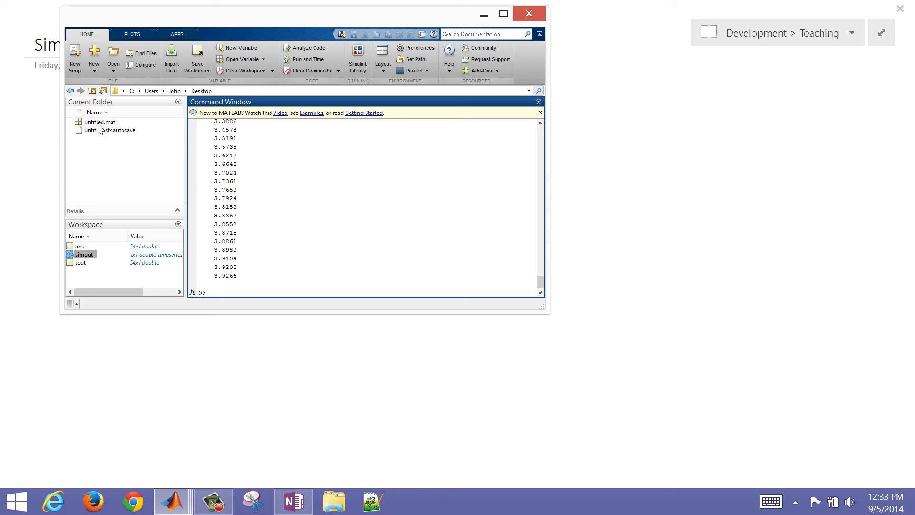
Close the OneNote Simulink Sinks notes page, leaving the desktop with untitled.mat visible.
{"action": "left_click", "coordinate": [99, 121]}
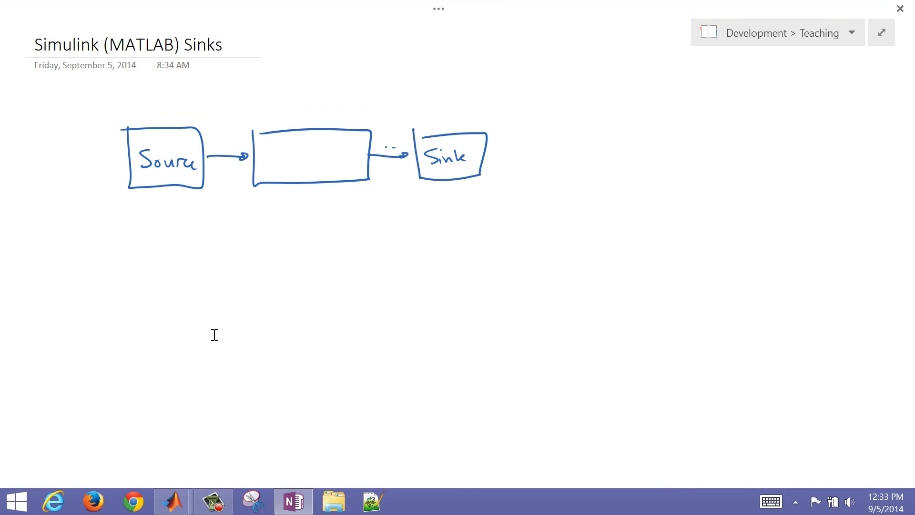
{"action": "mouse_move", "coordinate": [901, 10]}
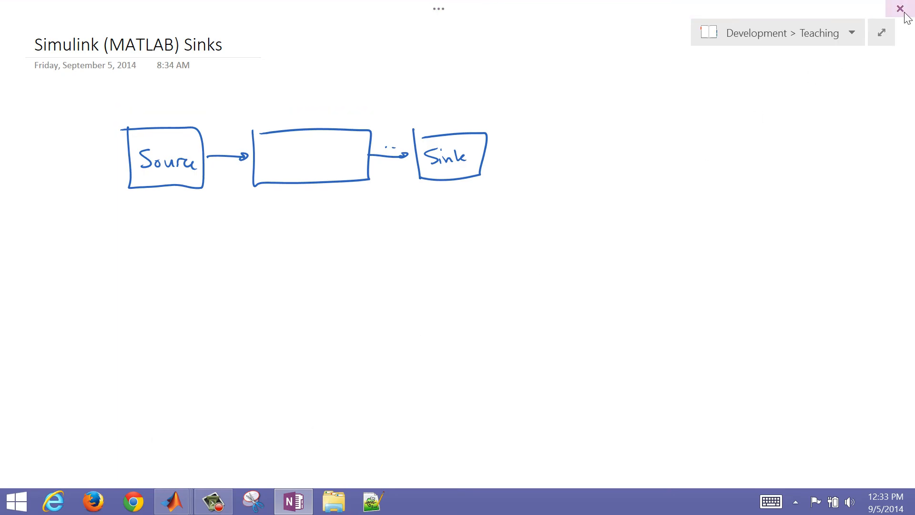
{"action": "left_click", "coordinate": [901, 10]}
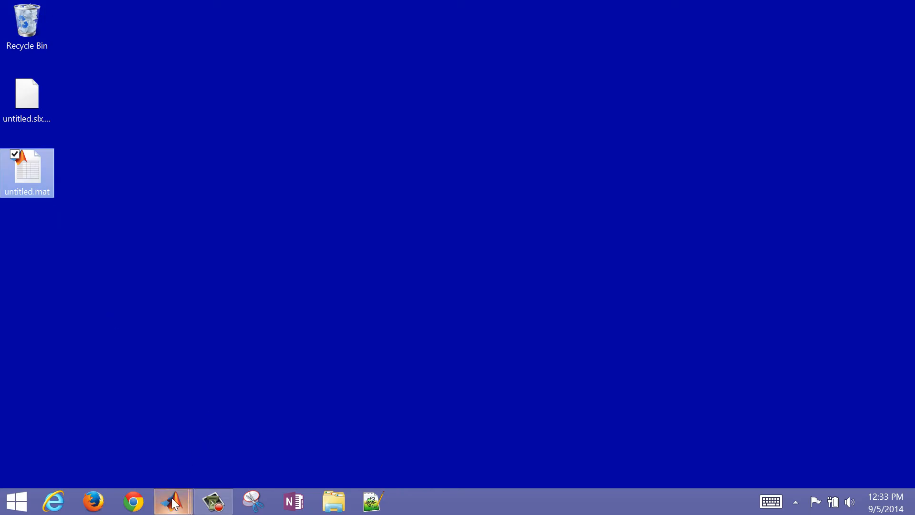
Set the To File block to write variable results to myFile.mat.
{"action": "left_click", "coordinate": [171, 501]}
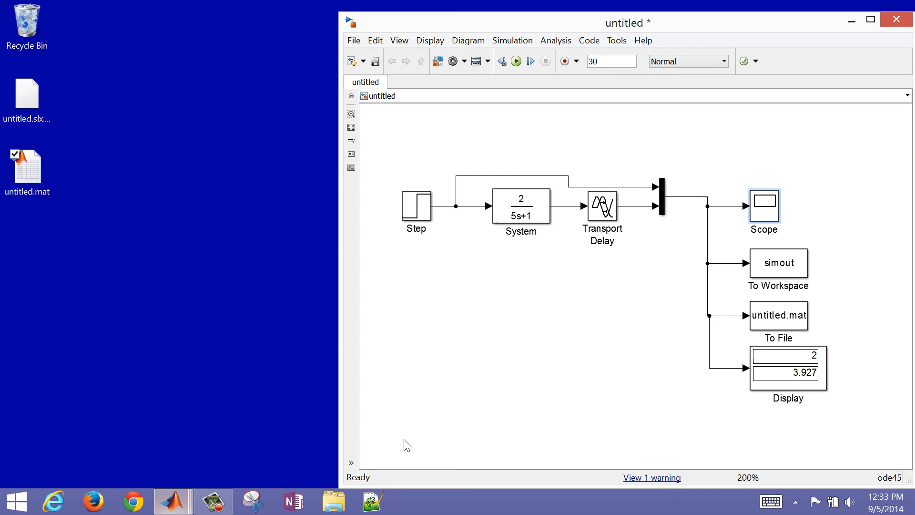
{"action": "double_click", "coordinate": [778, 316]}
{"action": "type", "text": "myFile.mat"}
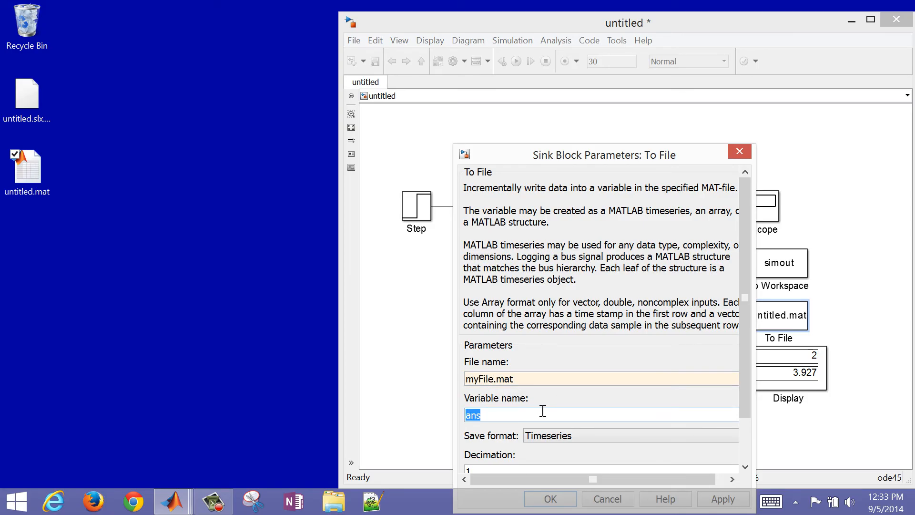
{"action": "type", "text": "results"}
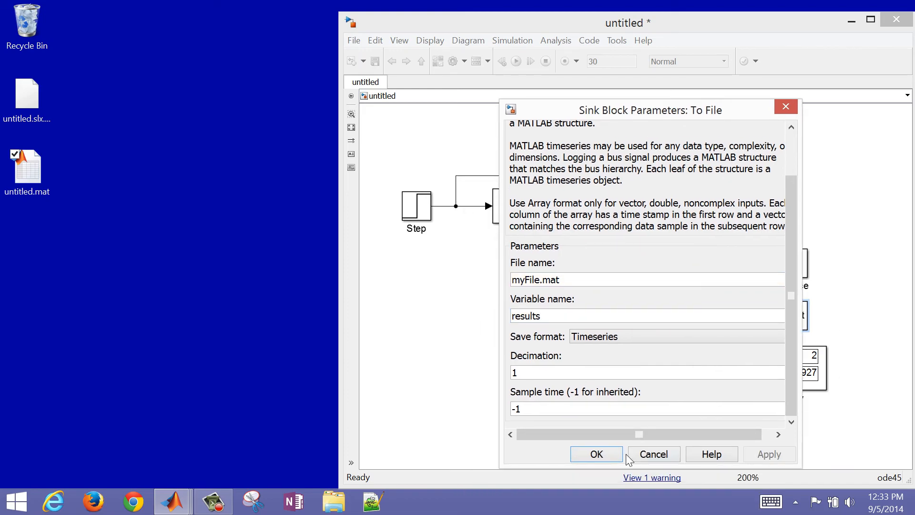
{"action": "left_click", "coordinate": [595, 454]}
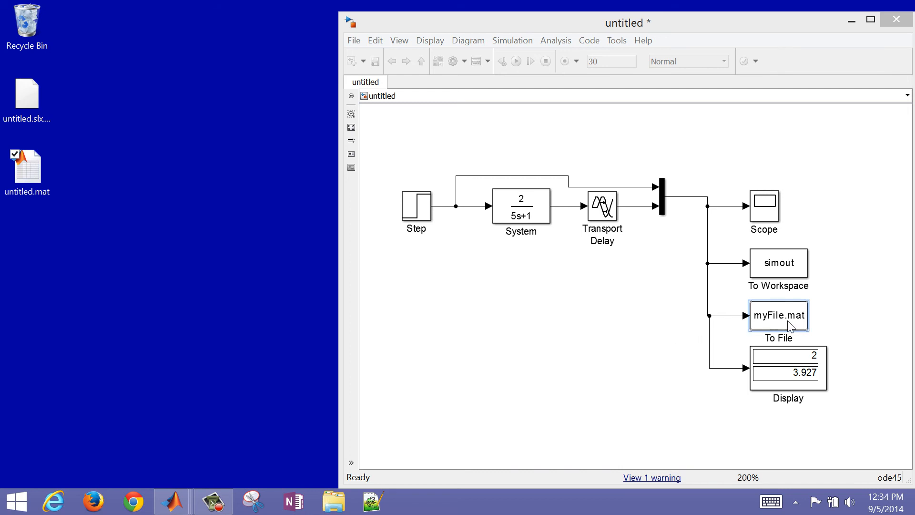
{"action": "right_click", "coordinate": [778, 316]}
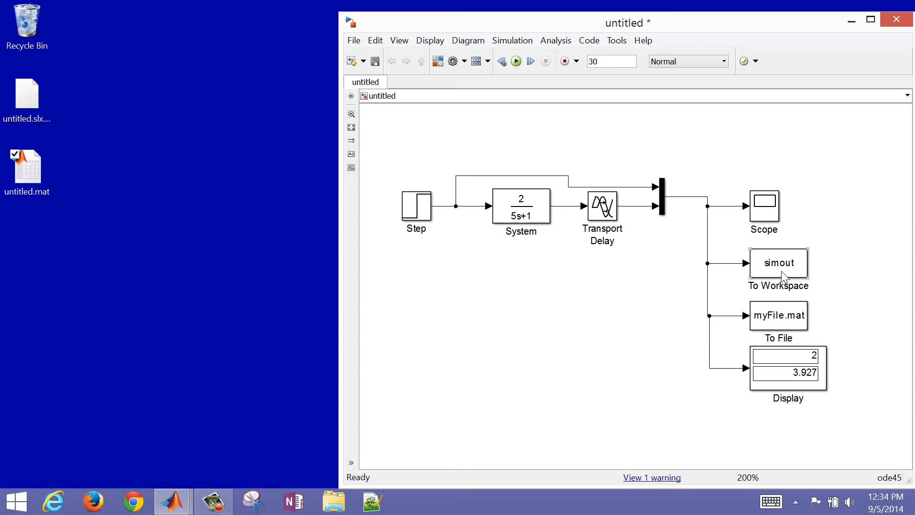
Rename the To Workspace block's variable from simout to myVariable.
{"action": "double_click", "coordinate": [778, 262]}
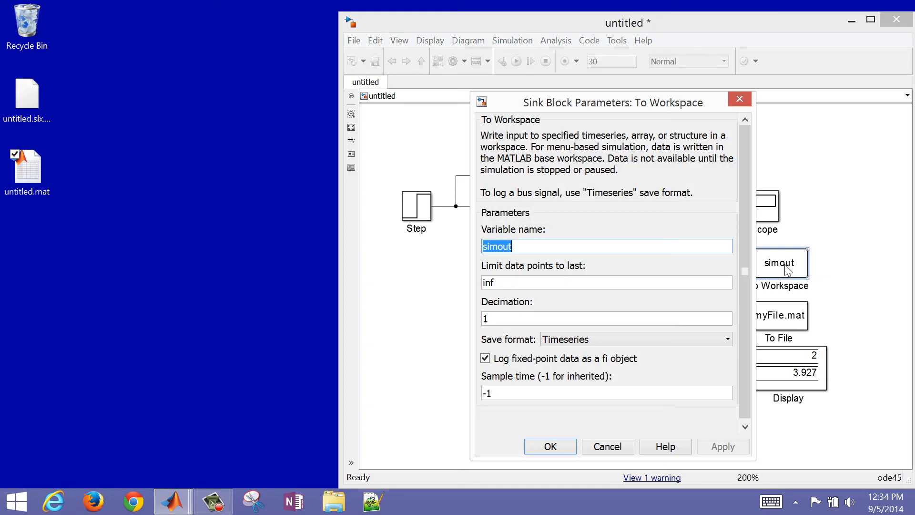
{"action": "type", "text": "m"}
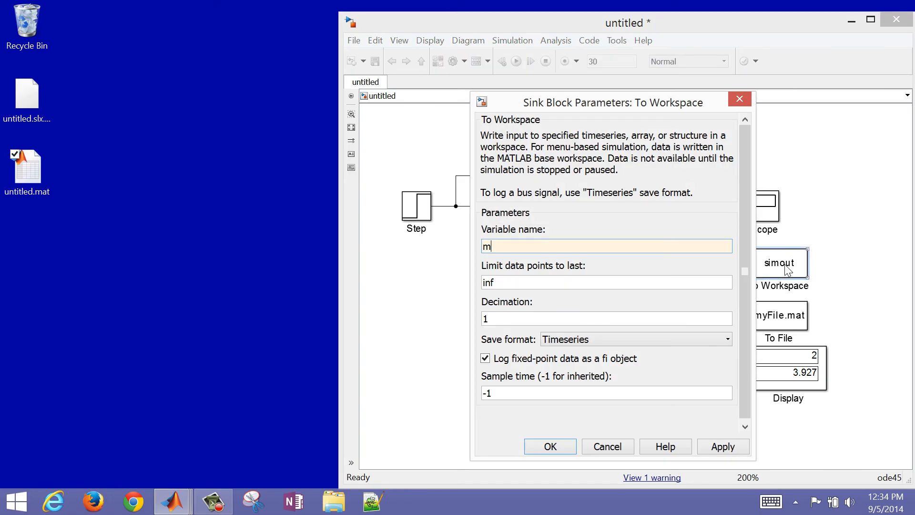
{"action": "type", "text": "yVaria"}
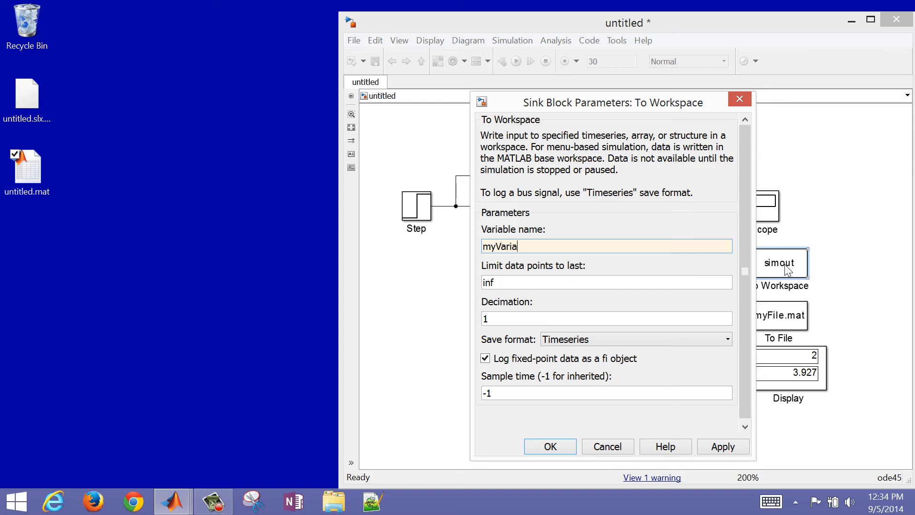
{"action": "left_click", "coordinate": [549, 446]}
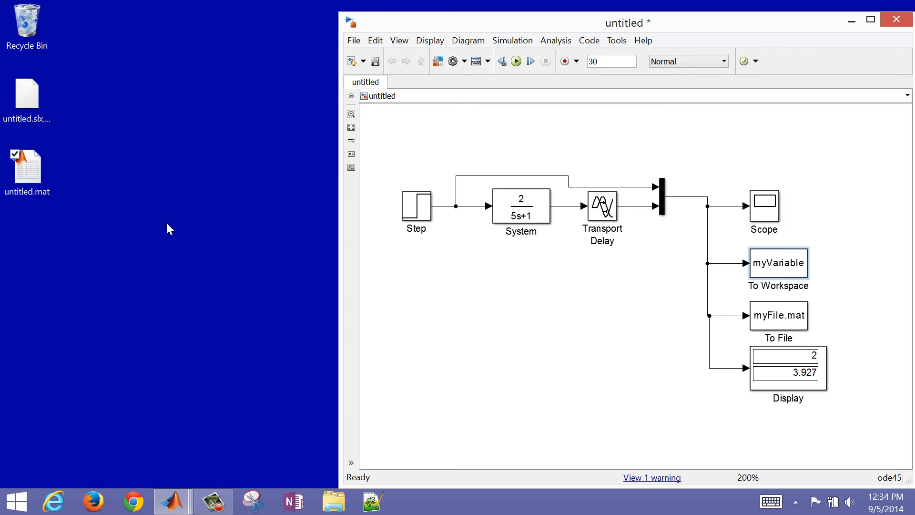
Delete untitled.mat from the desktop and save the model as mySimulink.
{"action": "left_click", "coordinate": [27, 173]}
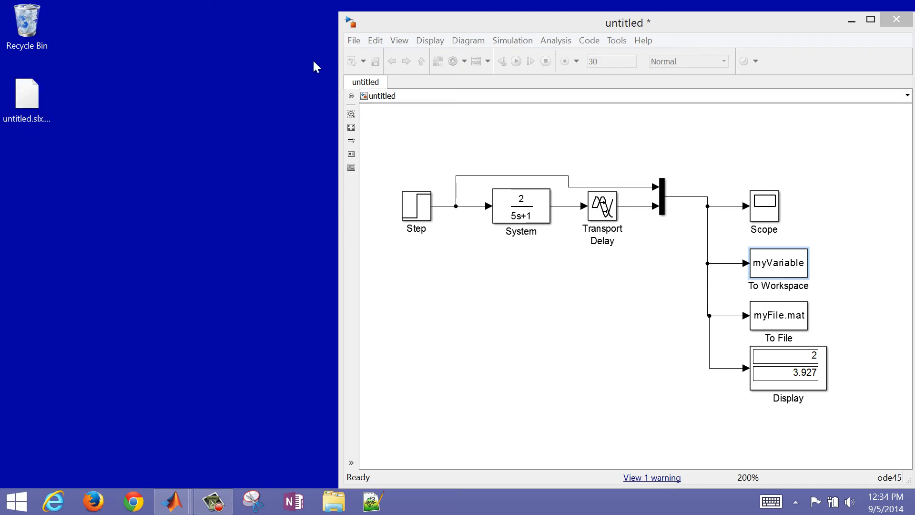
{"action": "left_click", "coordinate": [352, 40]}
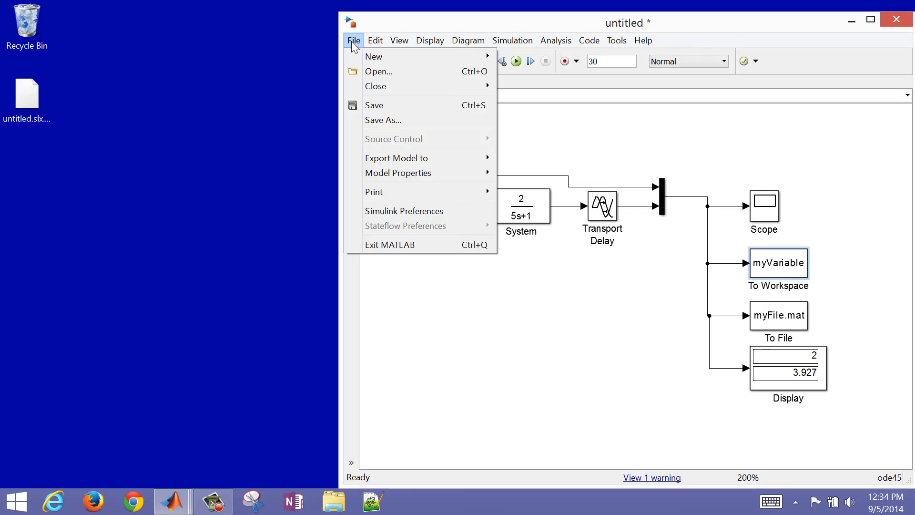
{"action": "left_click", "coordinate": [383, 120]}
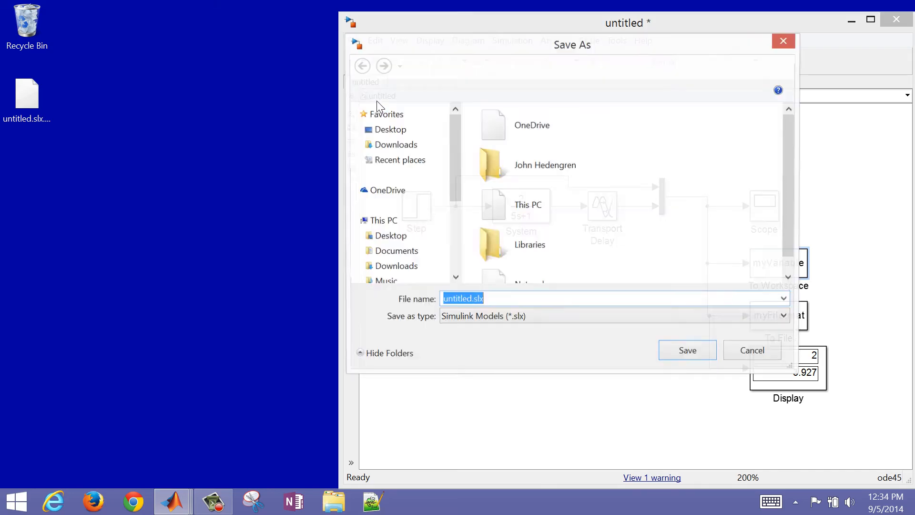
{"action": "type", "text": "my"}
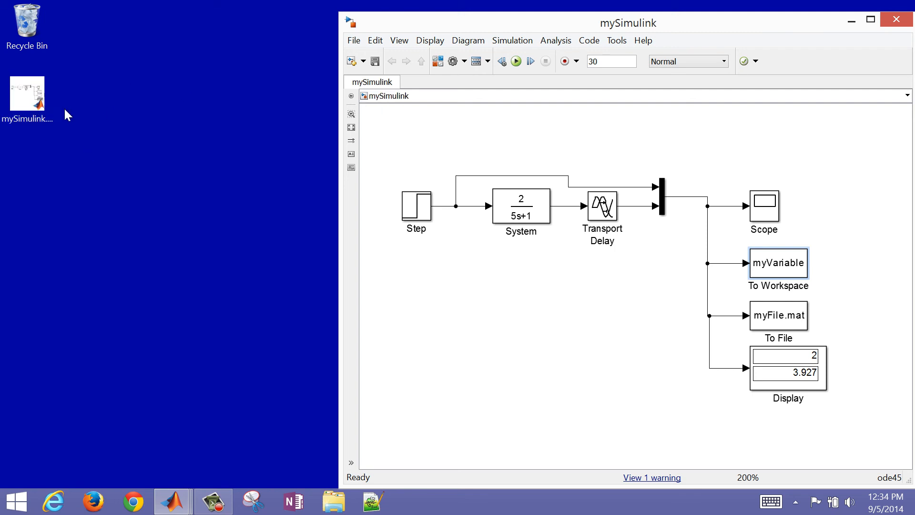
{"action": "mouse_move", "coordinate": [116, 142]}
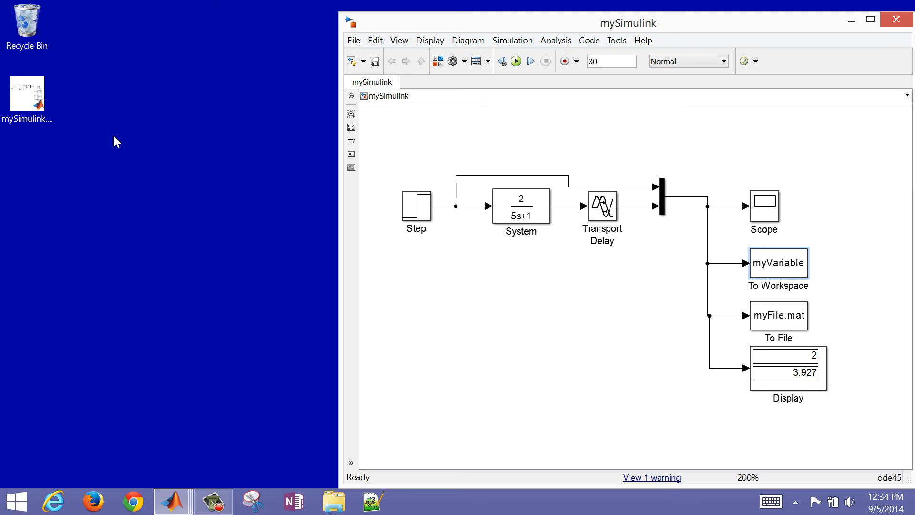
{"action": "mouse_move", "coordinate": [549, 105]}
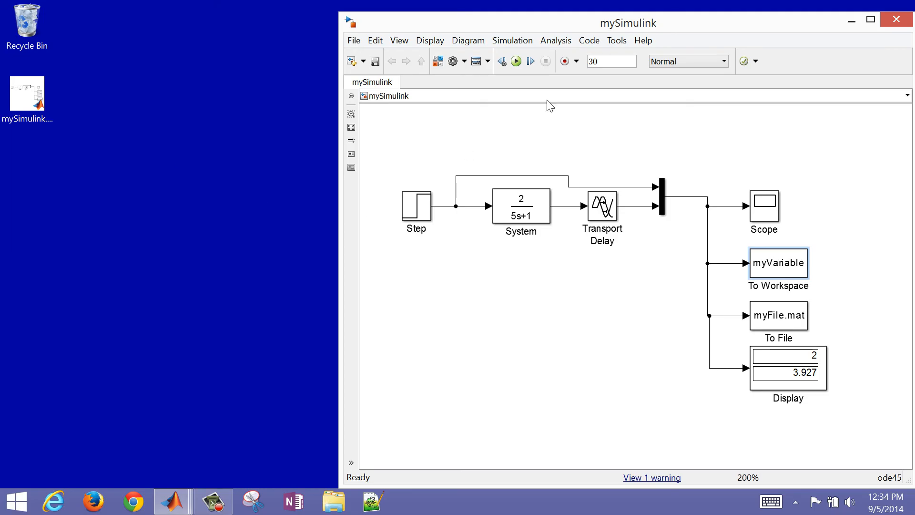
Run the saved model so a new myFile.mat appears on the desktop.
{"action": "left_click", "coordinate": [516, 61]}
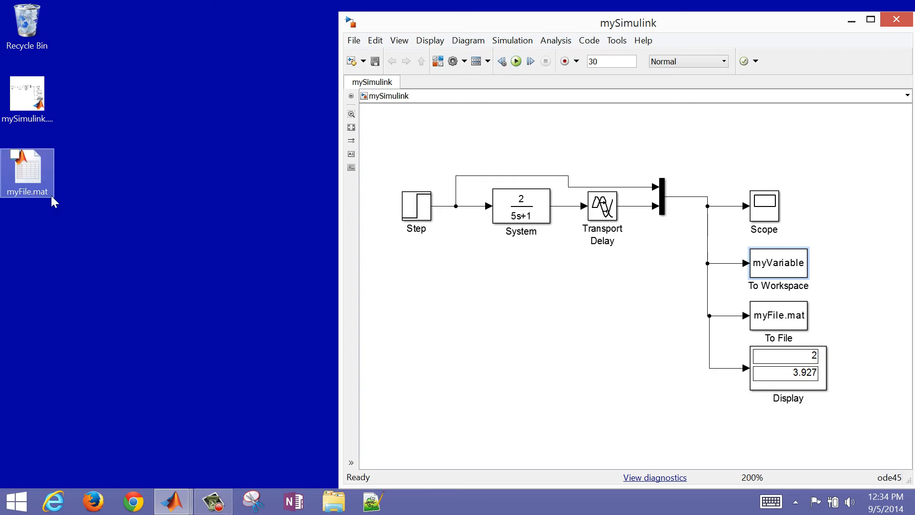
{"action": "left_click", "coordinate": [113, 207]}
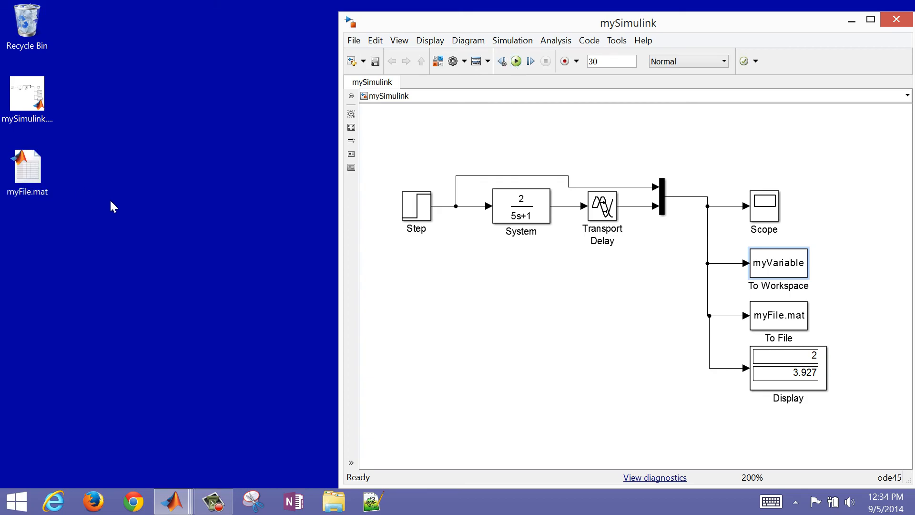
{"action": "mouse_move", "coordinate": [87, 188]}
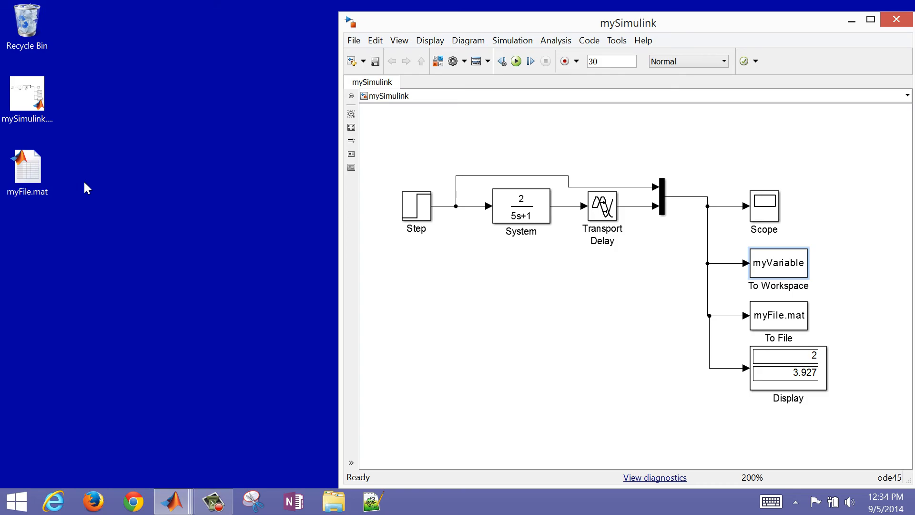
{"action": "mouse_move", "coordinate": [56, 241]}
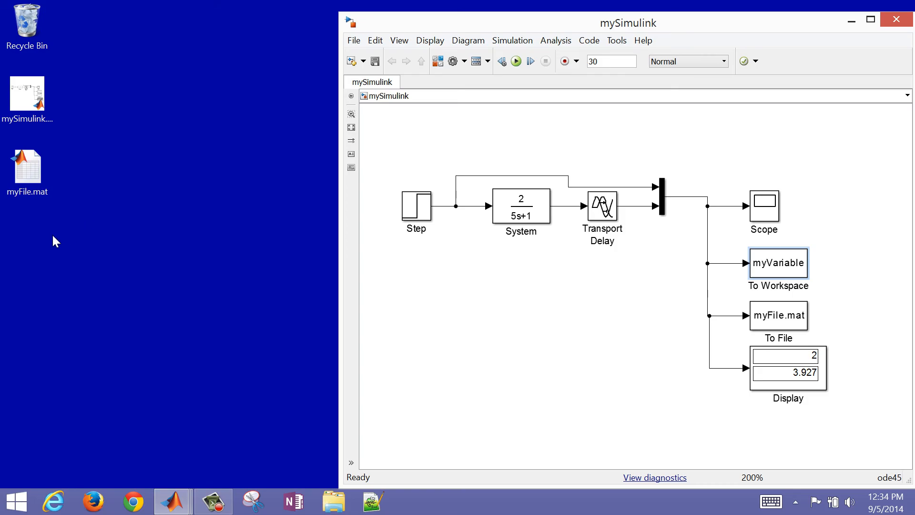
{"action": "mouse_move", "coordinate": [144, 281]}
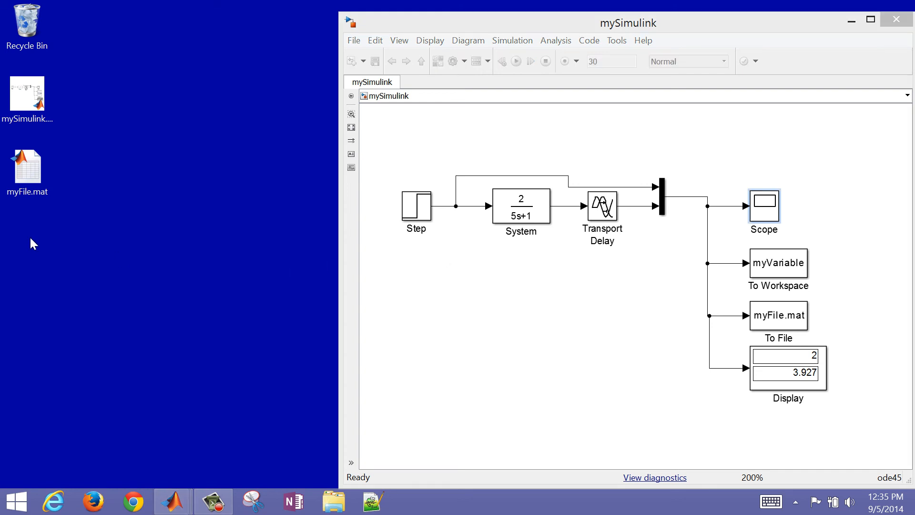
{"action": "right_click", "coordinate": [34, 244]}
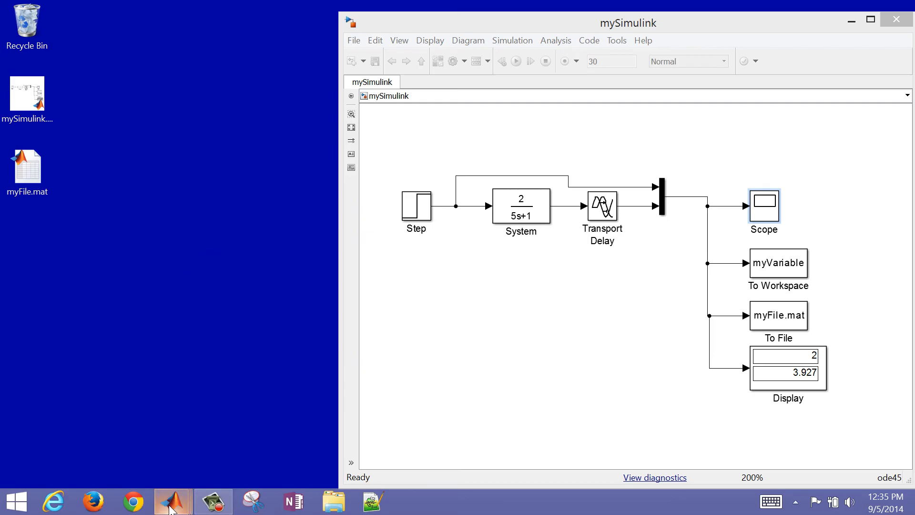
Start a new script in a maximized MATLAB window beginning with clear all; close all.
{"action": "left_click", "coordinate": [170, 500]}
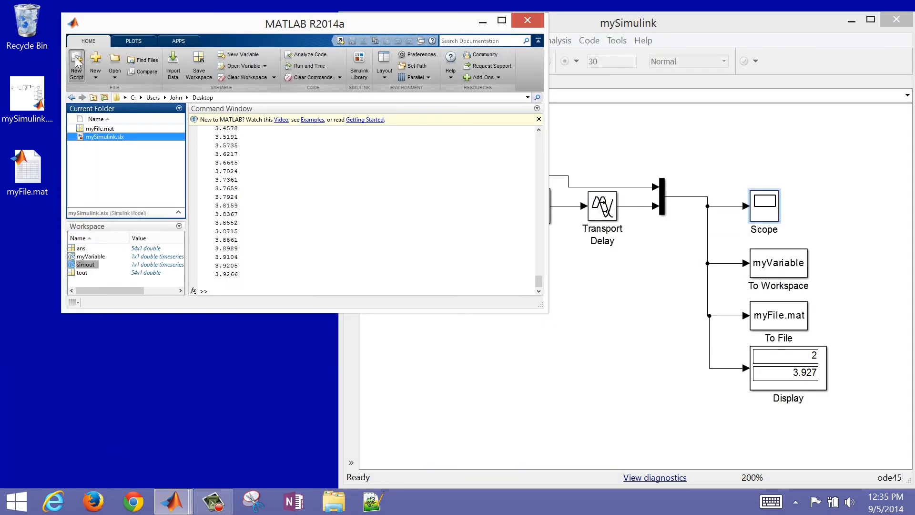
{"action": "left_click", "coordinate": [77, 62]}
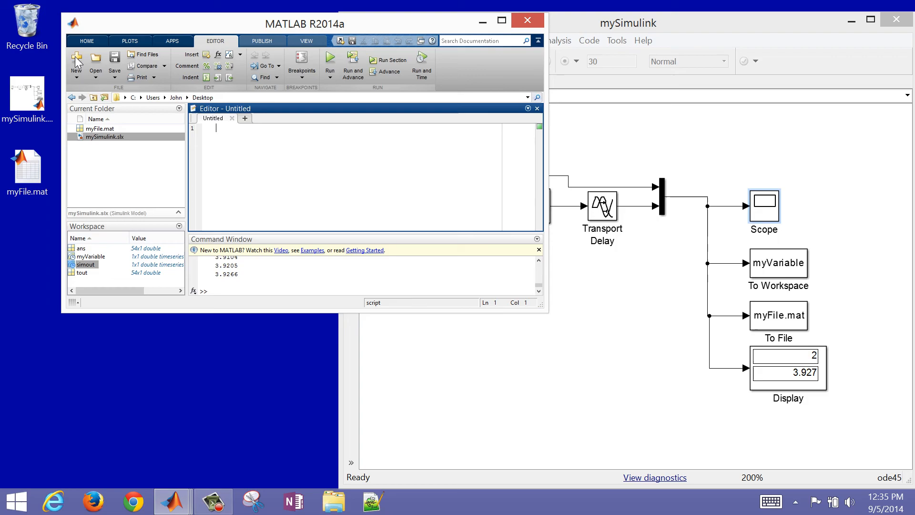
{"action": "left_click", "coordinate": [499, 21]}
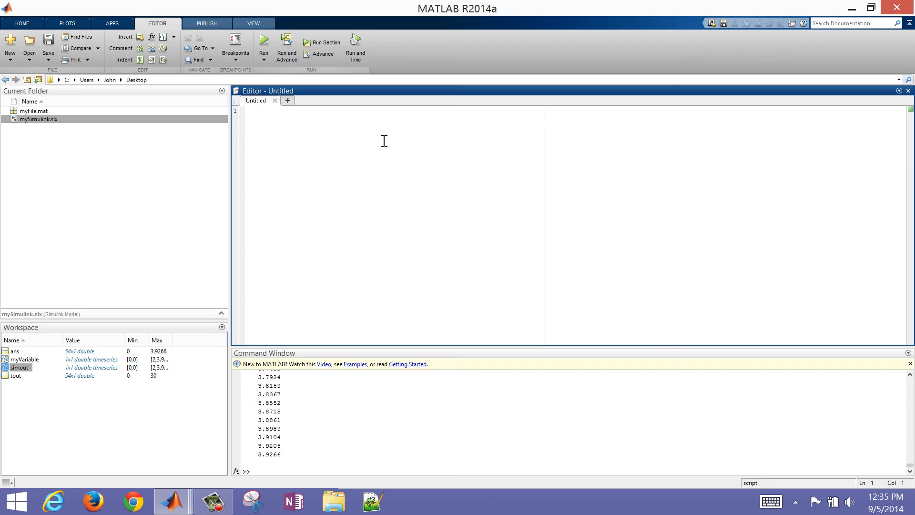
{"action": "type", "text": "clear all"}
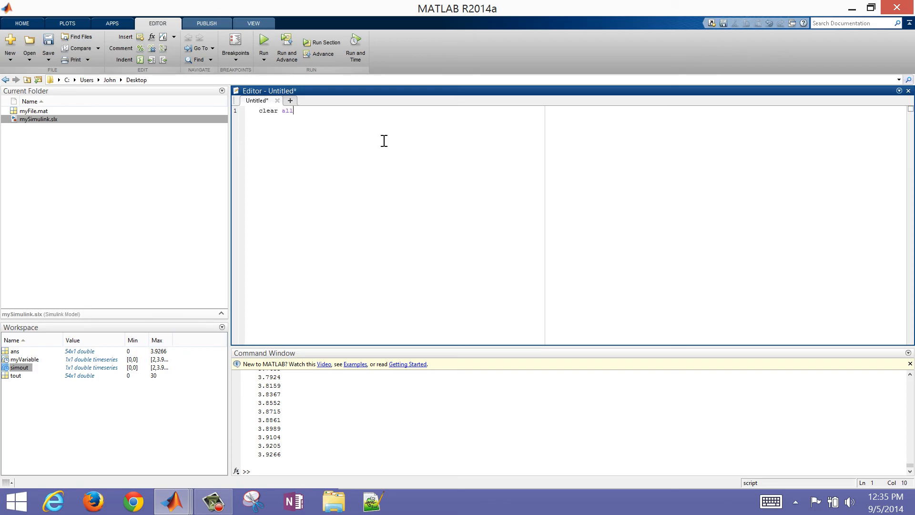
{"action": "type", "text": "; c"}
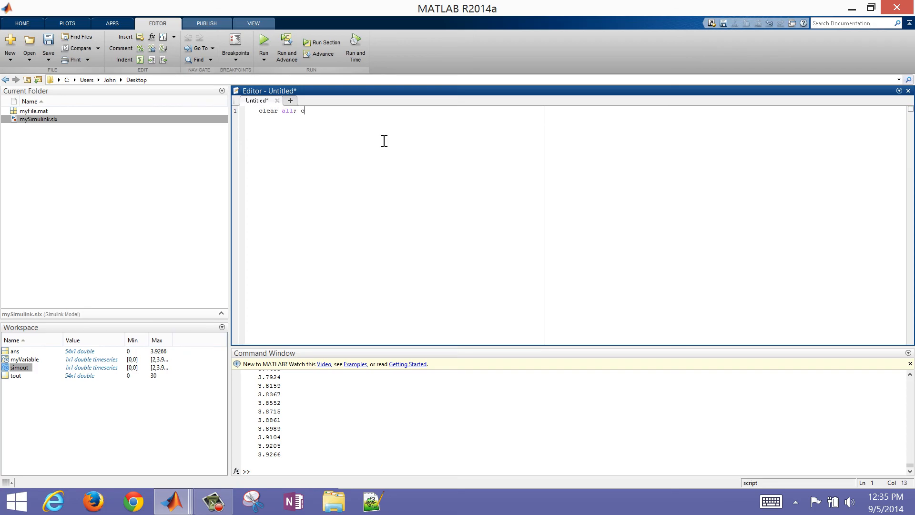
{"action": "type", "text": "lose all"}
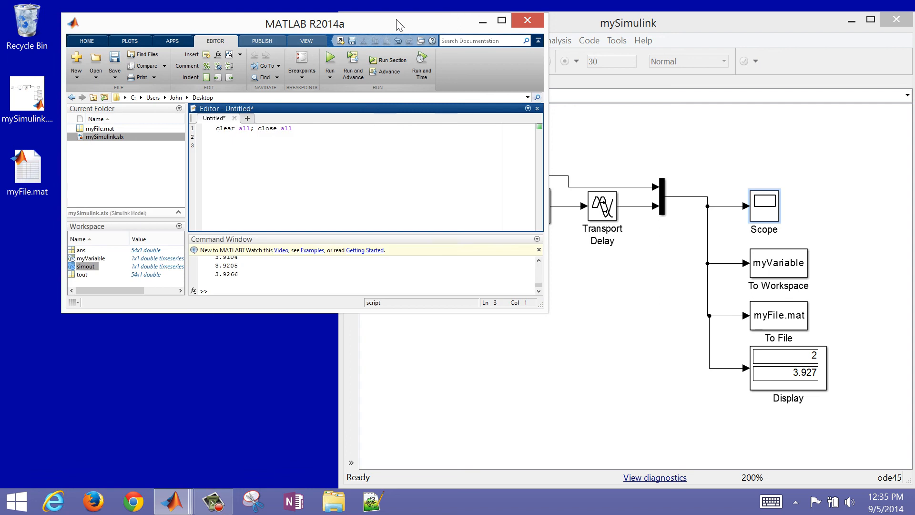
Add lines loading myFile.mat and opening figure(1), with a comment about the loaded results.
{"action": "type", "text": "load"}
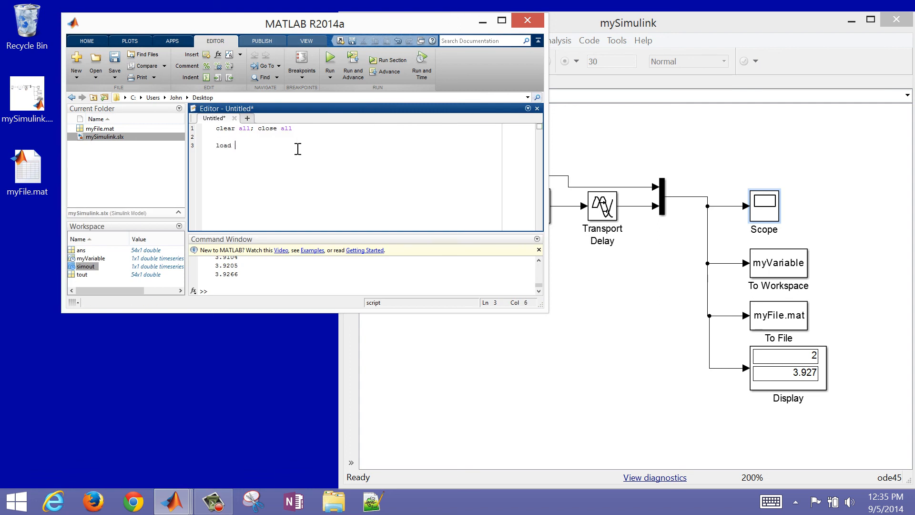
{"action": "type", "text": "myFile.mat"}
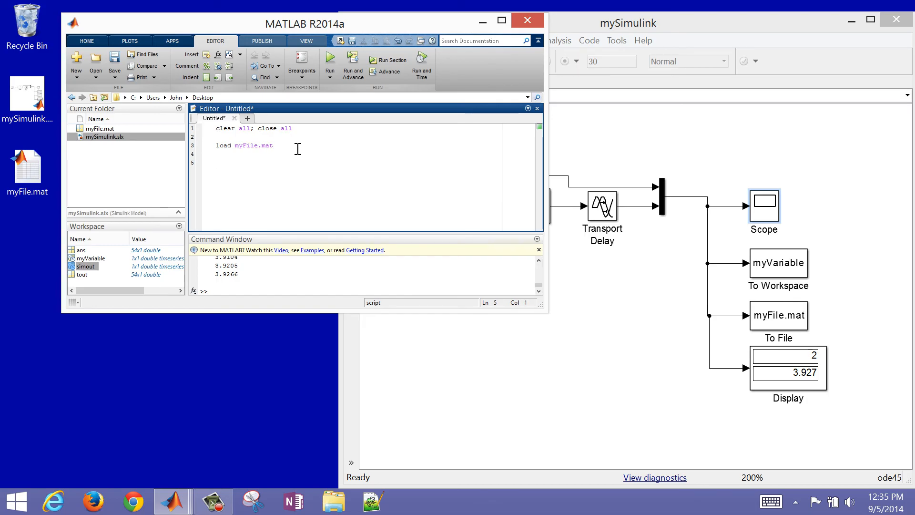
{"action": "type", "text": "fi"}
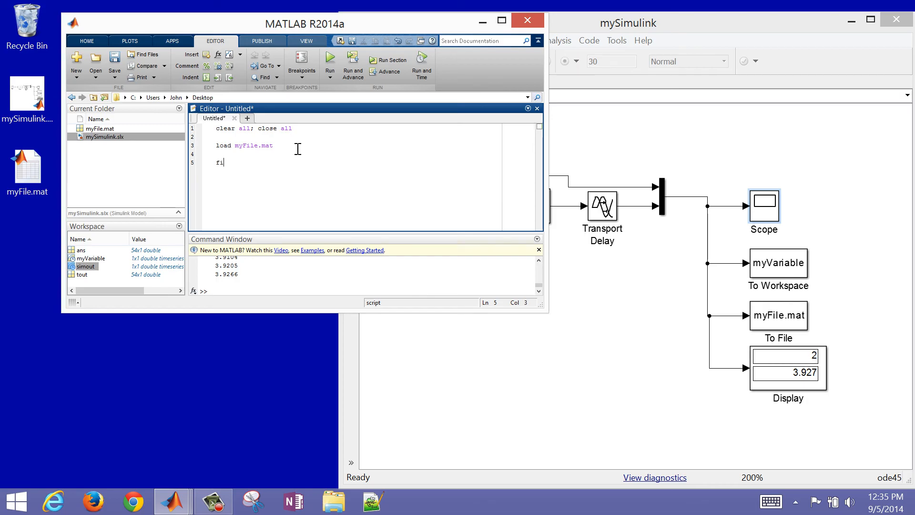
{"action": "type", "text": "gure"}
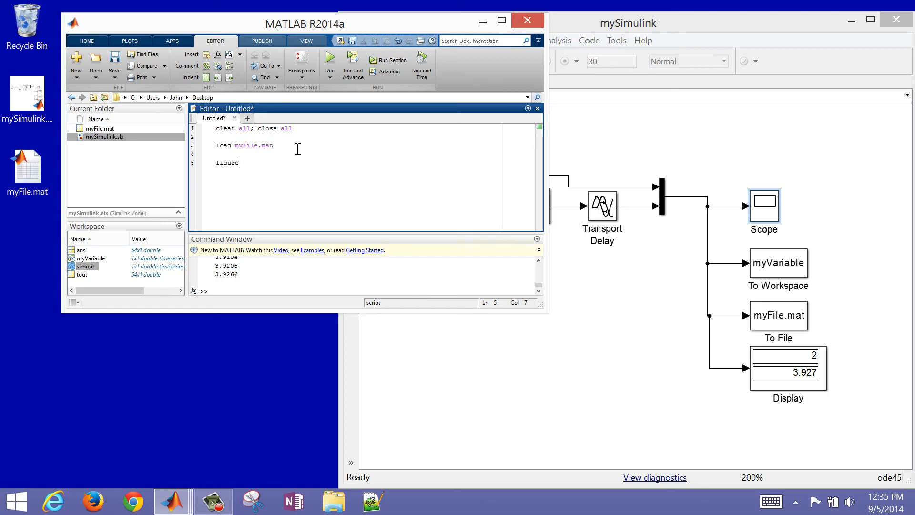
{"action": "type", "text": "(1)"}
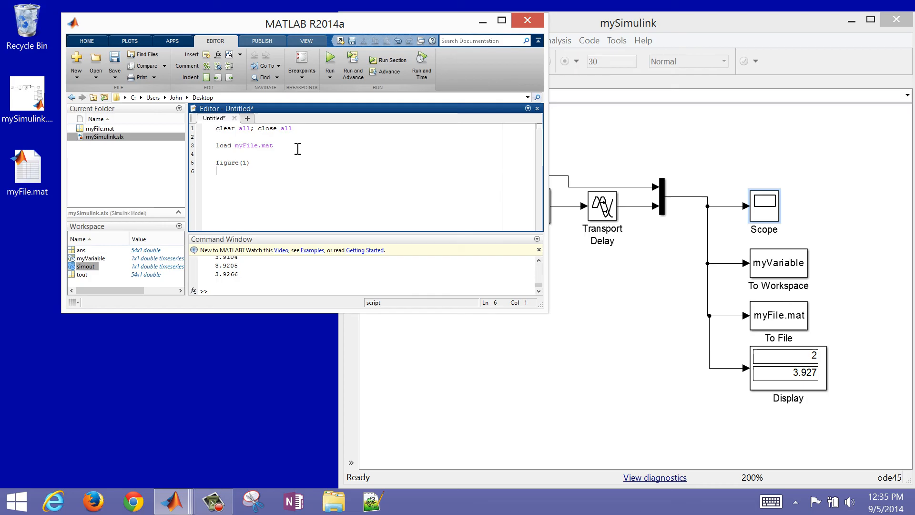
{"action": "type", "text": "plot("}
{"action": "left_click", "coordinate": [358, 145]}
{"action": "type", "text": " %"}
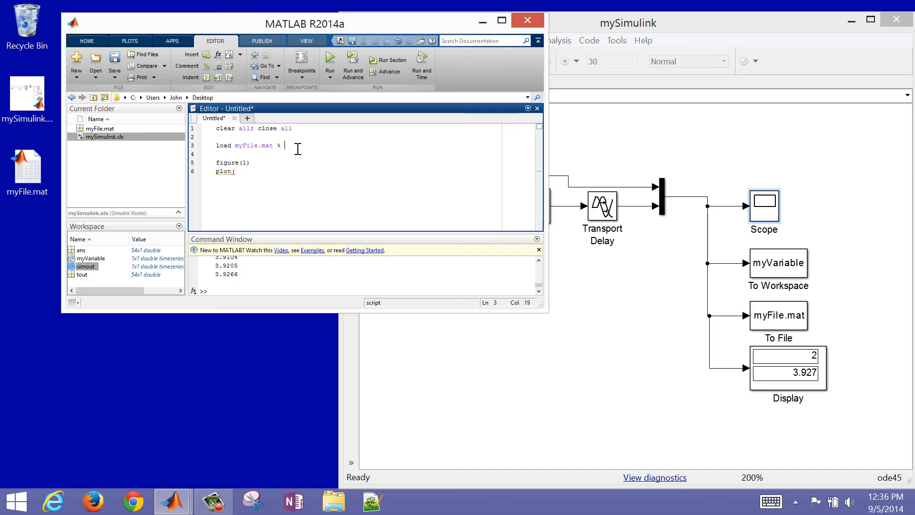
{"action": "type", "text": "loaded resul"}
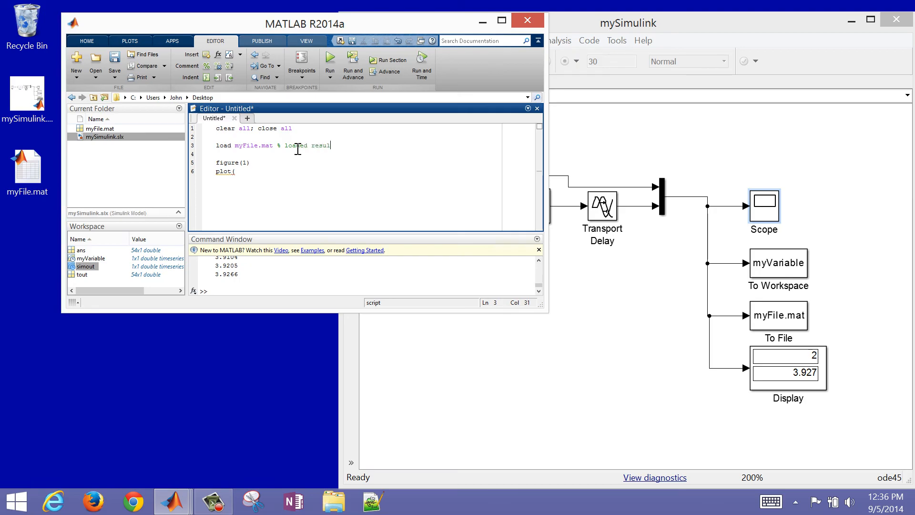
{"action": "type", "text": "s\""}
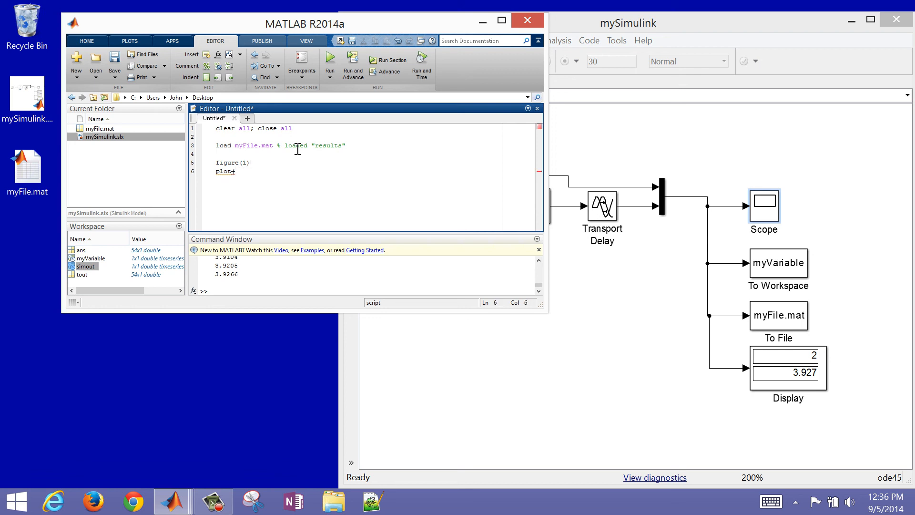
Plot results.Data(:,1) against results.Time as a blue solid line and hold the figure.
{"action": "type", "text": "(results"}
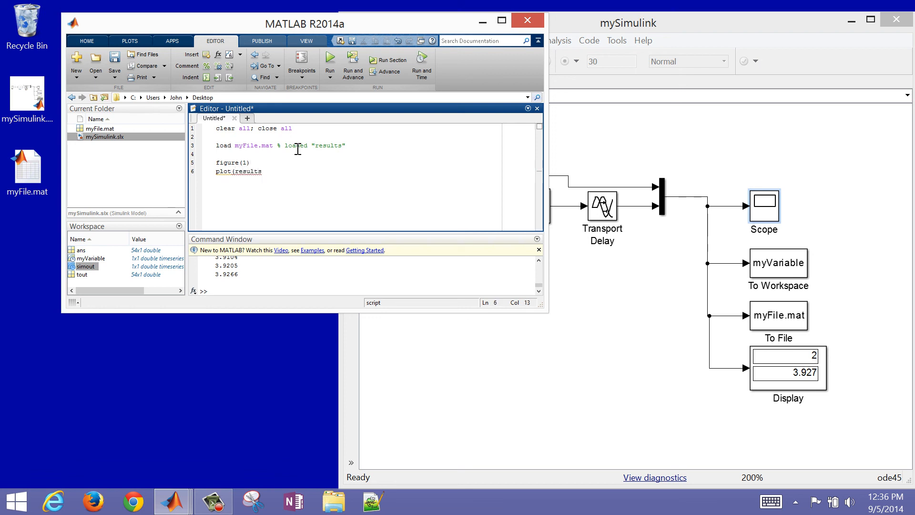
{"action": "type", "text": ".Time,"}
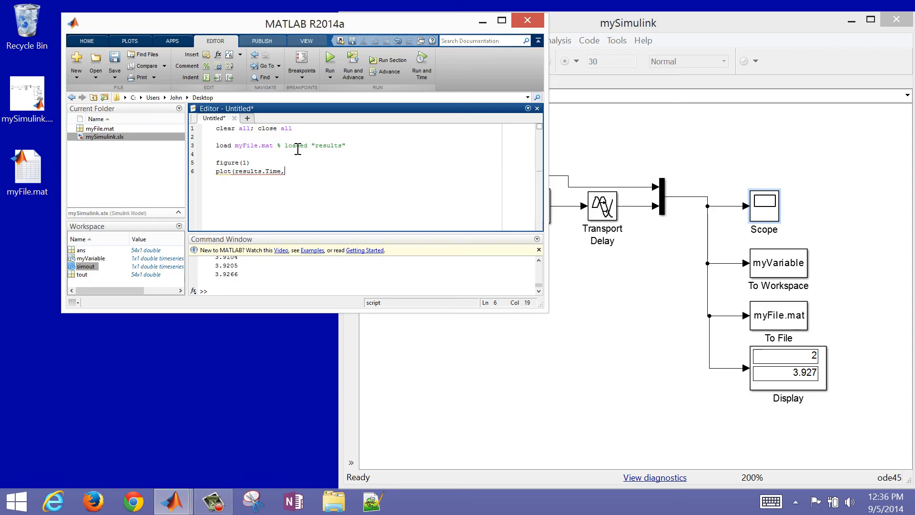
{"action": "type", "text": "results.Data(:"}
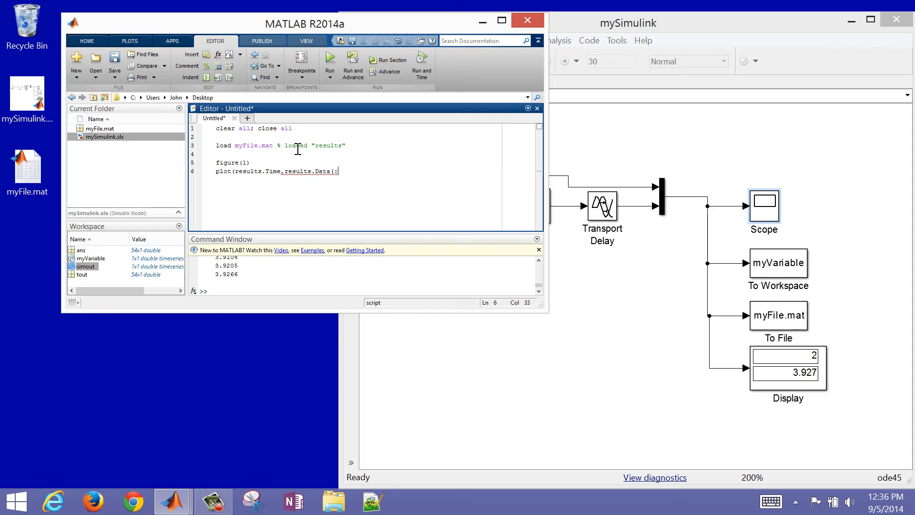
{"action": "type", "text": "1);"}
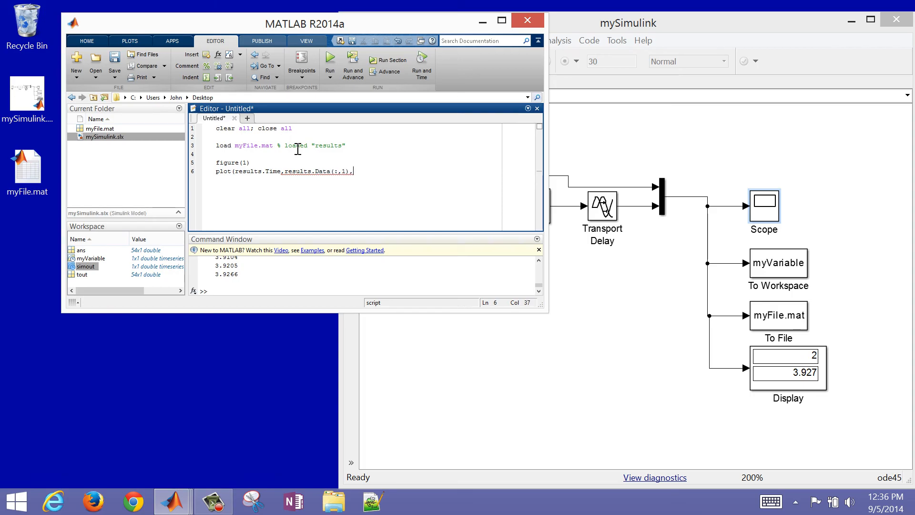
{"action": "type", "text": ",'b-'"}
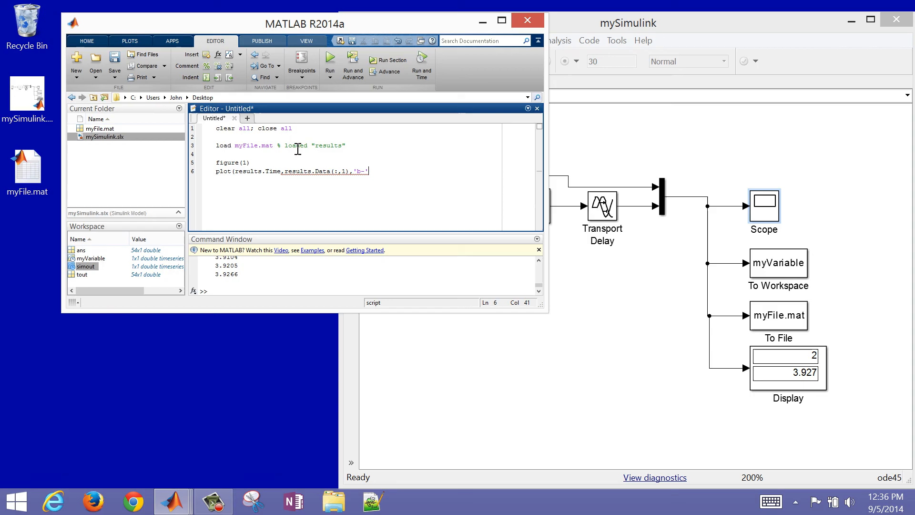
{"action": "type", "text": "hold"}
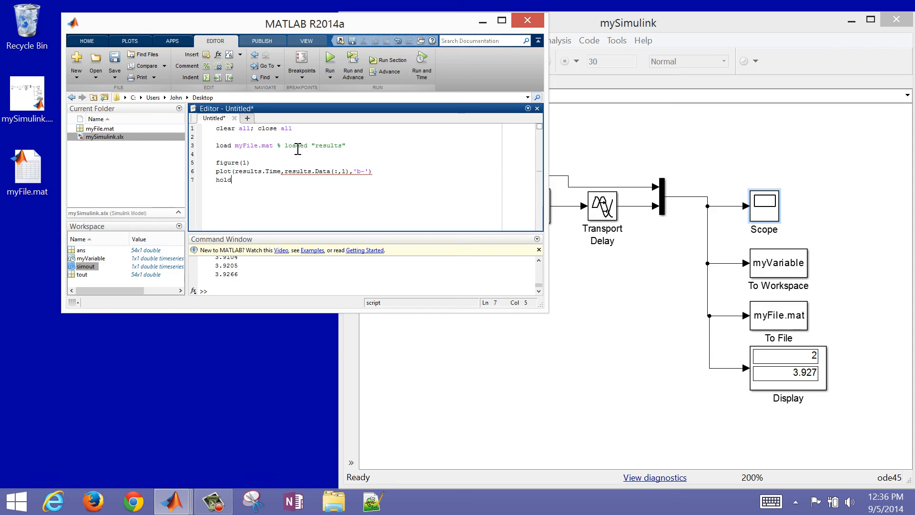
Duplicate the plot line as a red dashed second plot and run the script, bringing up Save As.
{"action": "left_click", "coordinate": [217, 171]}
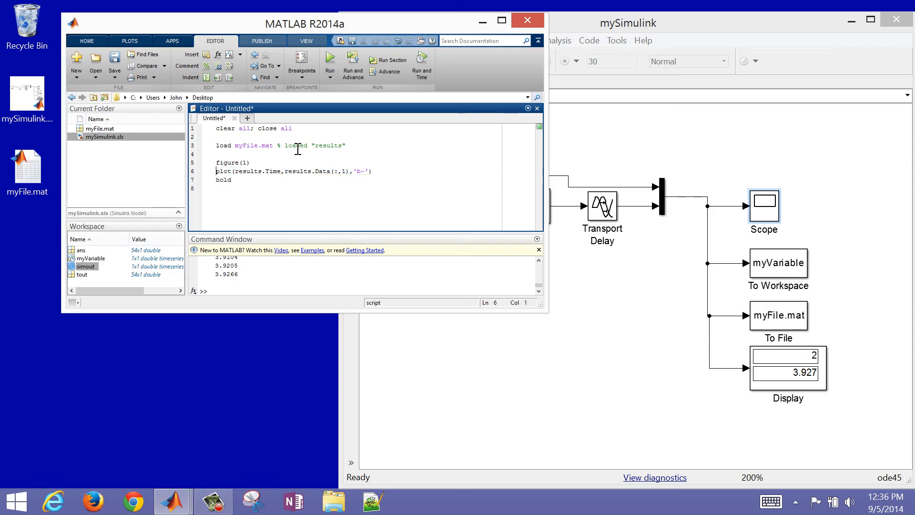
{"action": "type", "text": "plot(results.Time,results.Data(:,1),'b-')"}
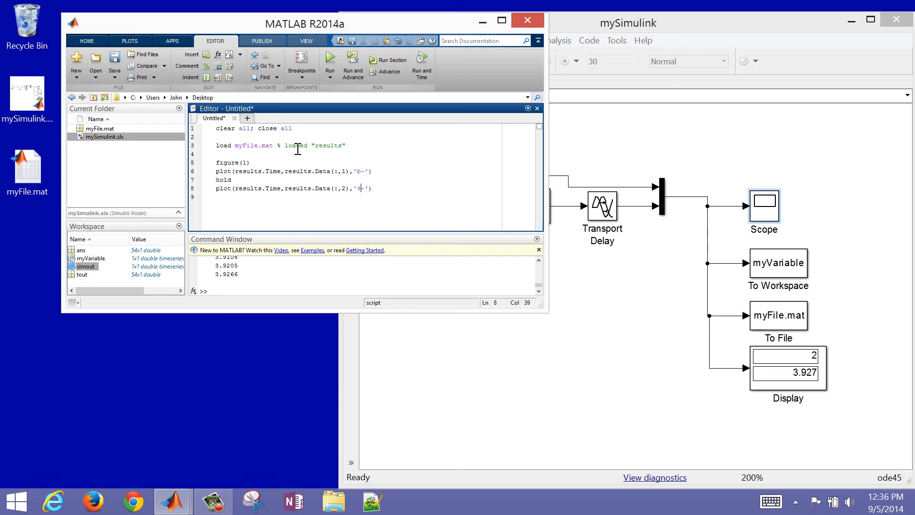
{"action": "type", "text": "r"}
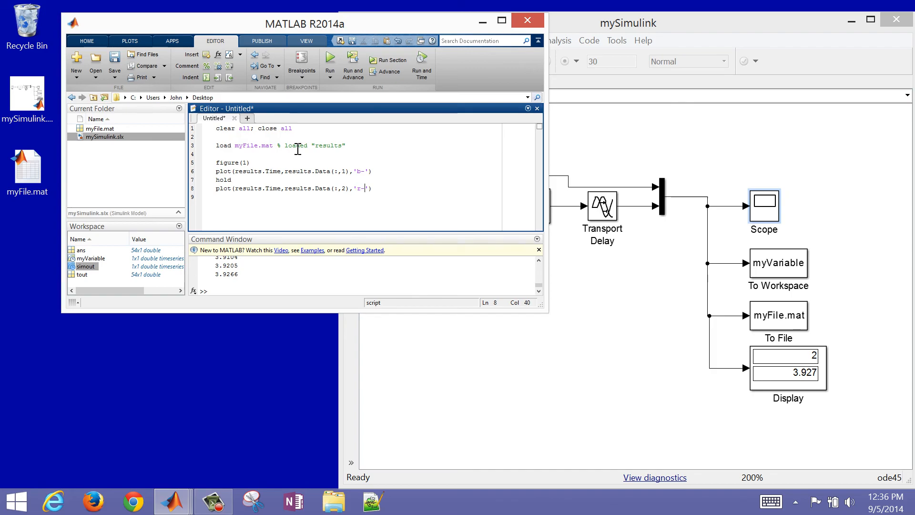
{"action": "type", "text": "-"}
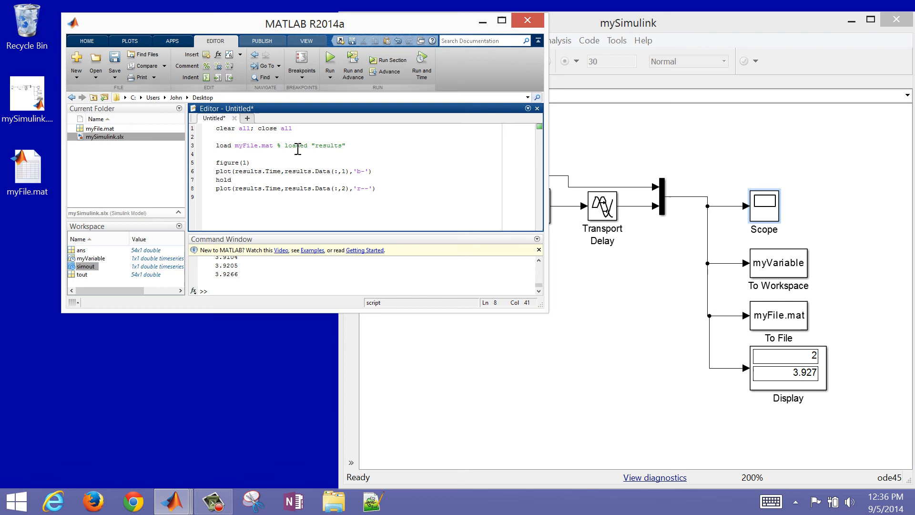
{"action": "mouse_move", "coordinate": [317, 155]}
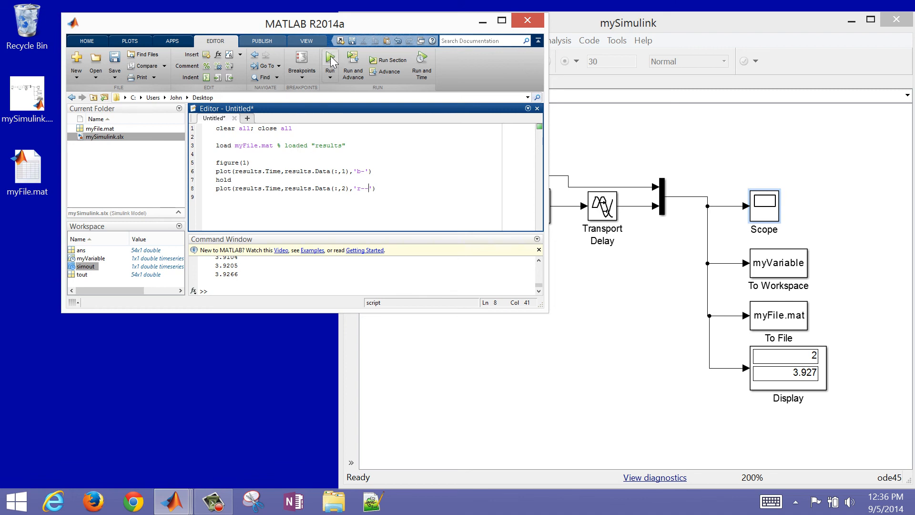
{"action": "left_click", "coordinate": [114, 61]}
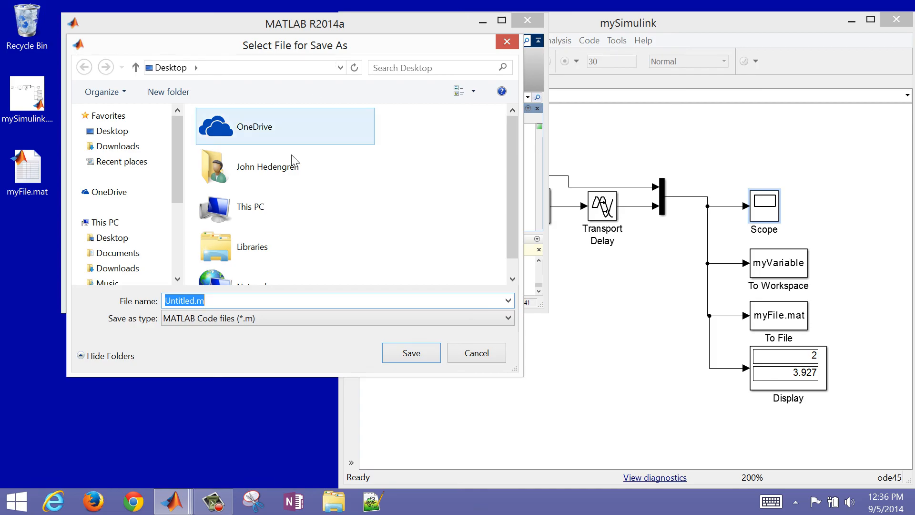
Save the script as myScript.m so it runs, then close the resulting response figure.
{"action": "type", "text": "m"}
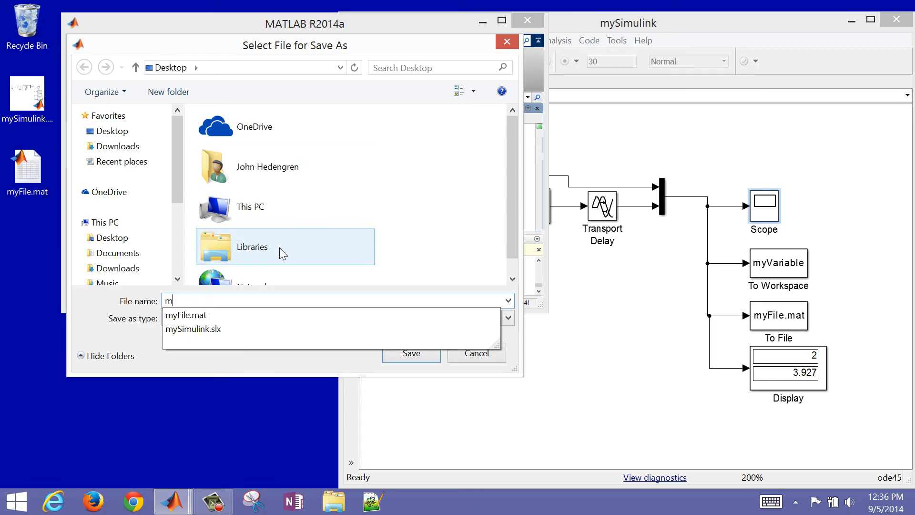
{"action": "left_click", "coordinate": [476, 352]}
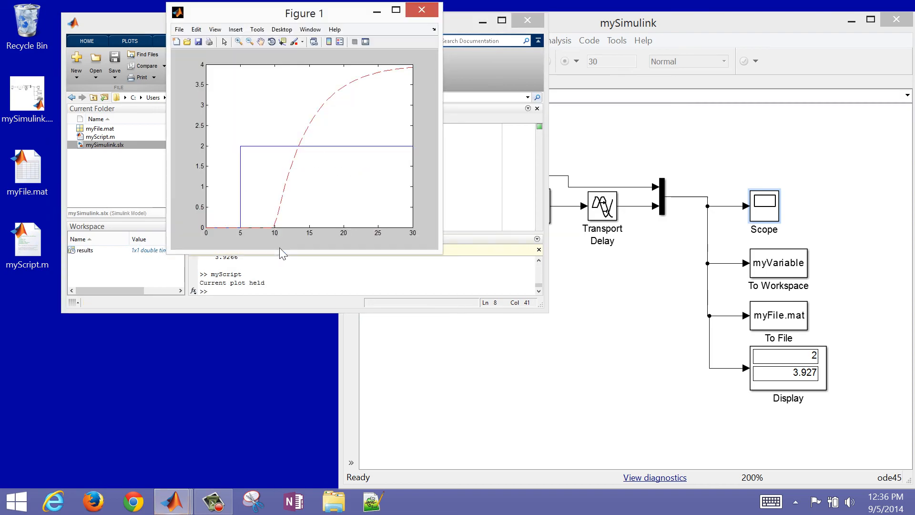
{"action": "mouse_move", "coordinate": [335, 119]}
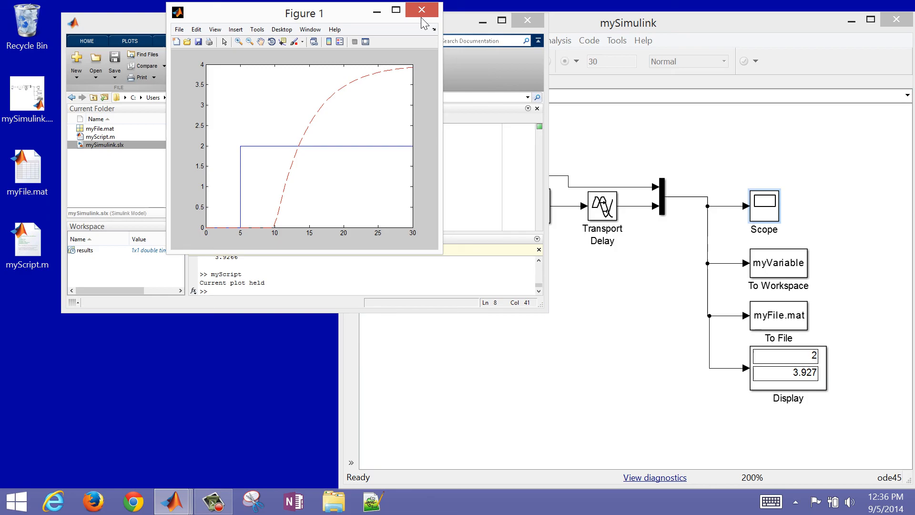
{"action": "left_click", "coordinate": [421, 9]}
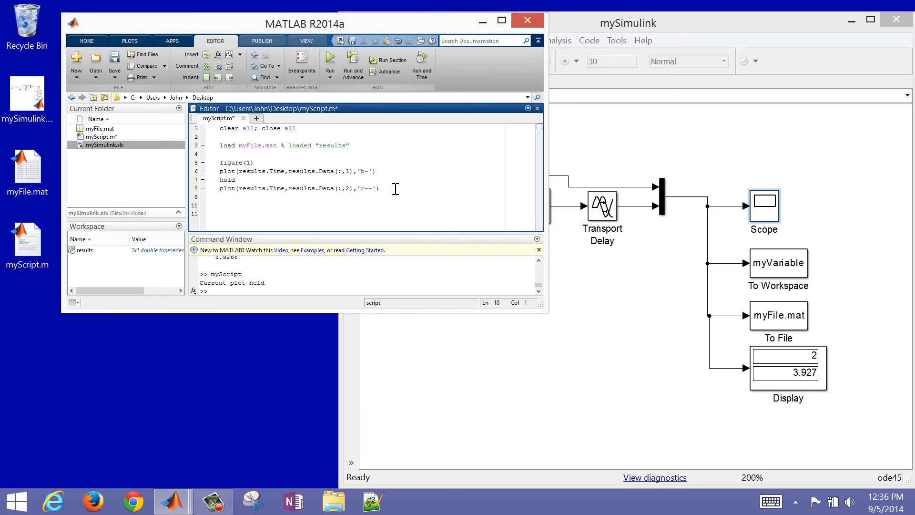
Add xlabel 'Time (sec)', ylabel 'Response' and an Input/Output legend to myScript.
{"action": "type", "text": "xlabel('"}
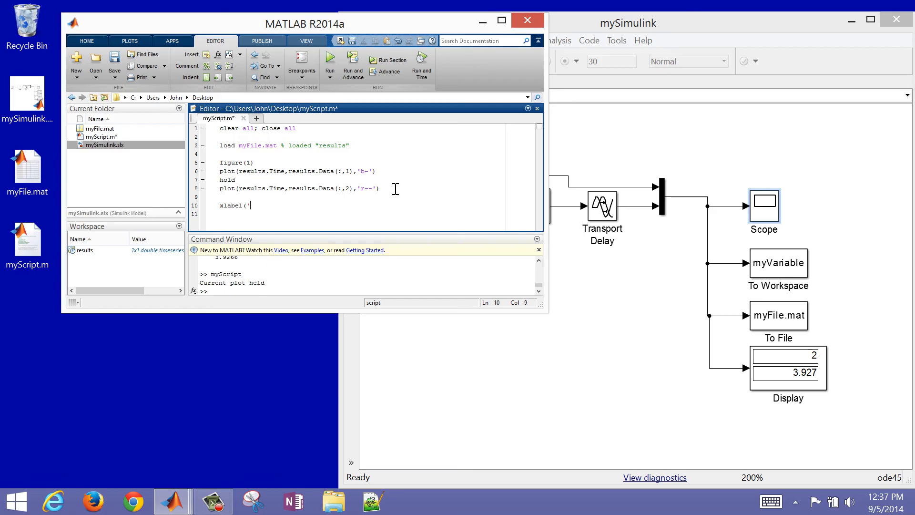
{"action": "type", "text": "Time (sec"}
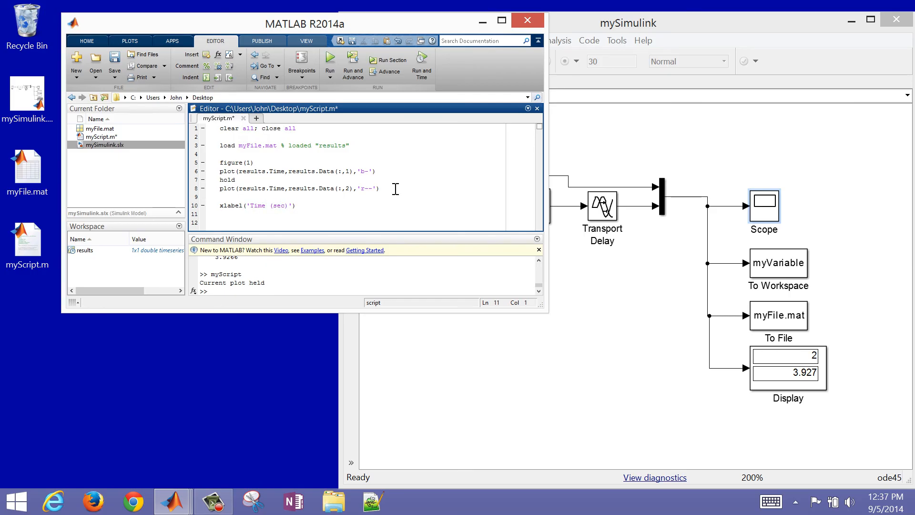
{"action": "type", "text": "ylabel('"}
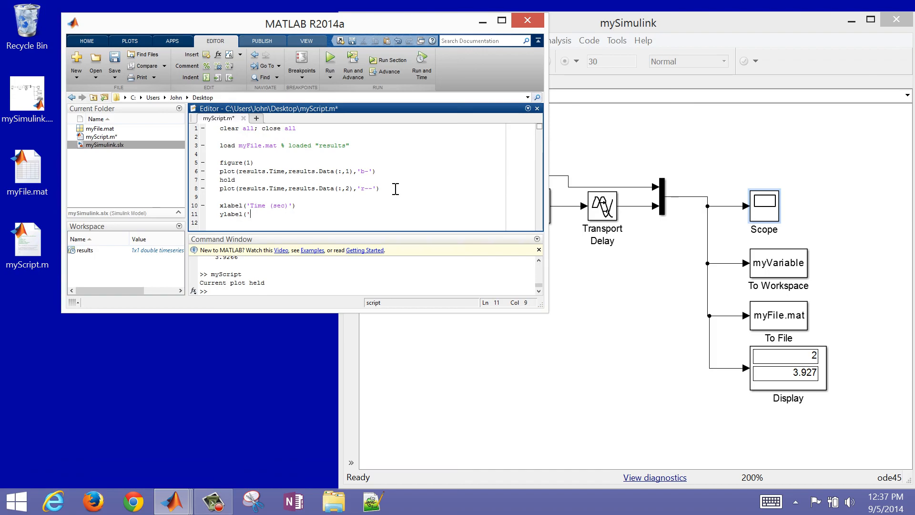
{"action": "type", "text": "Response'"}
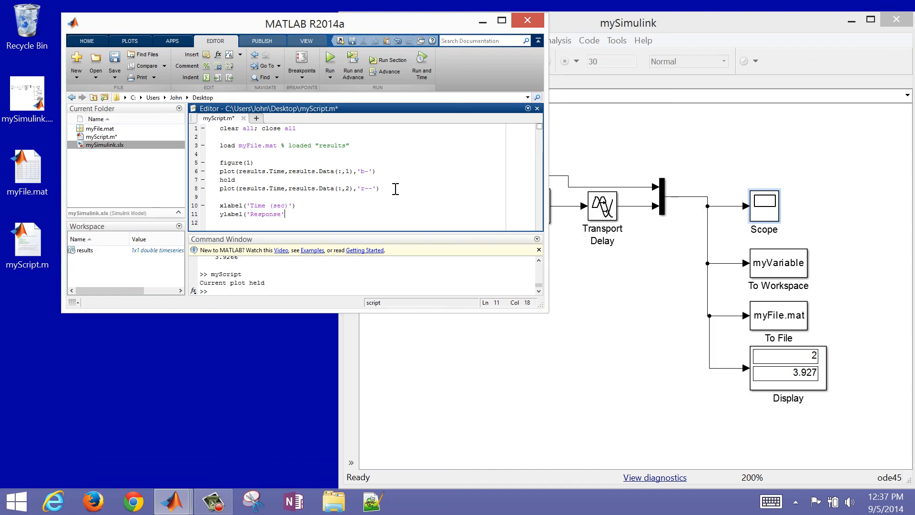
{"action": "type", "text": "legend"}
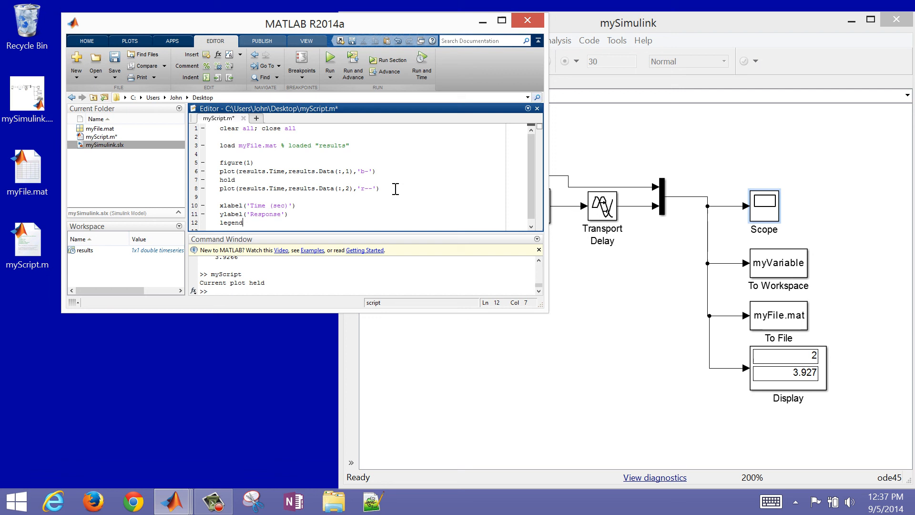
{"action": "type", "text": "('In"}
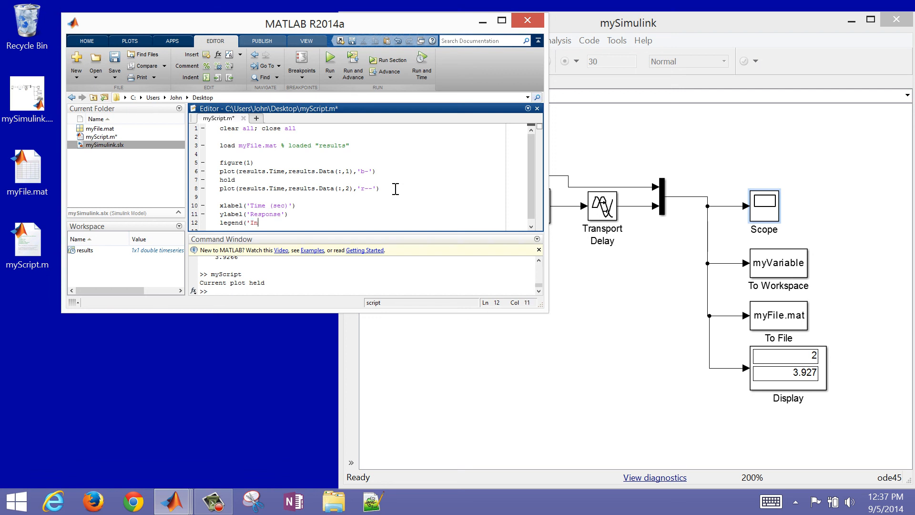
{"action": "type", "text": "put','Output"}
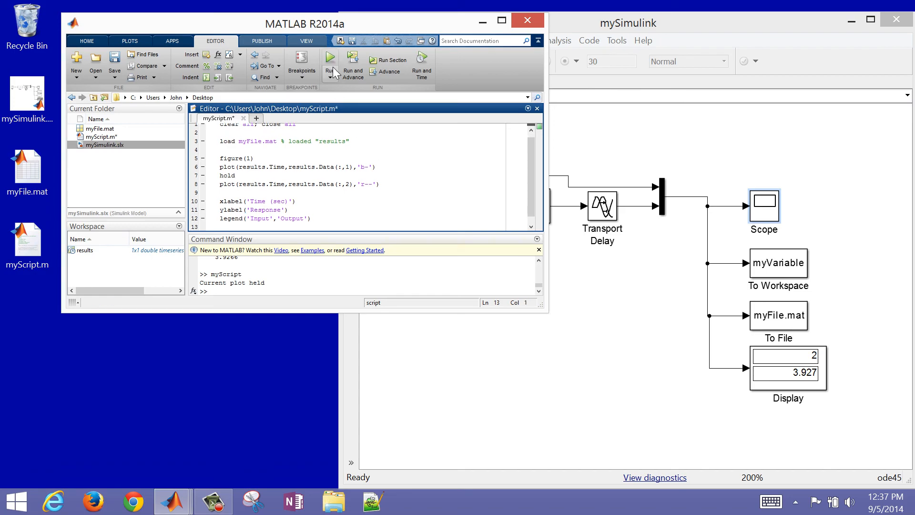
Rerun myScript to redraw the labeled response plot.
{"action": "left_click", "coordinate": [330, 60]}
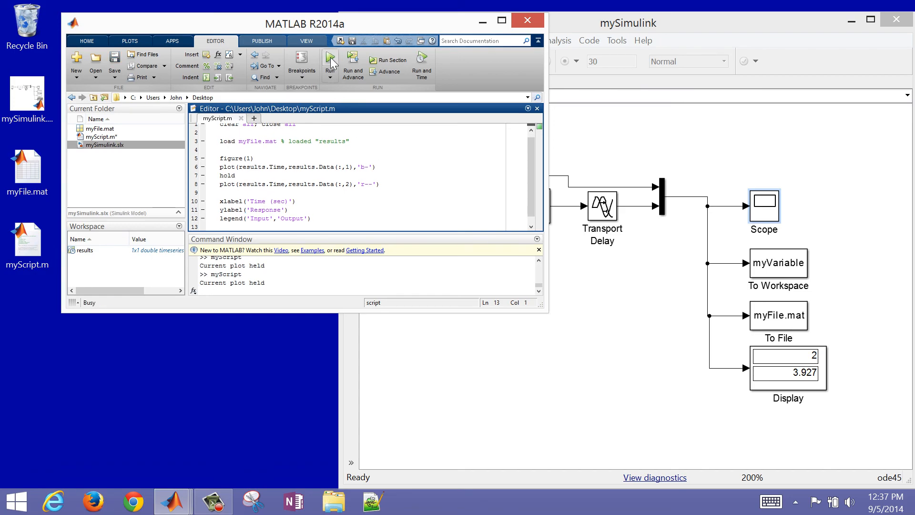
{"action": "left_click", "coordinate": [330, 61]}
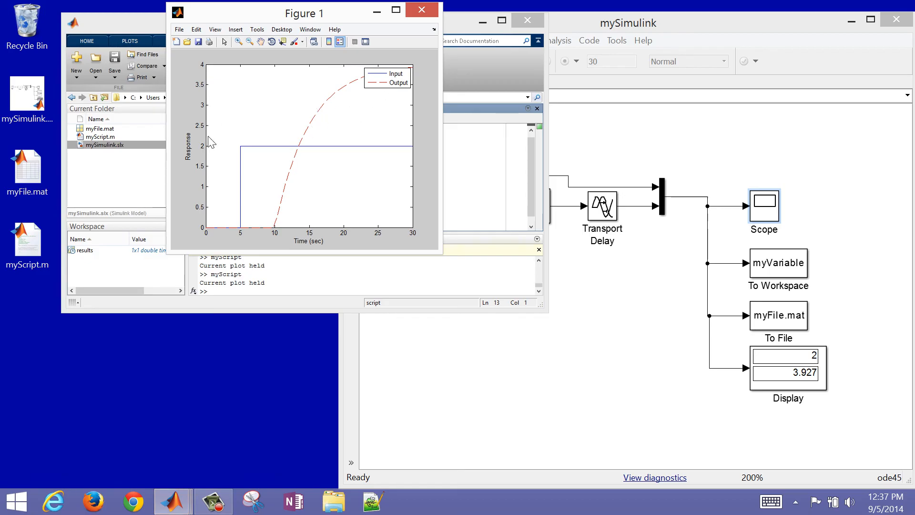
{"action": "mouse_move", "coordinate": [278, 116]}
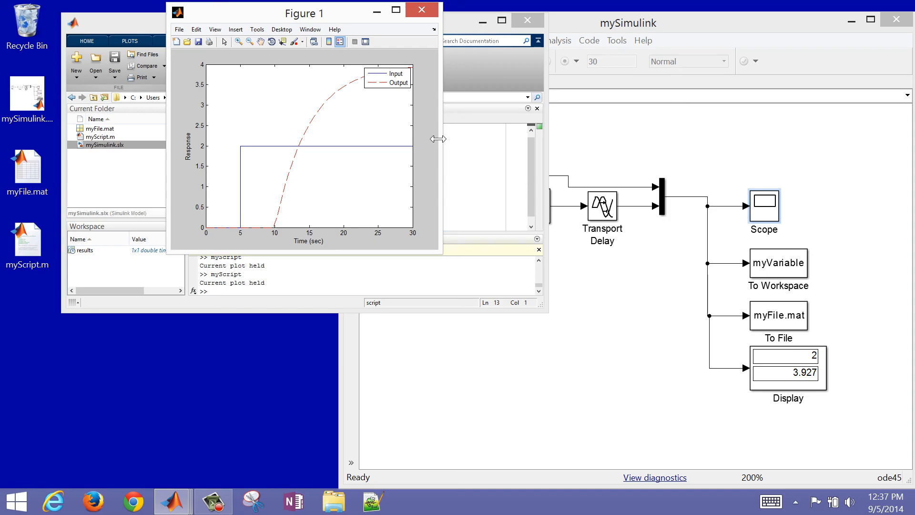
Widen Figure 1, start a Save As to the Desktop, then close the figure without saving.
{"action": "left_click_drag", "start_coordinate": [440, 139], "coordinate": [547, 140]}
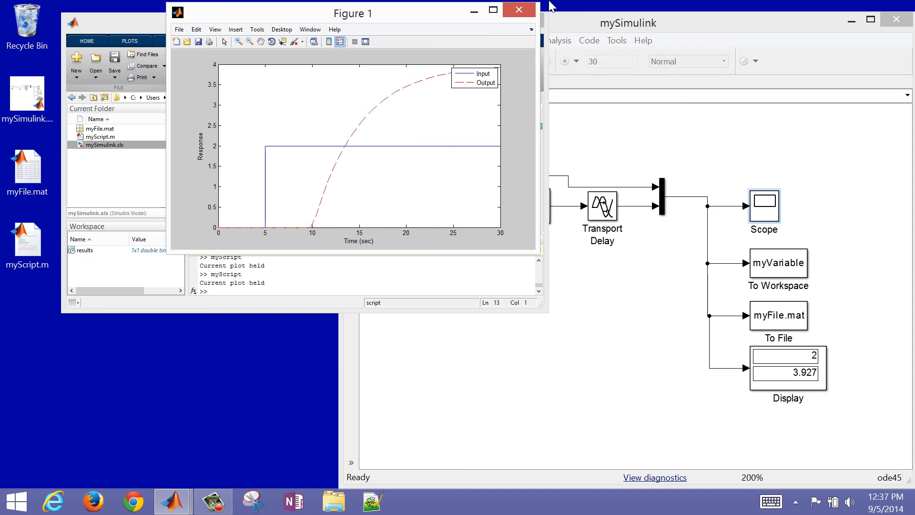
{"action": "left_click", "coordinate": [178, 29]}
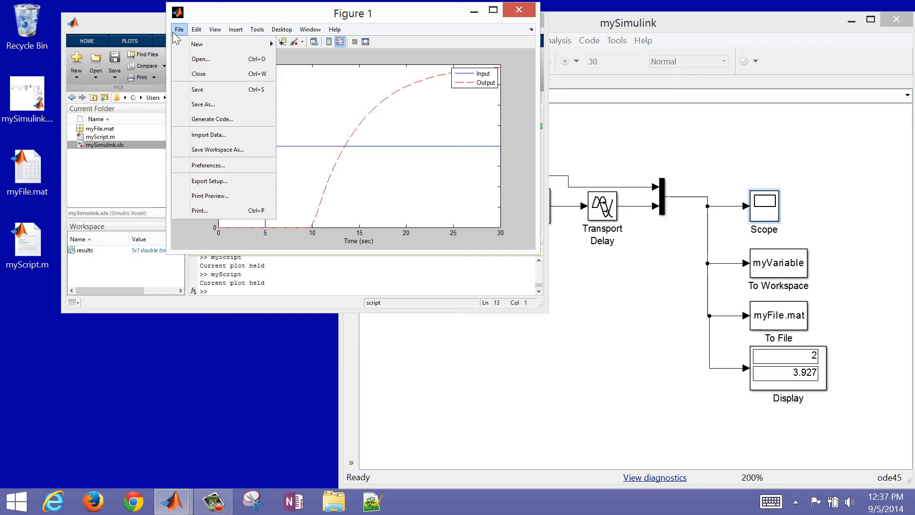
{"action": "left_click", "coordinate": [203, 104]}
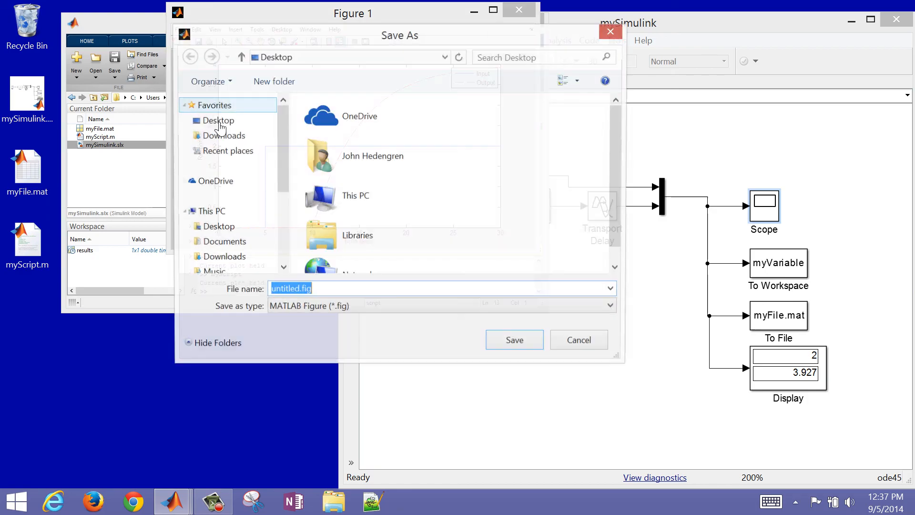
{"action": "left_click", "coordinate": [612, 308]}
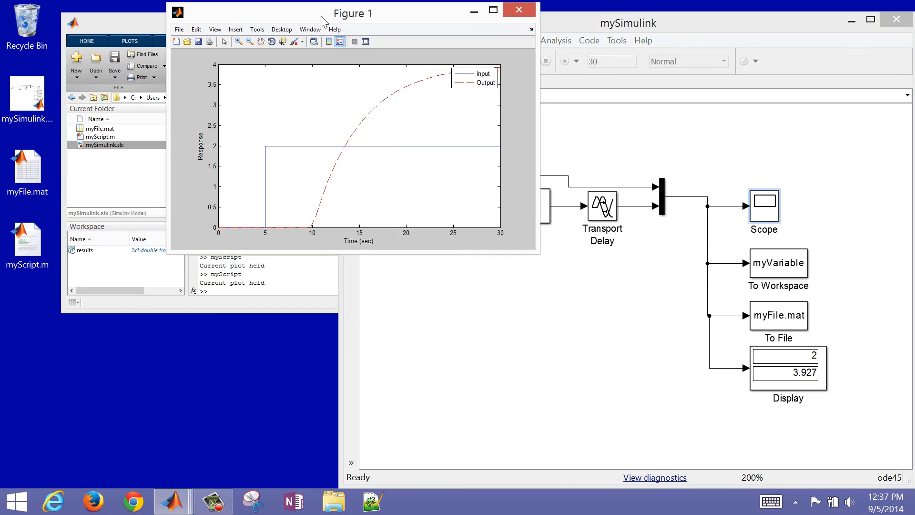
{"action": "left_click", "coordinate": [518, 10]}
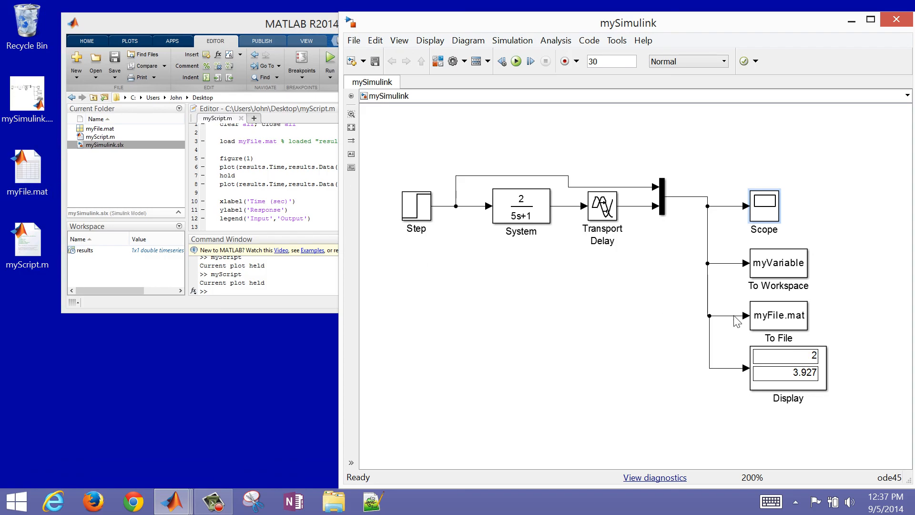
{"action": "left_click", "coordinate": [778, 263]}
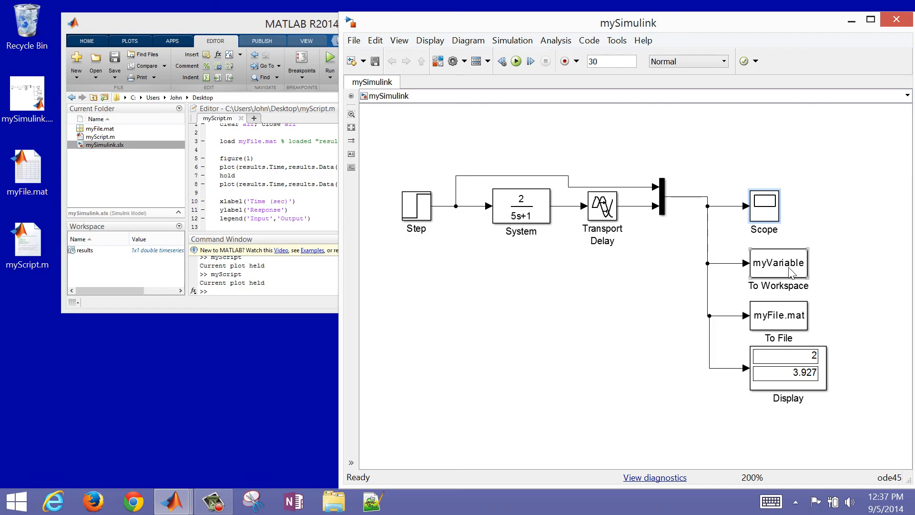
{"action": "mouse_move", "coordinate": [370, 285]}
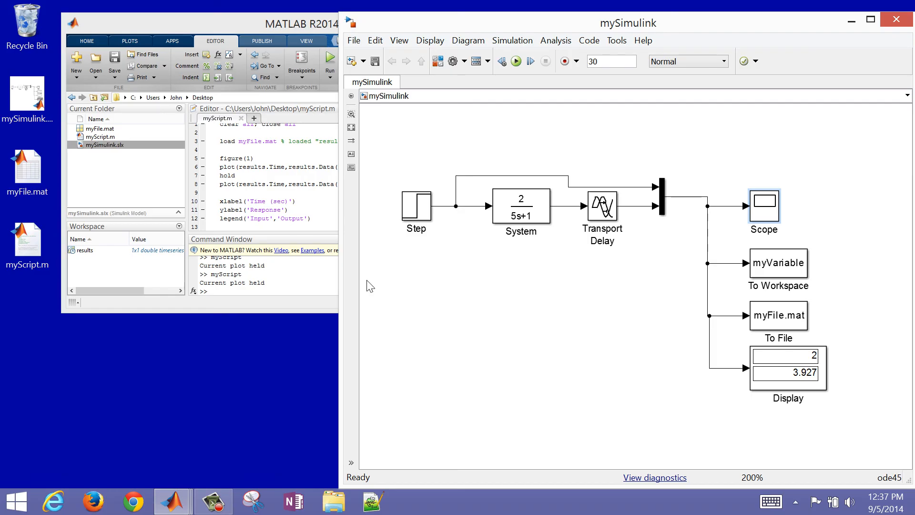
{"action": "mouse_move", "coordinate": [313, 276]}
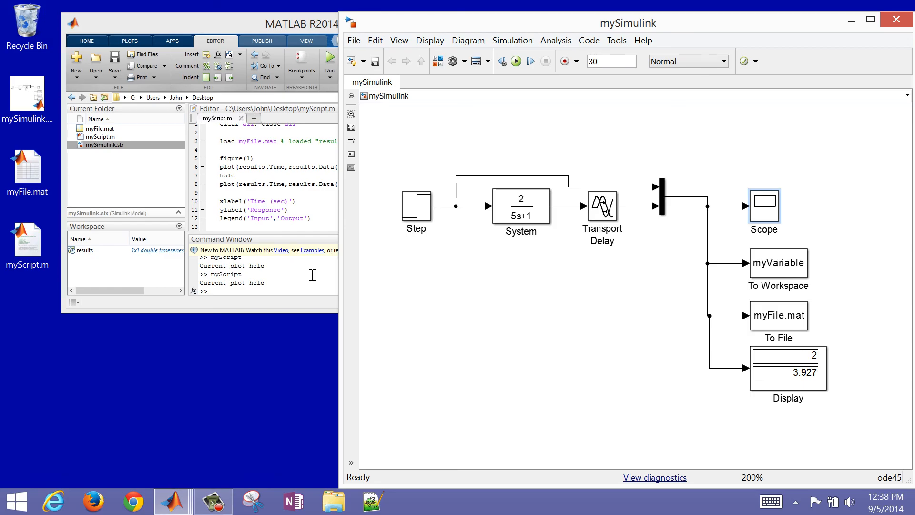
{"action": "left_click", "coordinate": [304, 23]}
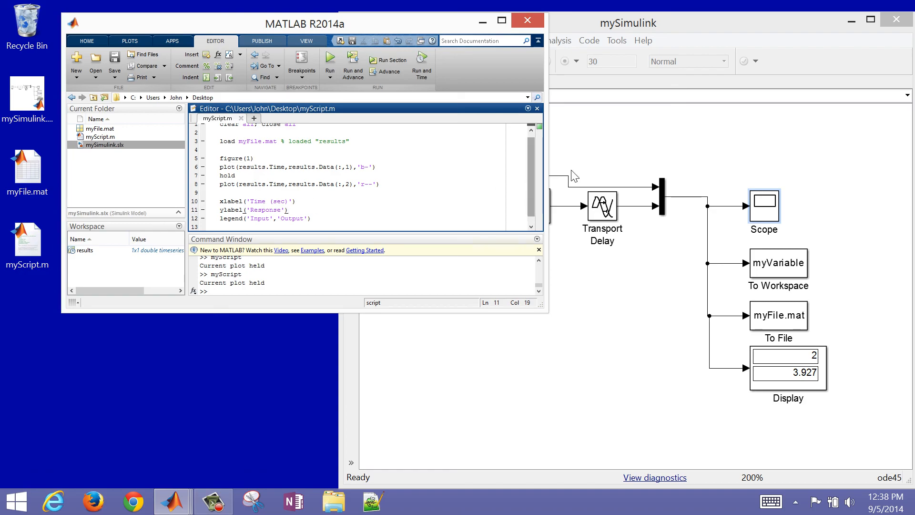
{"action": "left_click", "coordinate": [353, 40]}
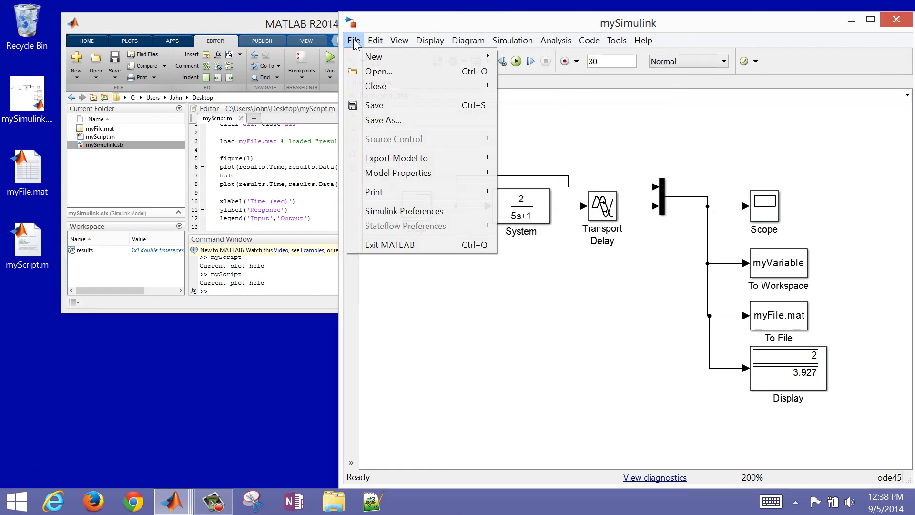
{"action": "mouse_move", "coordinate": [397, 172]}
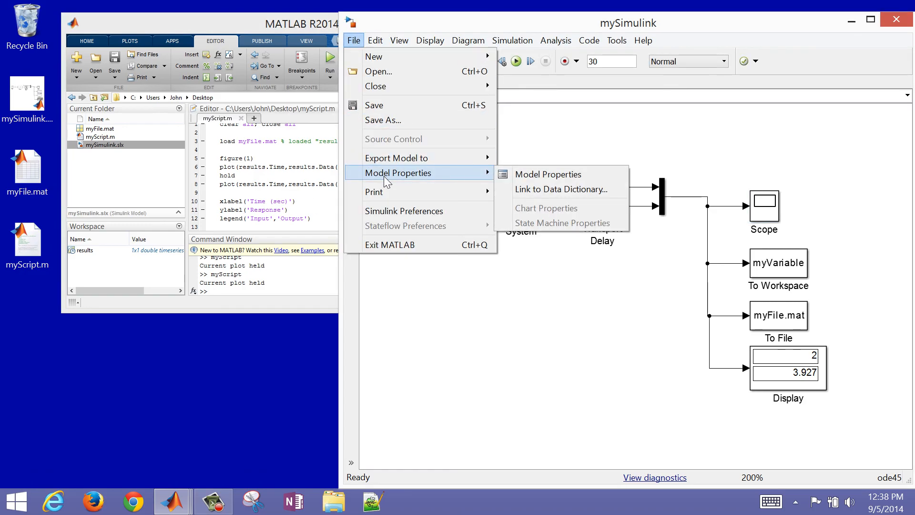
Set the model's StopFcn callback in Model Properties to myScript.
{"action": "left_click", "coordinate": [548, 173]}
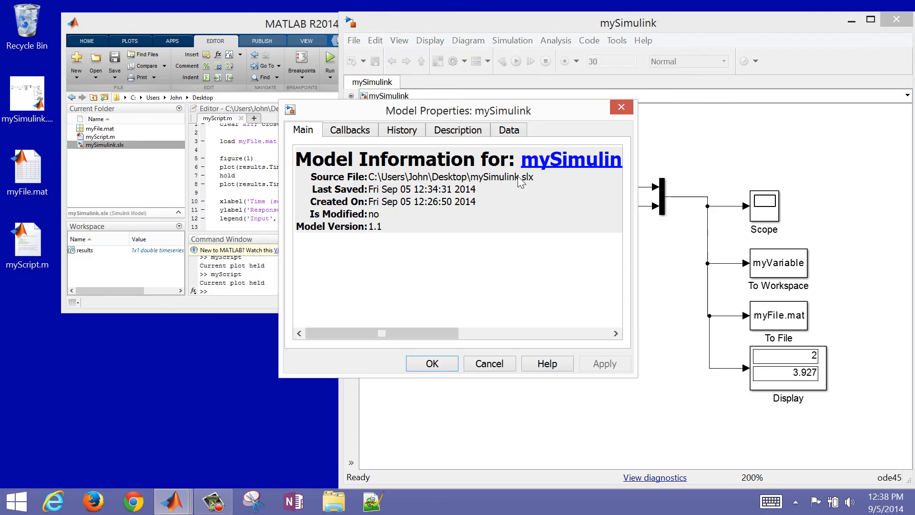
{"action": "left_click", "coordinate": [350, 130]}
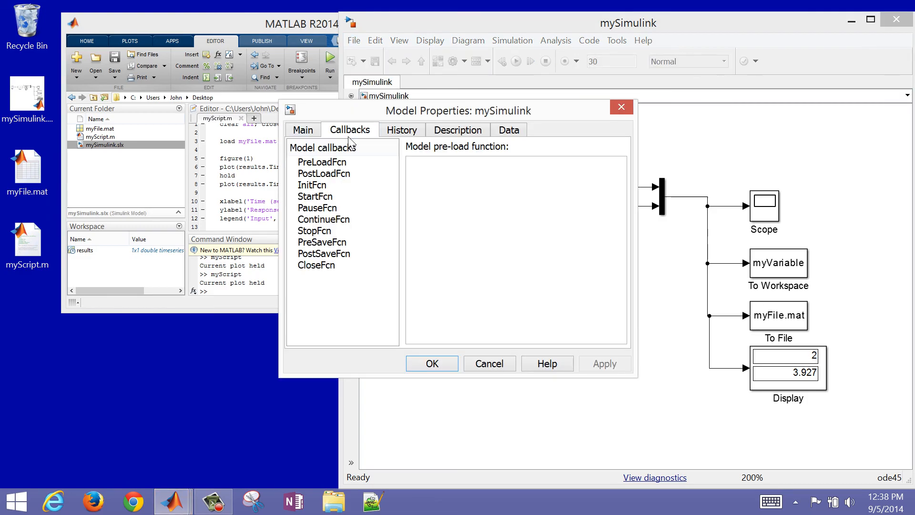
{"action": "left_click", "coordinate": [314, 231]}
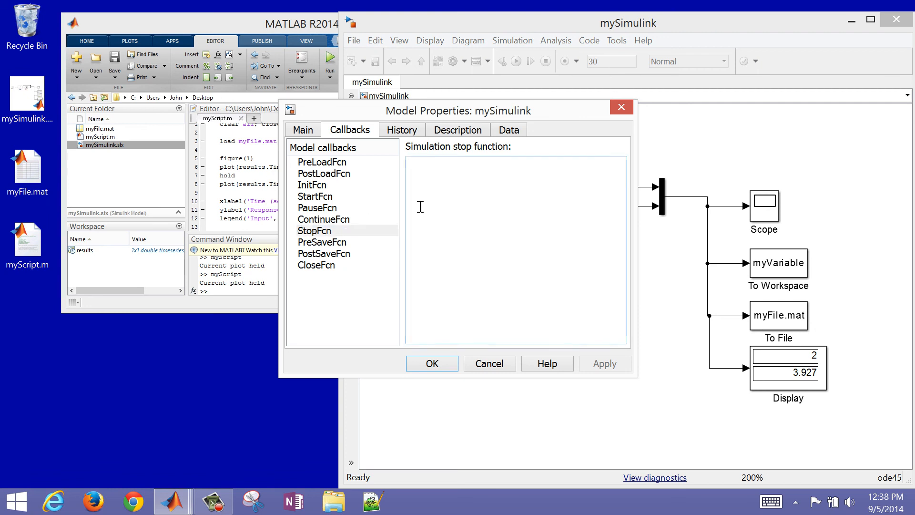
{"action": "type", "text": "myScr"}
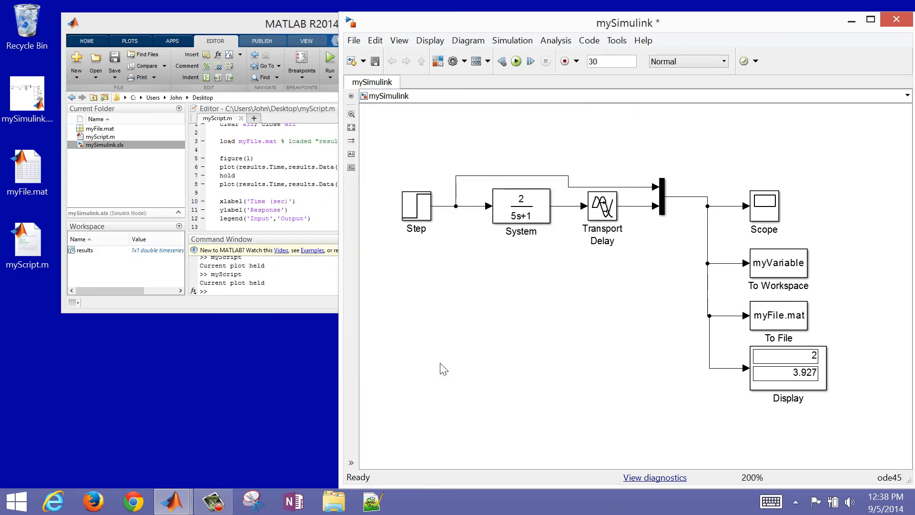
Run the simulation so the stop callback plots the response, then close Figure 1.
{"action": "left_click", "coordinate": [514, 61]}
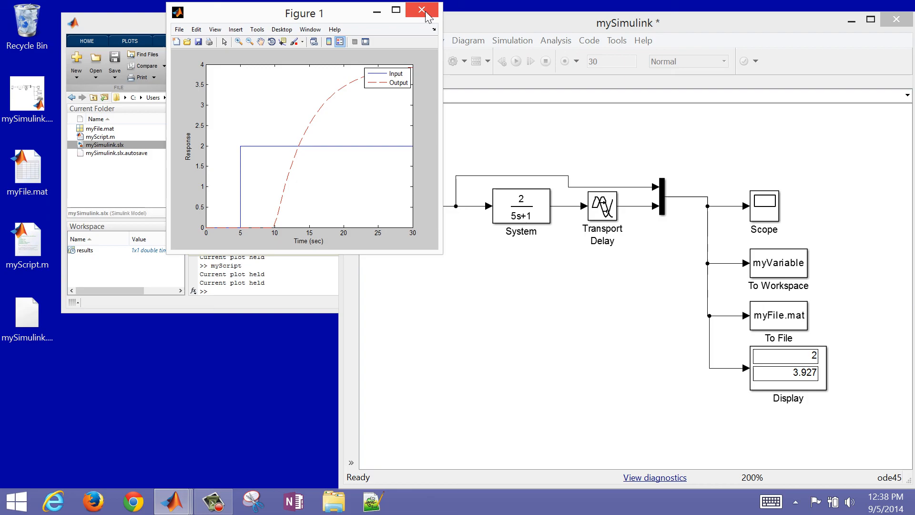
{"action": "left_click", "coordinate": [420, 11]}
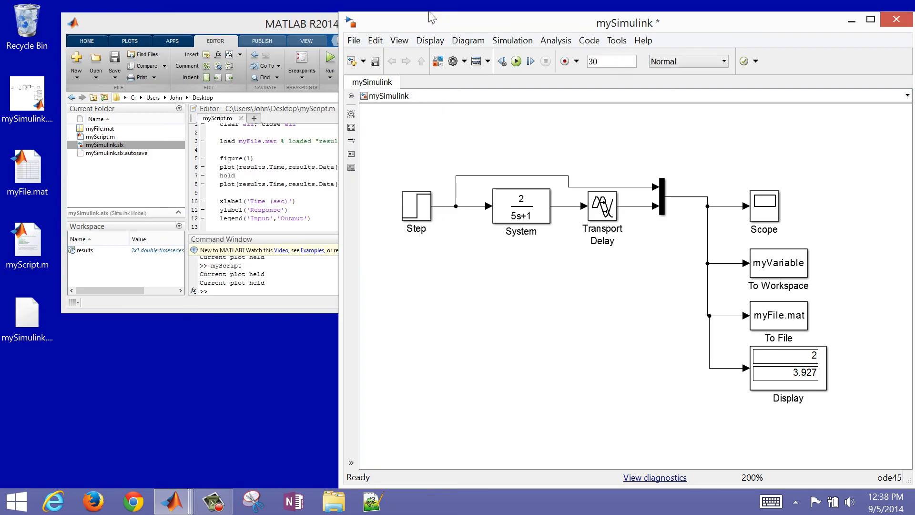
{"action": "mouse_move", "coordinate": [473, 228]}
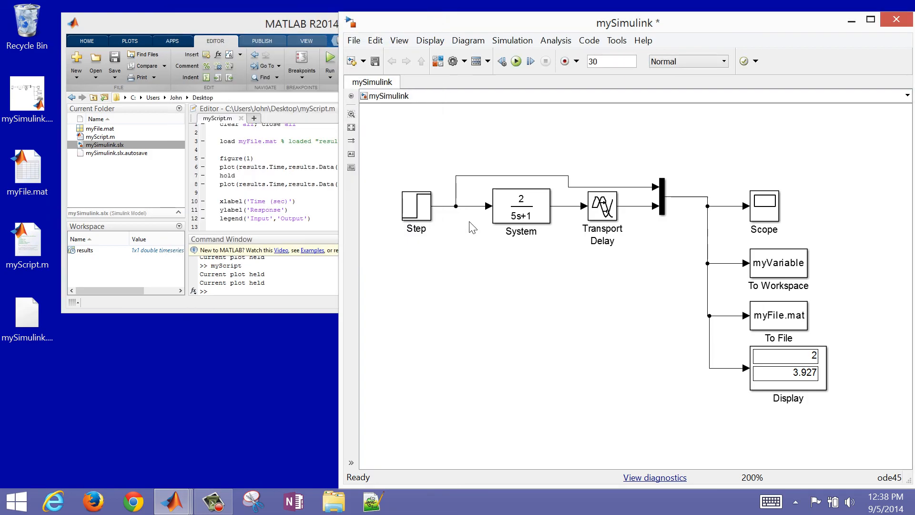
{"action": "left_click", "coordinate": [416, 206]}
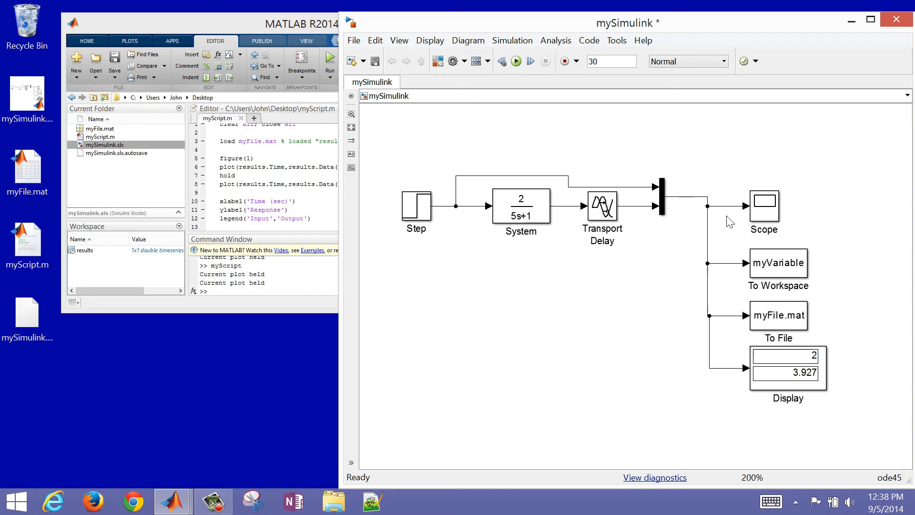
{"action": "left_click", "coordinate": [763, 209]}
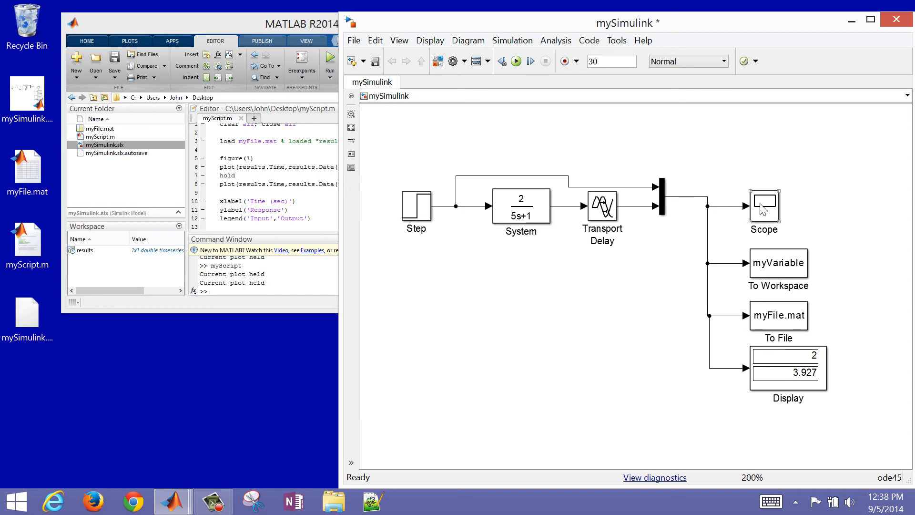
Select the Scope and To File blocks, then switch to the course web page.
{"action": "left_click", "coordinate": [778, 263]}
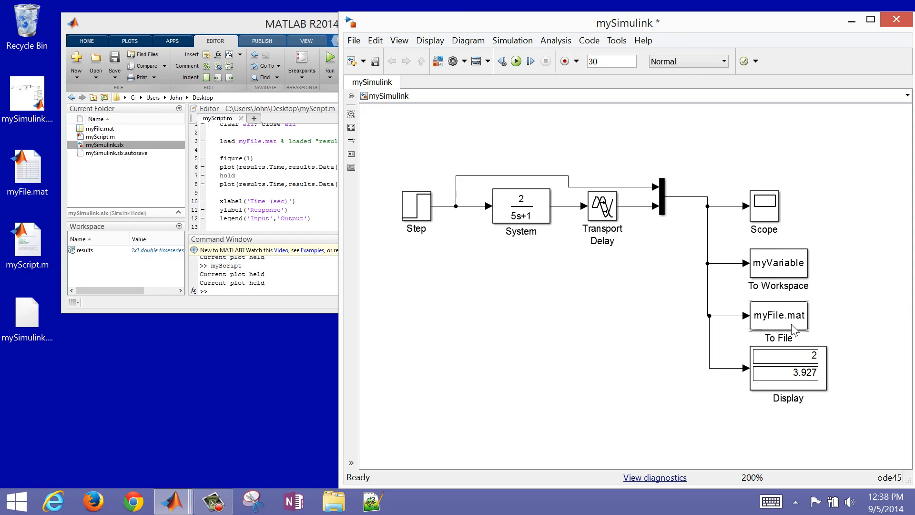
{"action": "left_click", "coordinate": [788, 372]}
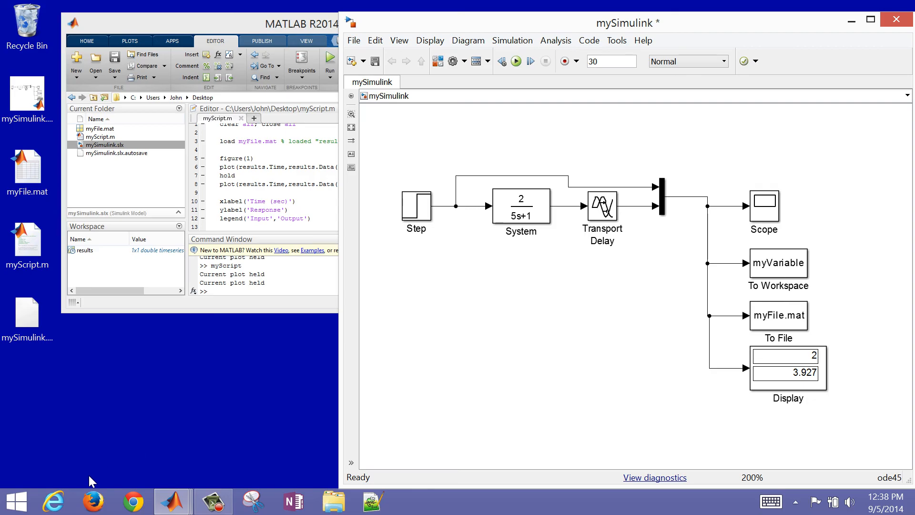
{"action": "left_click", "coordinate": [54, 500]}
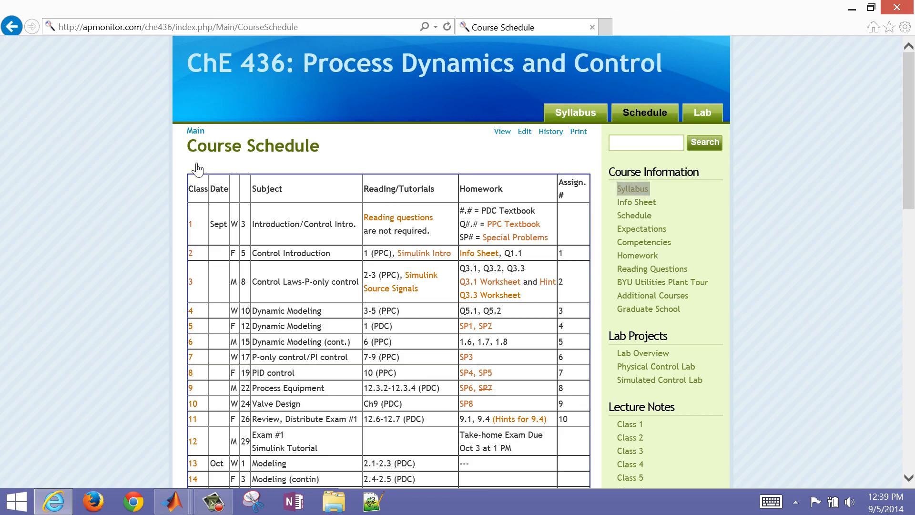